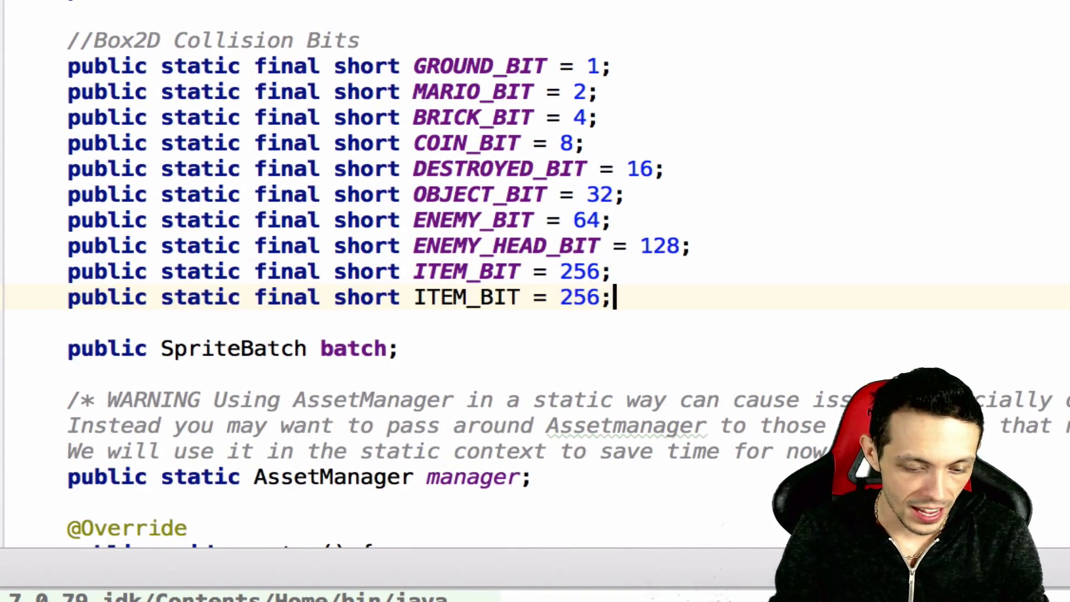
- Turn the duplicated ITEM_BIT line into MARIO_HEAD_BIT with value 512
key("BackSpace")
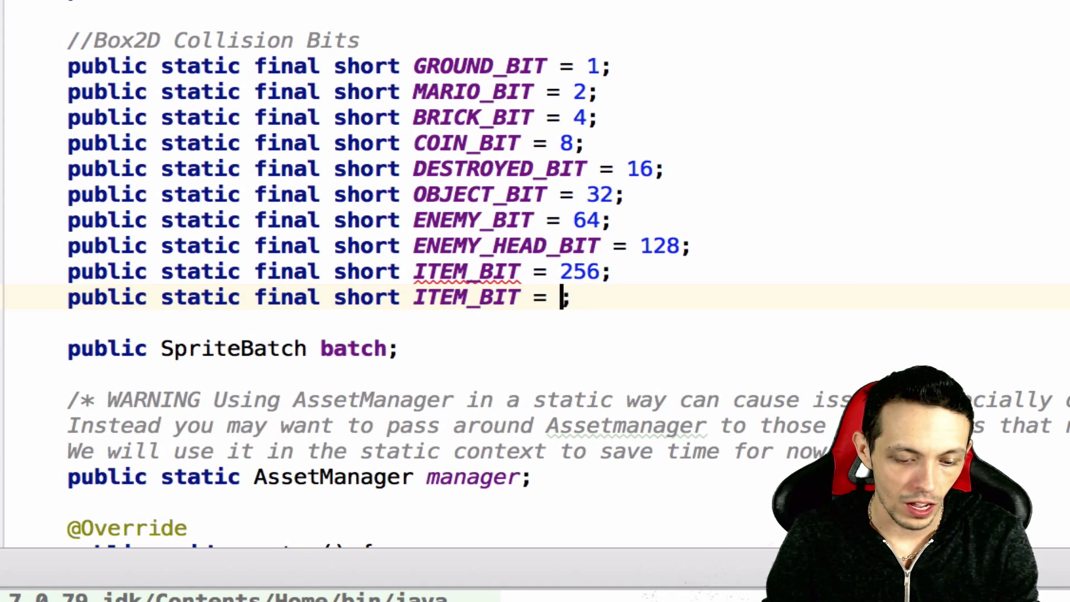
type("512")
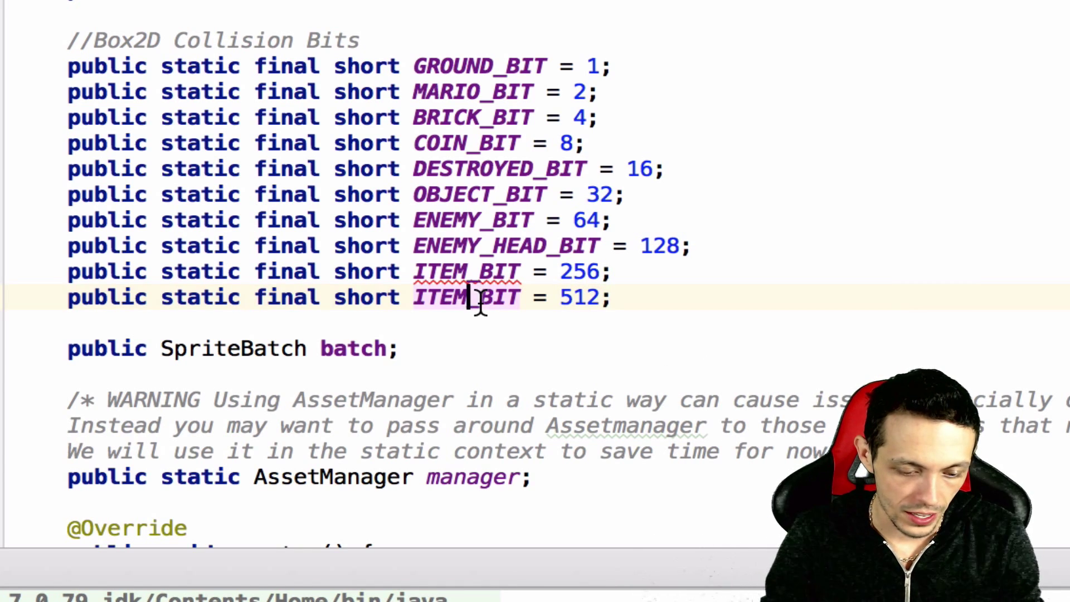
type("MARIO")
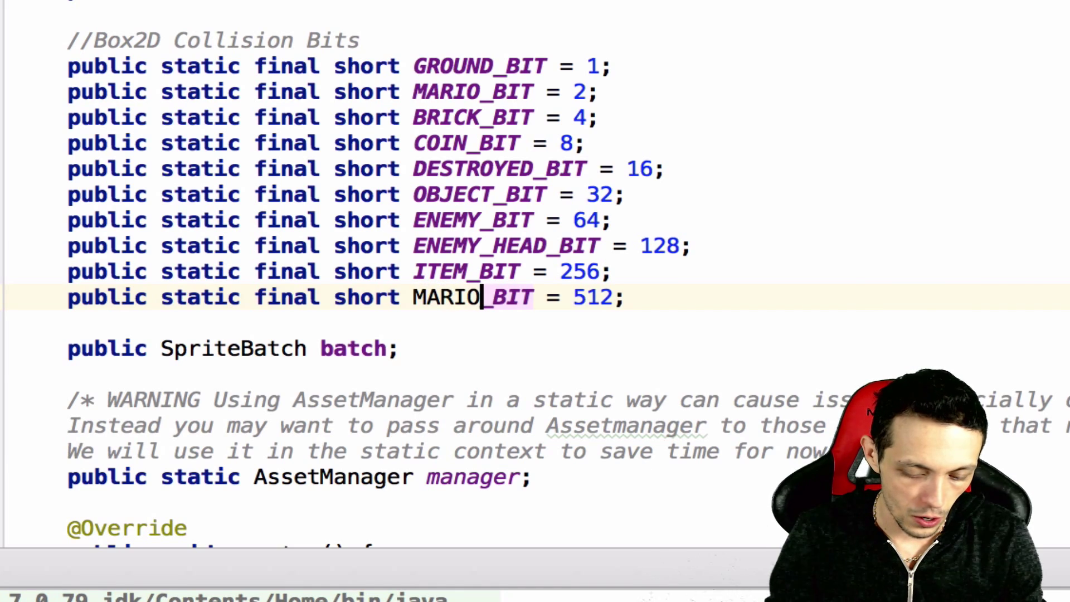
type("_HEAD")
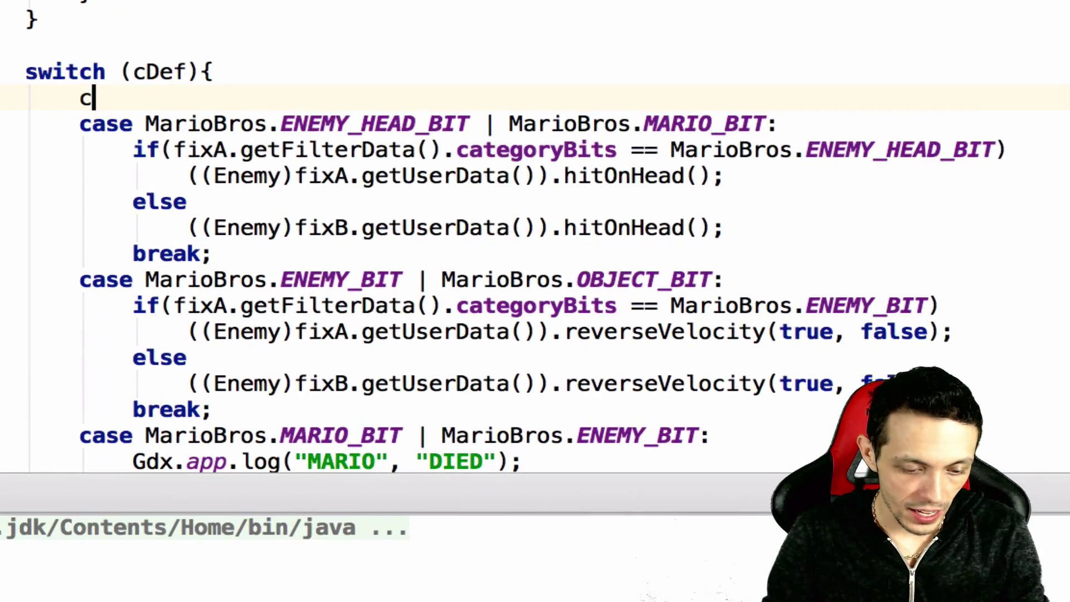
- Add switch cases pairing MarioBros.MARIO_HEAD_BIT with BRICK_BIT and COIN_BIT
type("ase MarioBros.MARIO_HEAD_BIT | M")
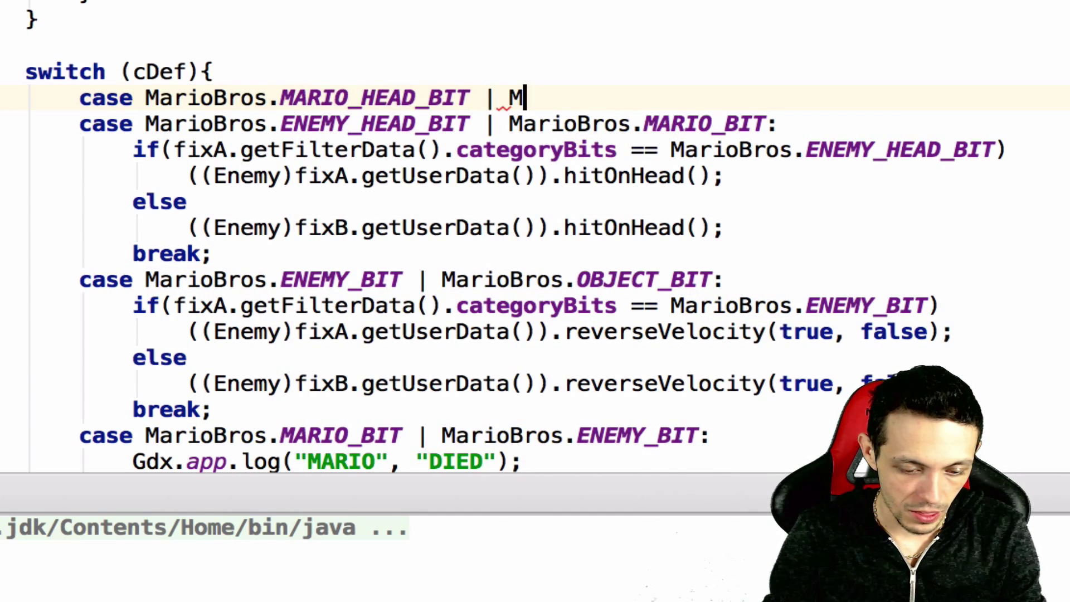
type("arioBros.BRICK_BIT:")
type("case")
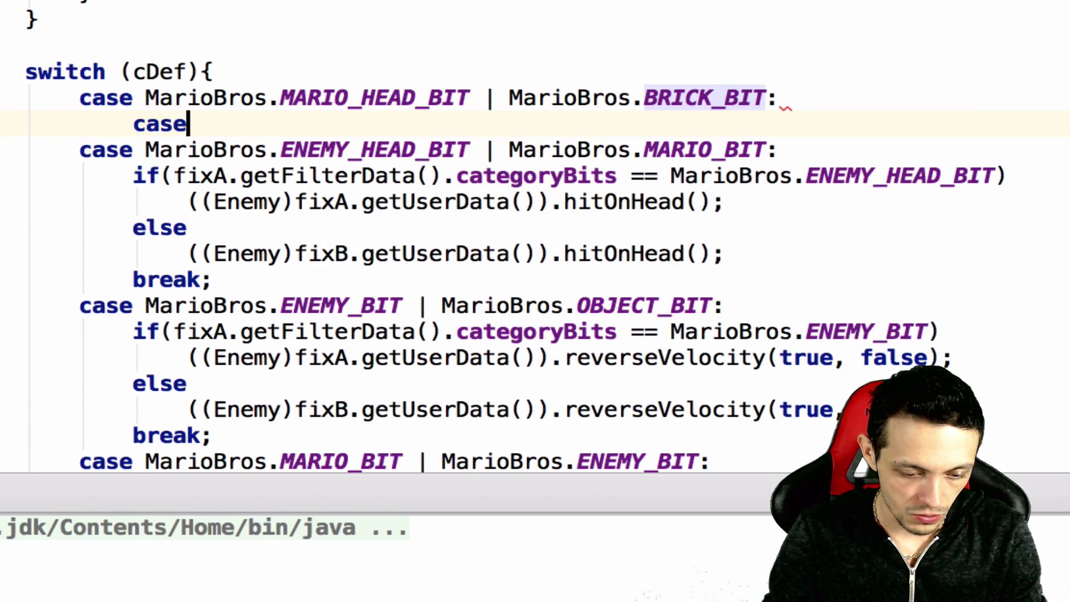
type("MarioBros.MN")
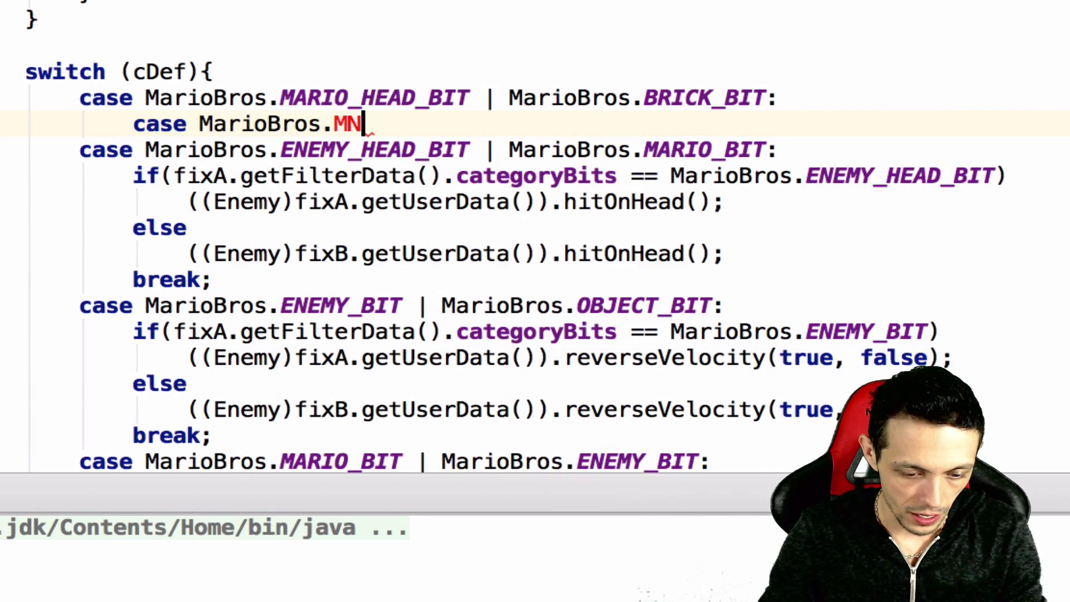
type("ARIO_HEAD_BIT |")
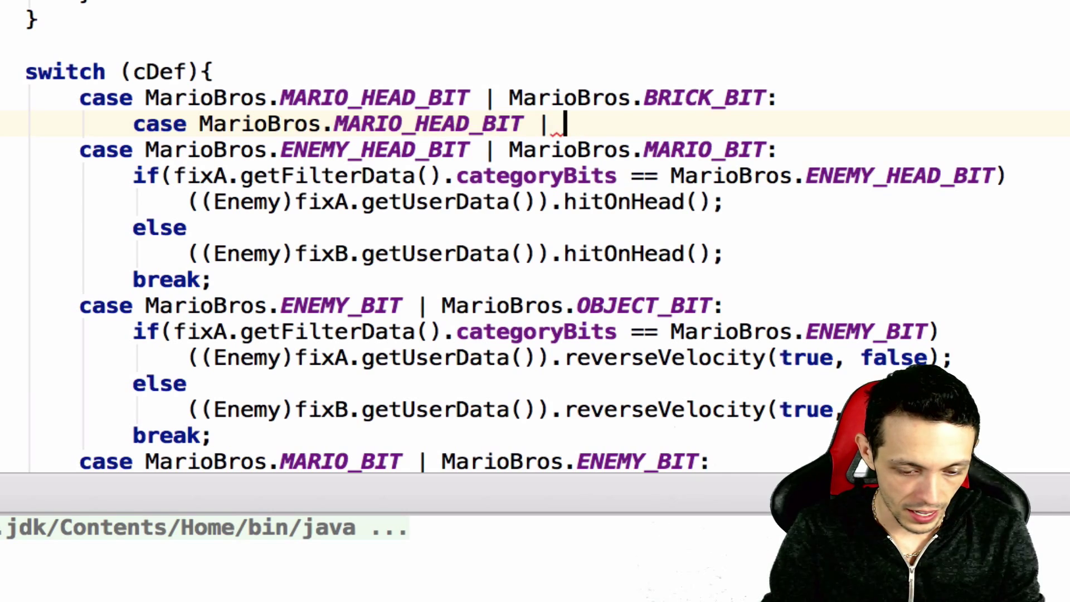
type("MarioBros")
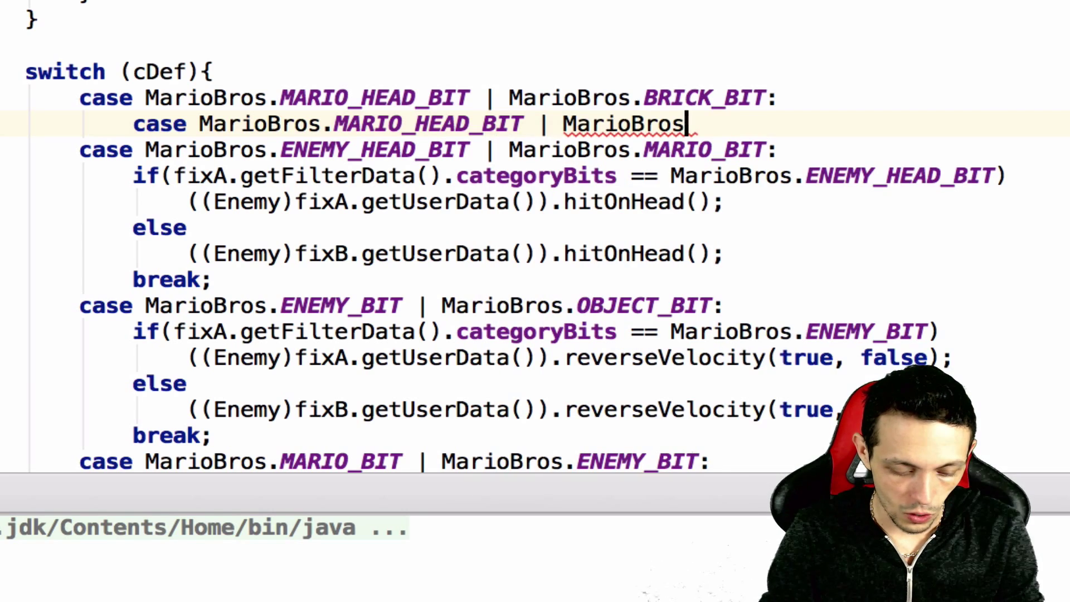
type("COIN_BIT:")
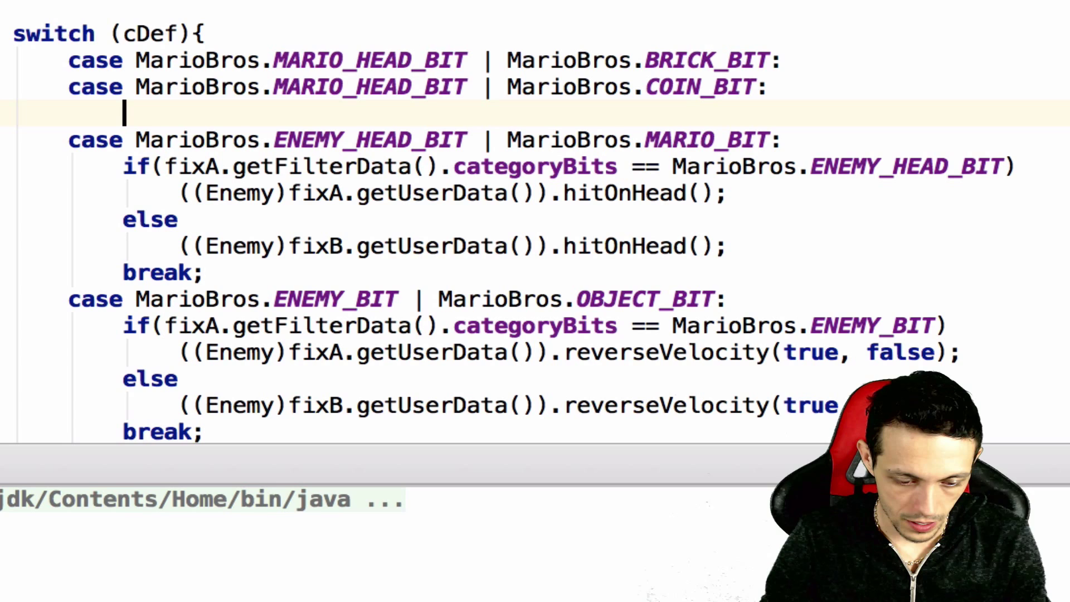
- Add an if testing whether fixA's categoryBits equal MarioBros.MARIO_HEAD_BIT
type("if(fixA.getFilterData().categoryBits == MarioBros.ENEMY_HEAD_BIT)")
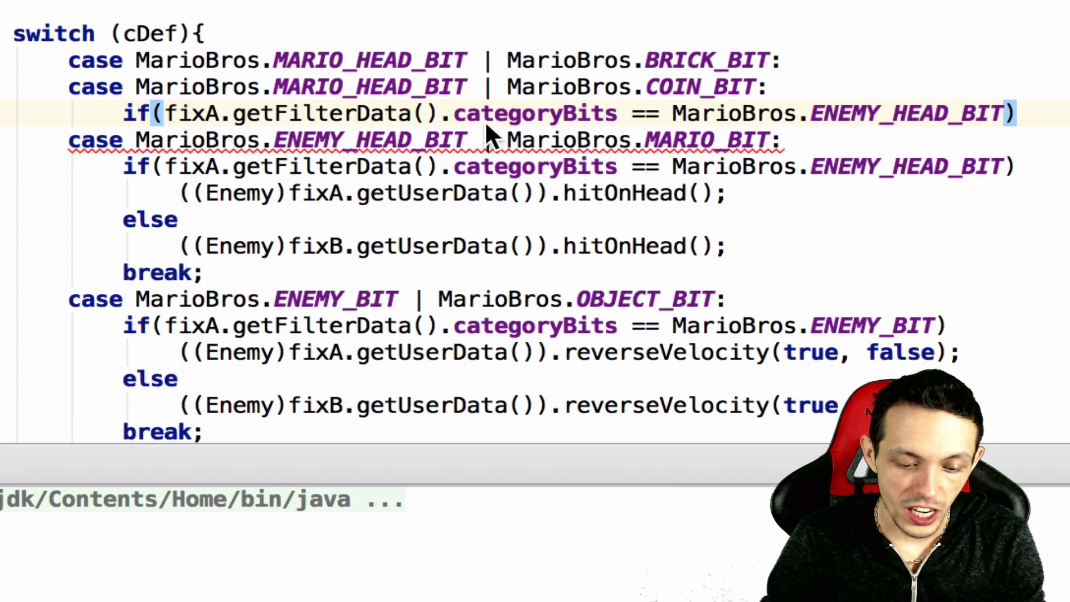
mouse_move(472, 140)
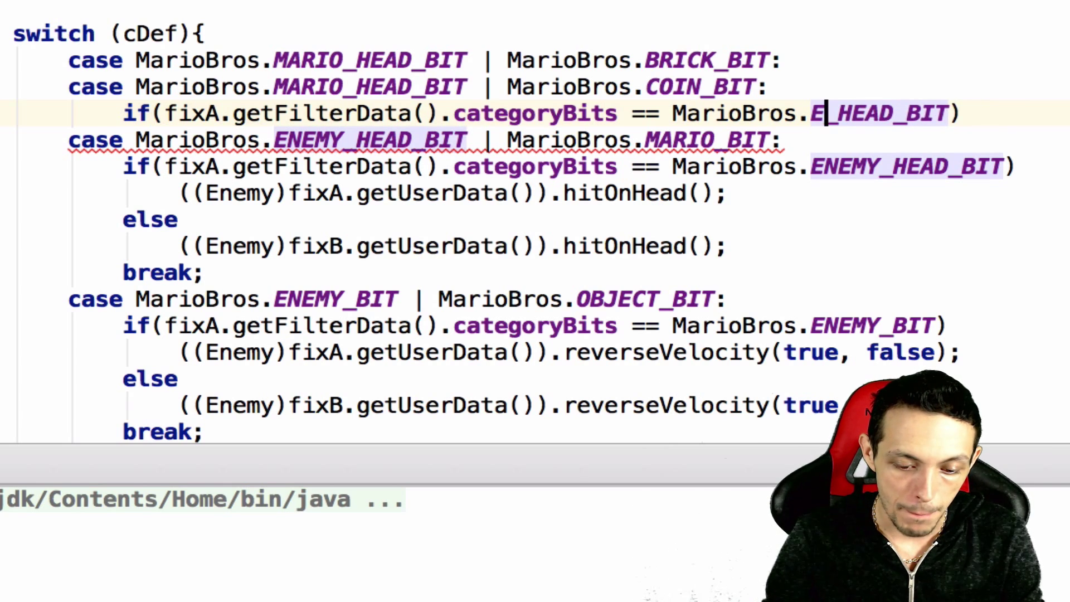
type("MA")
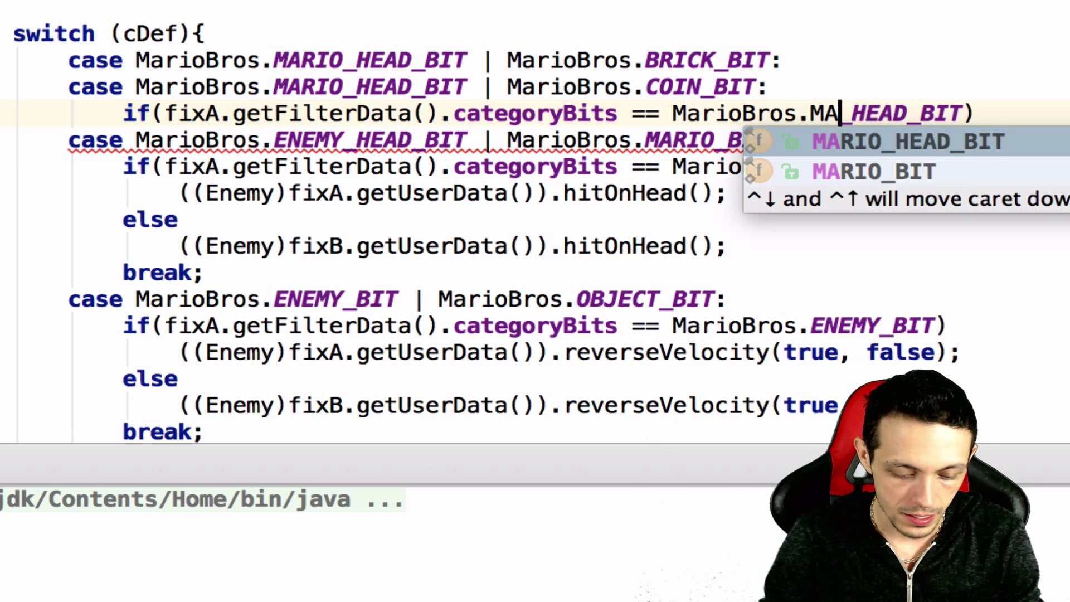
key("Return")
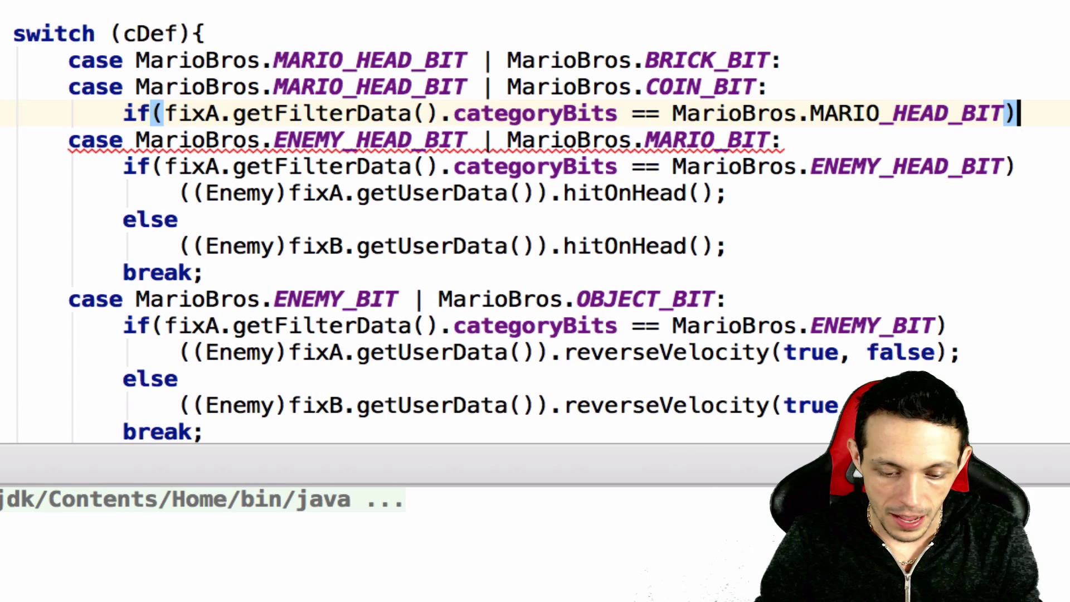
key("Return")
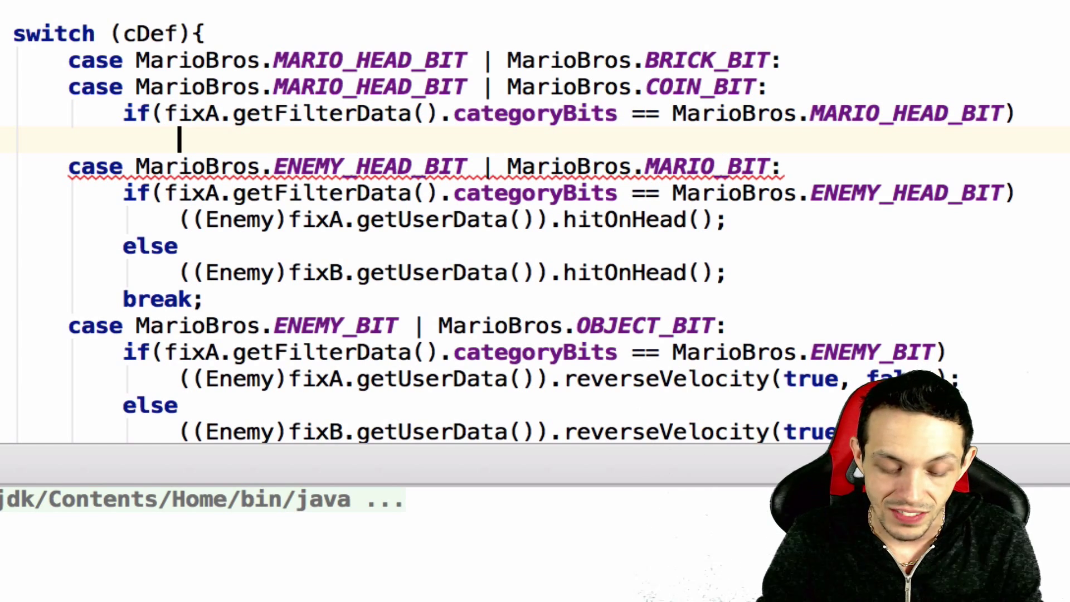
mouse_move(703, 110)
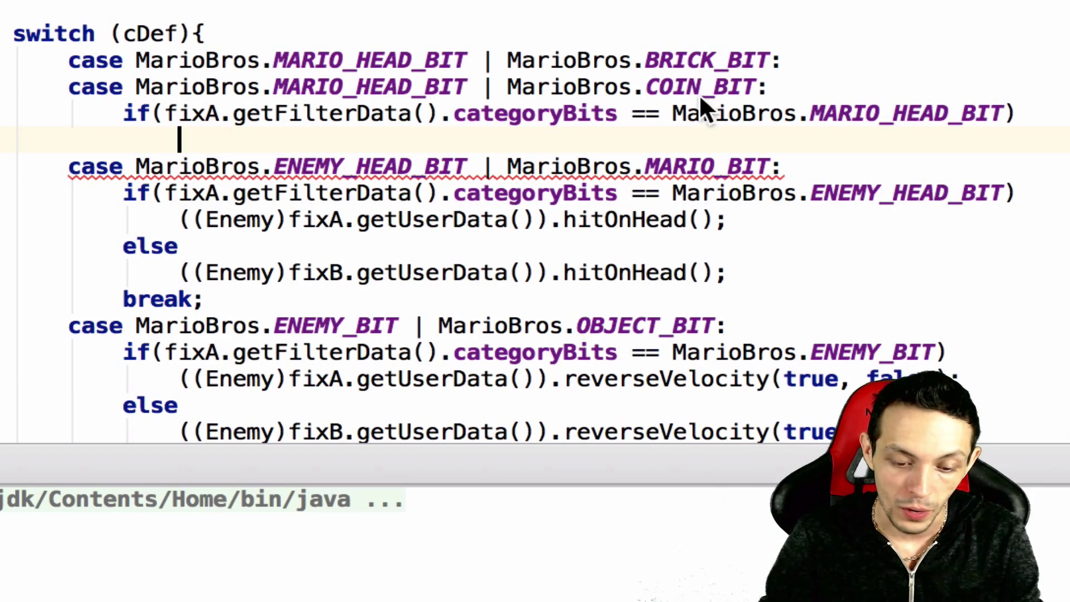
- Under the if, call onHeadHit on fixB's InteractiveTileObject user data
scroll("up", 3)
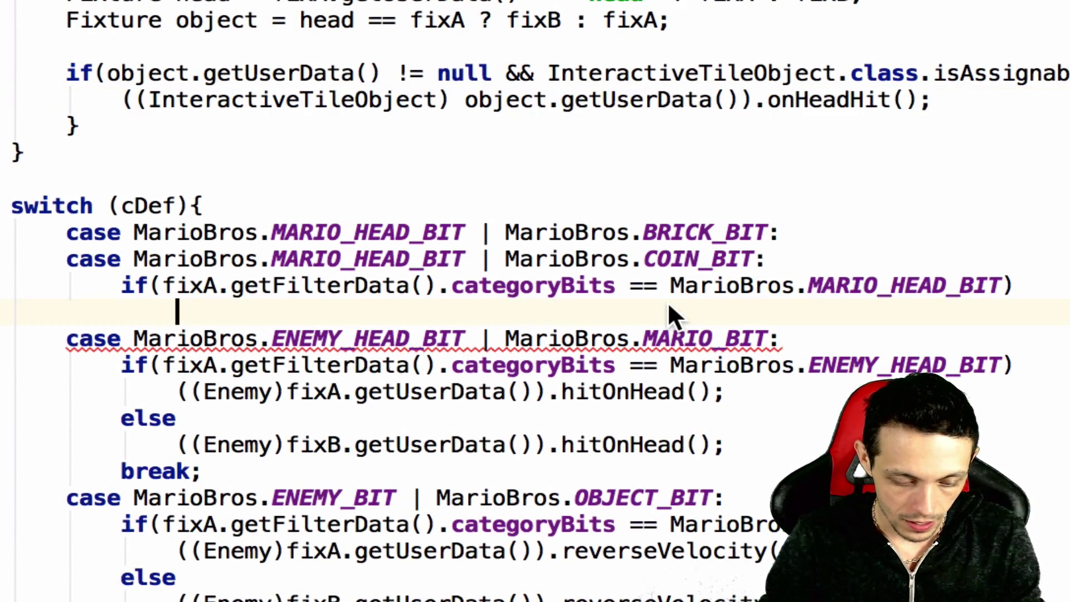
type("((InteractiveTileObject) object.getUserData()).onHeadHit();")
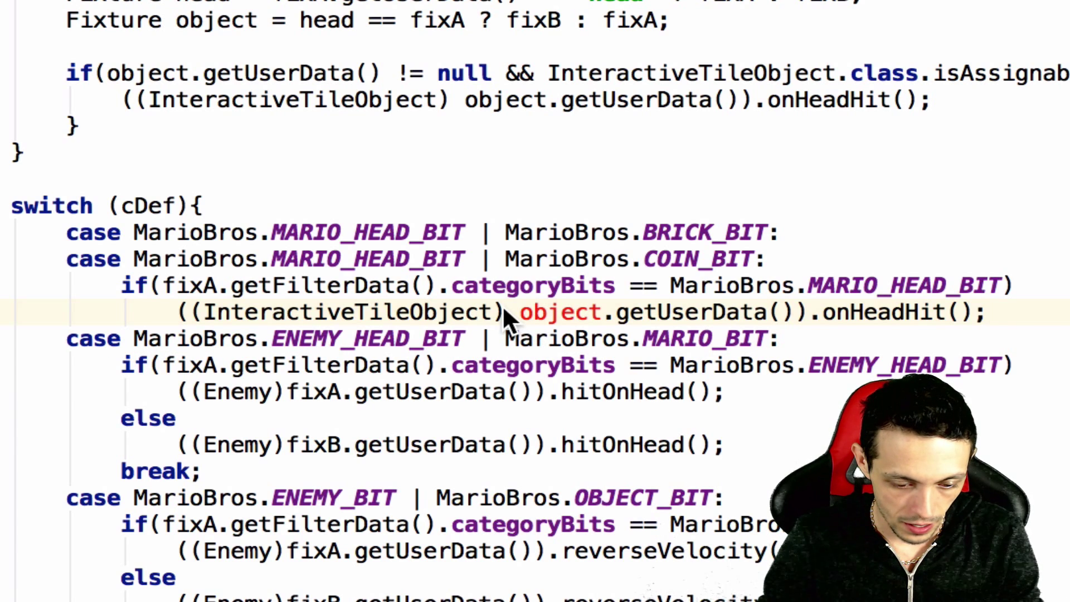
double_click(560, 312)
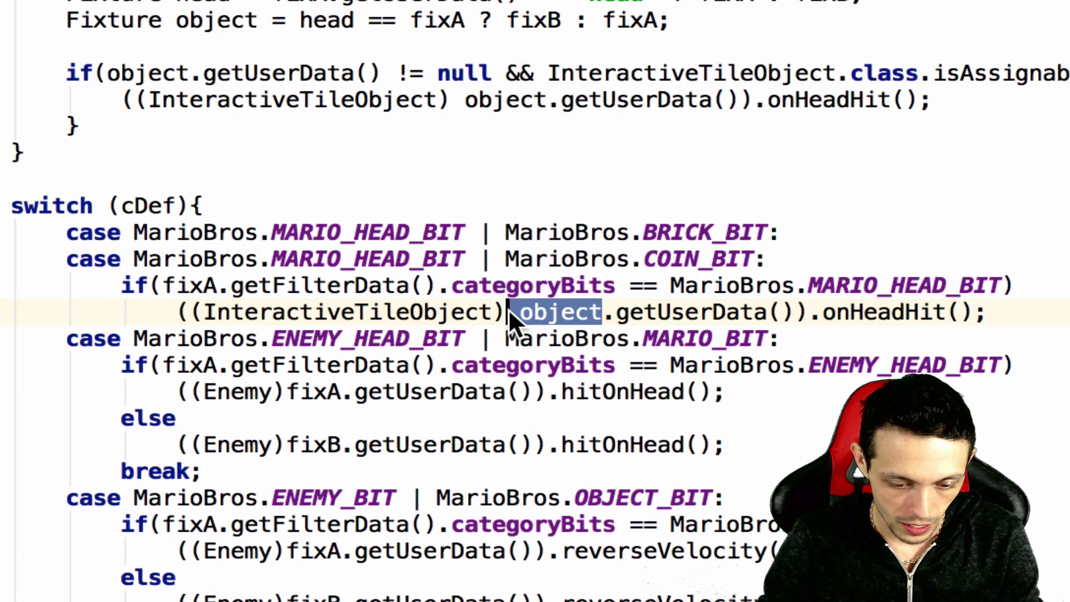
type("fixB")
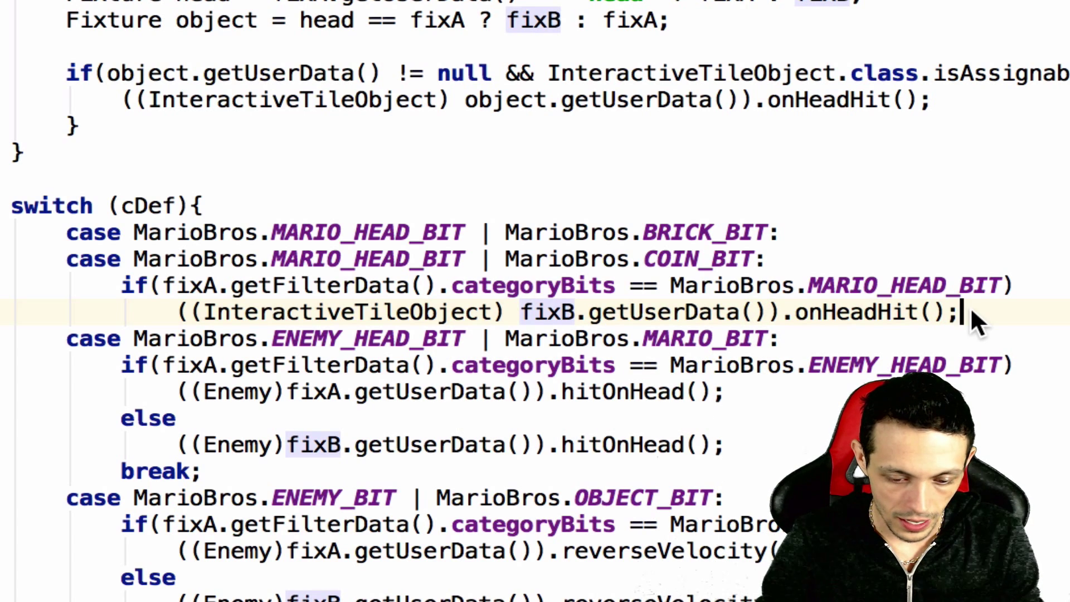
- Add an else branch calling onHeadHit on fixA's InteractiveTileObject user data
type("else")
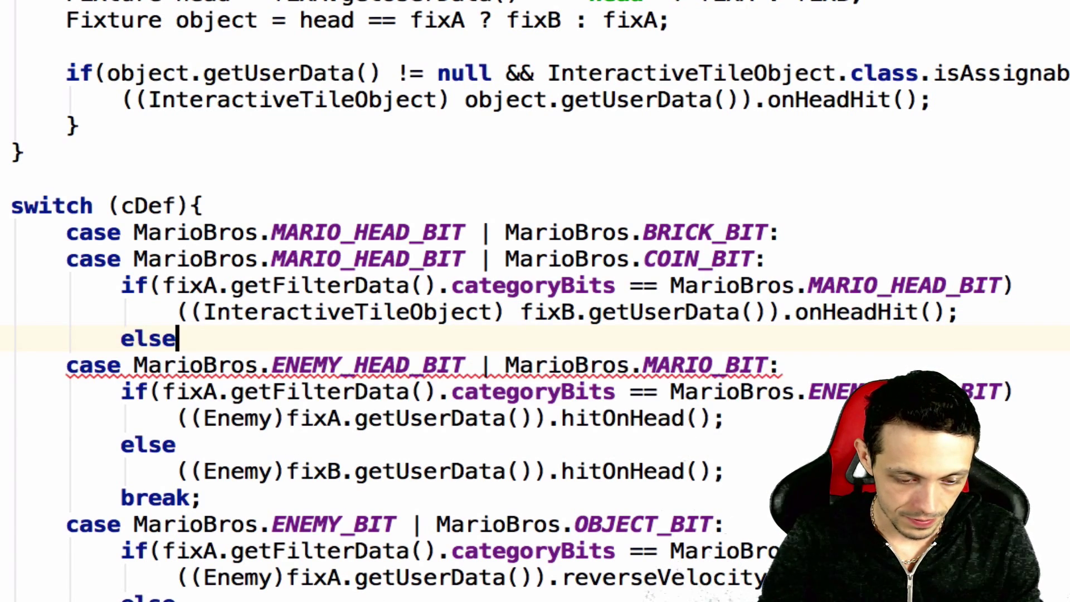
type("((InteractiveTileObject) object.getUserData()).onHeadHit();")
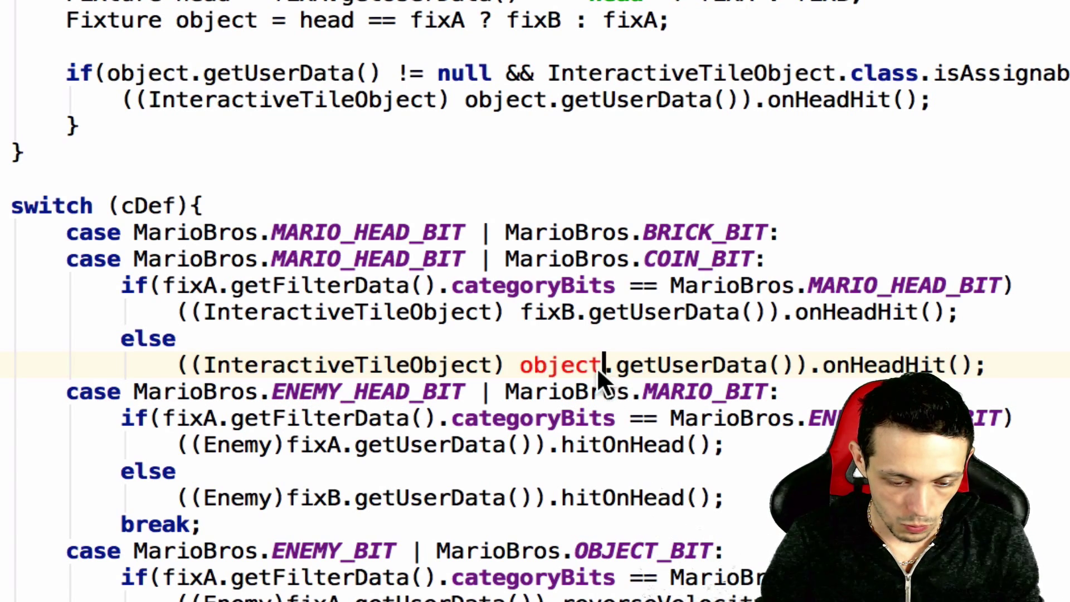
double_click(559, 364)
type("fixA")
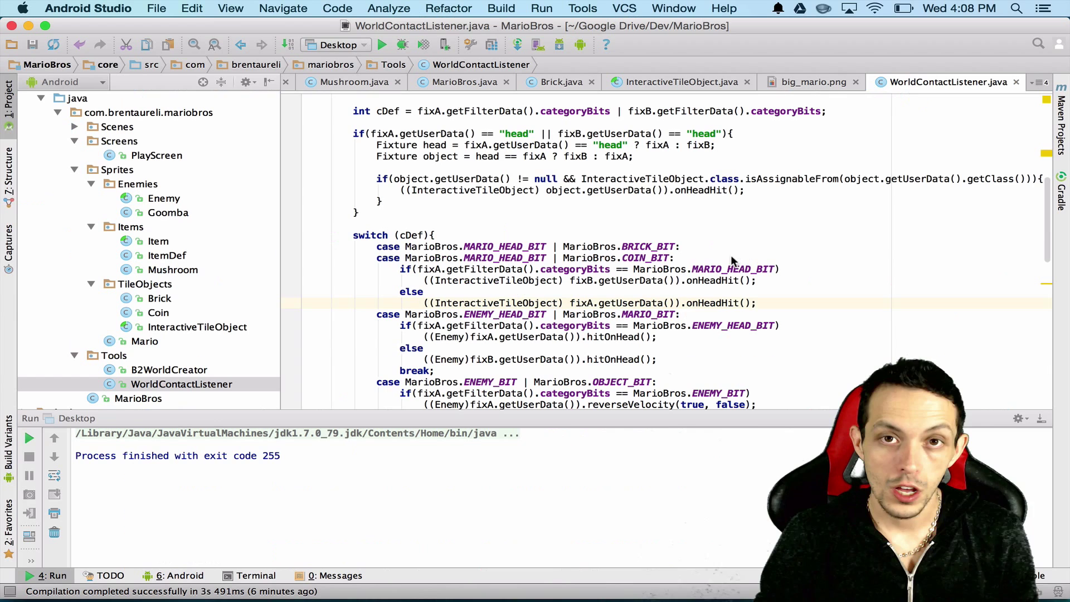
mouse_move(573, 170)
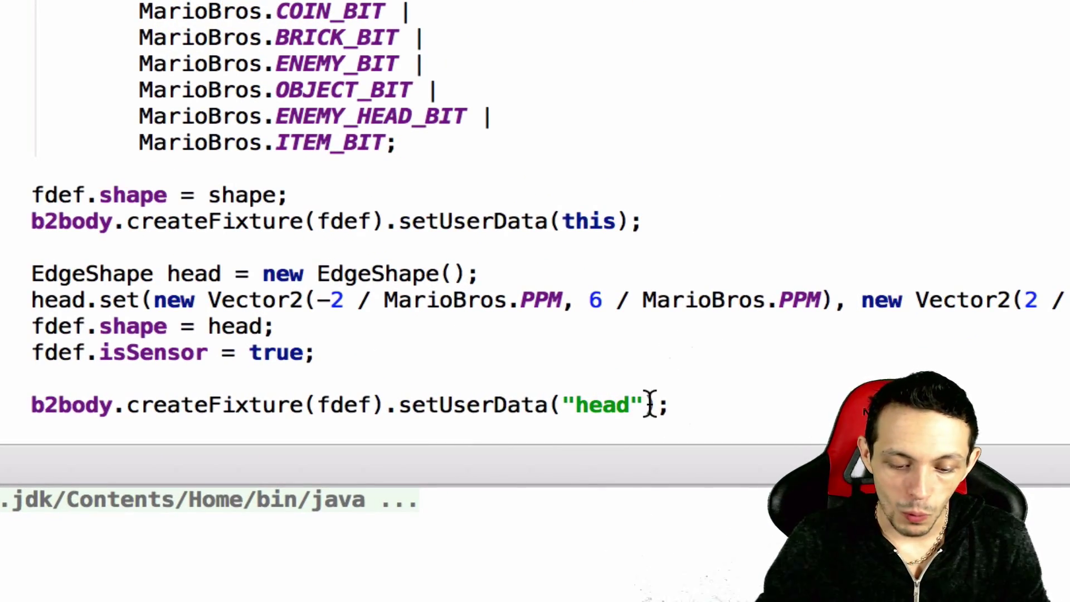
- Set the head fixture's user data to this instead of the 'head' string
key("Backspace")
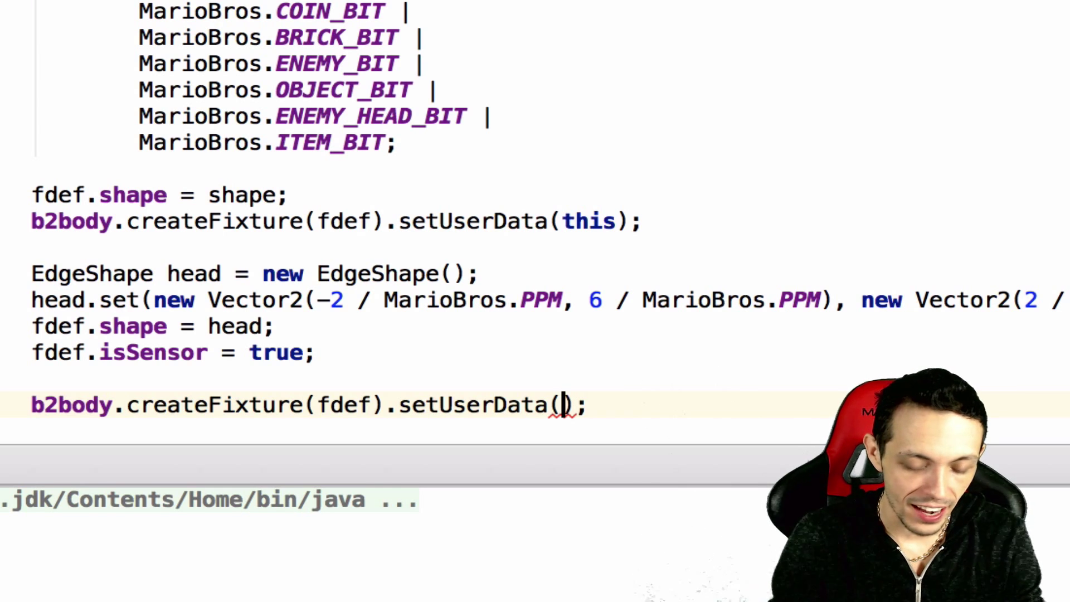
type("this")
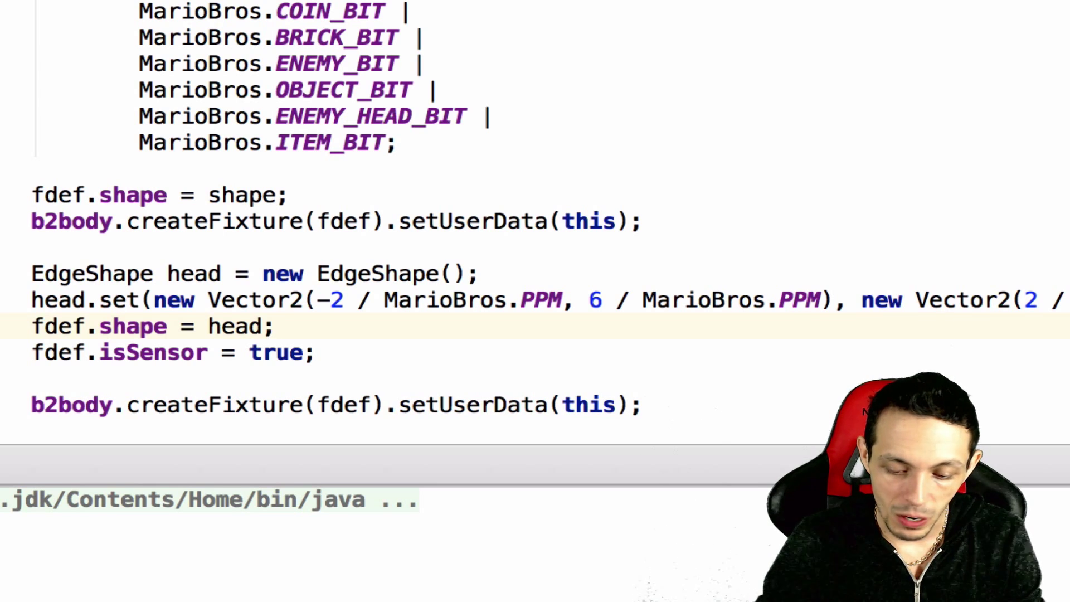
key("Return")
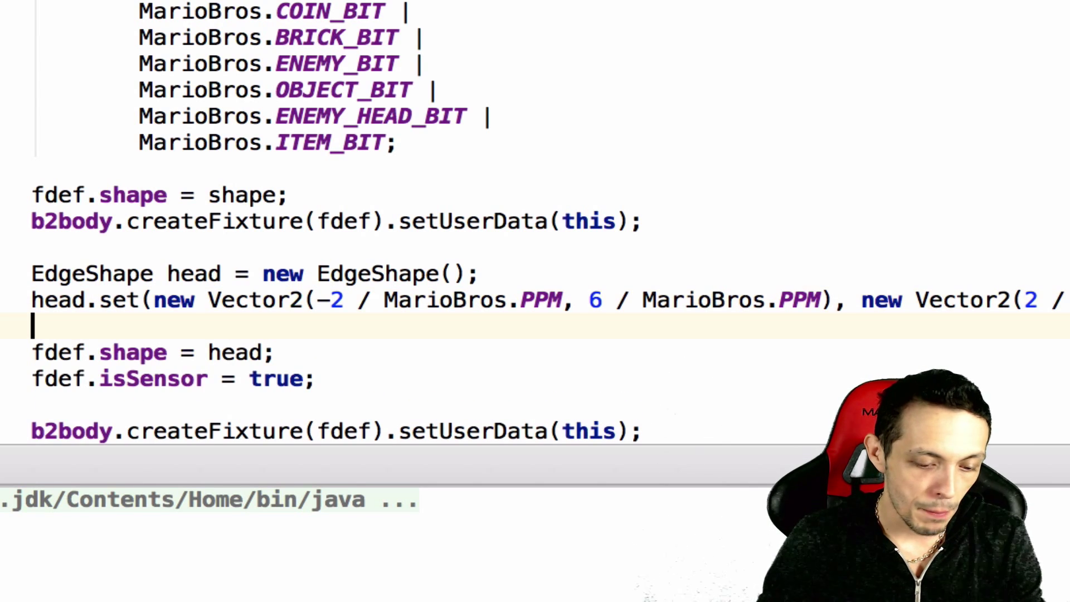
- Add fdef.filter.categoryBits = MarioBros.MARIO_HEAD_BIT; for the head sensor
type("fdef")
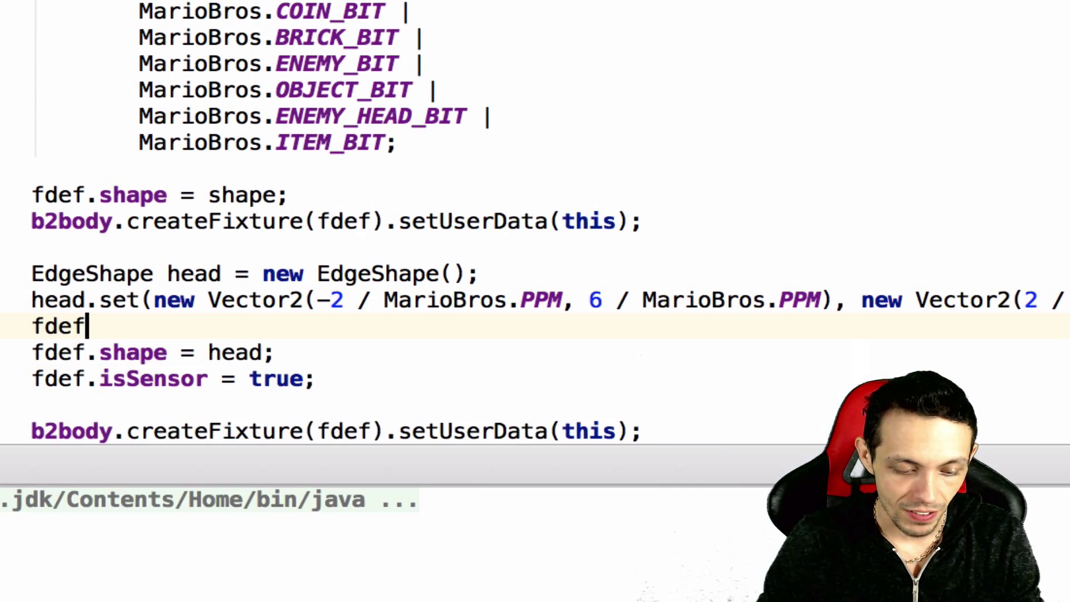
type(".filter")
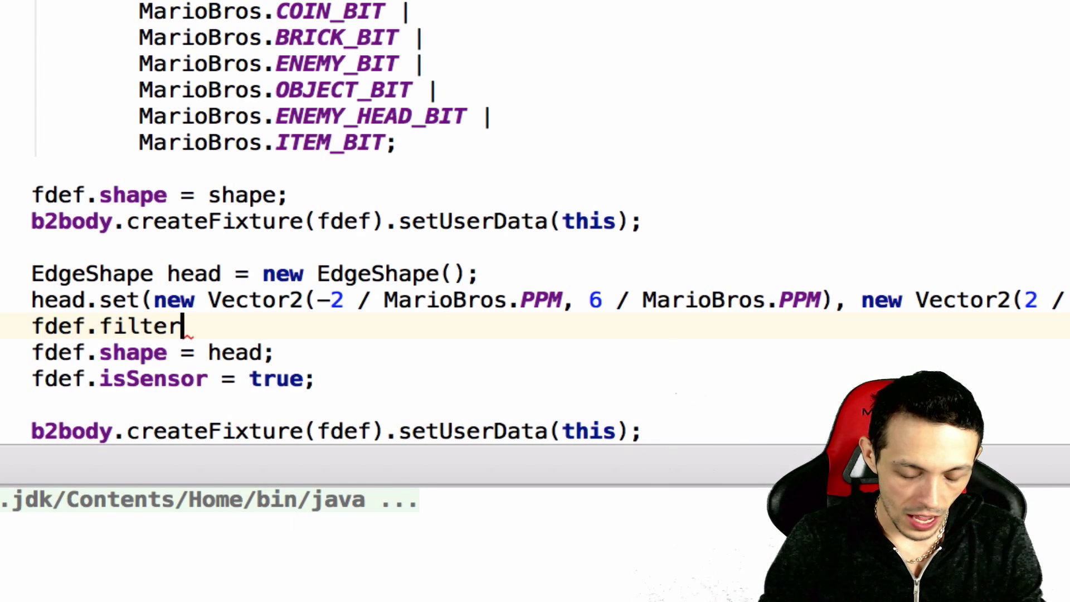
type(".categoryBits =")
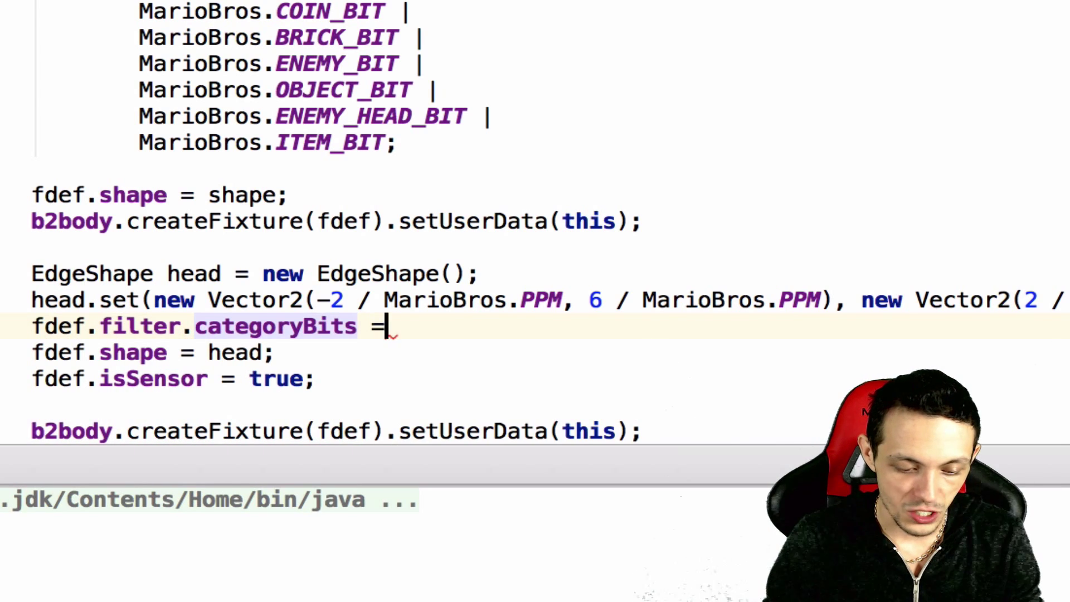
type("MarioBros.")
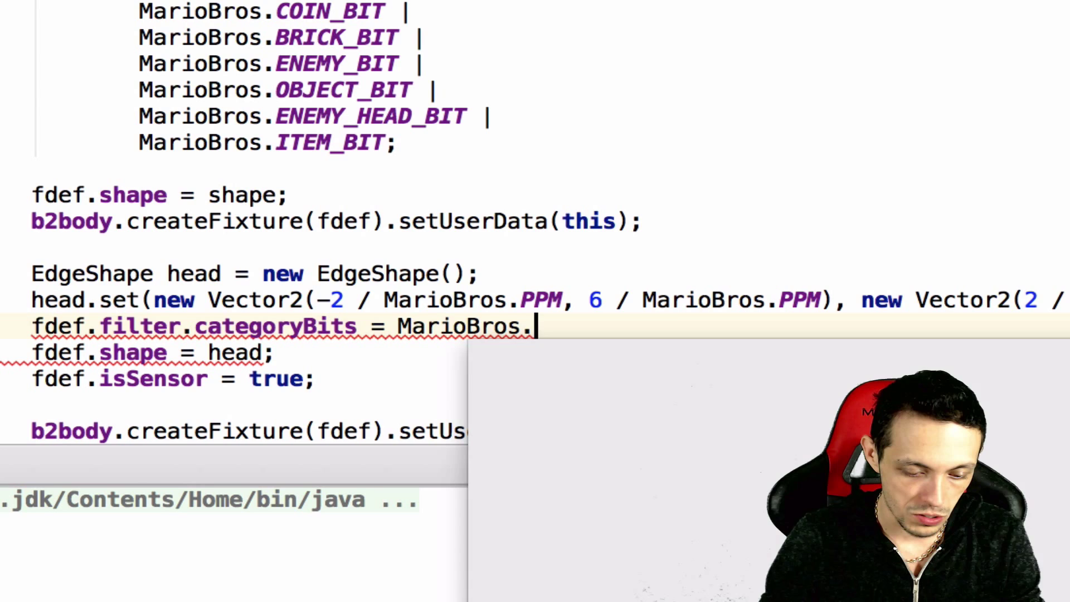
type("MARIO_HEAD_BIT")
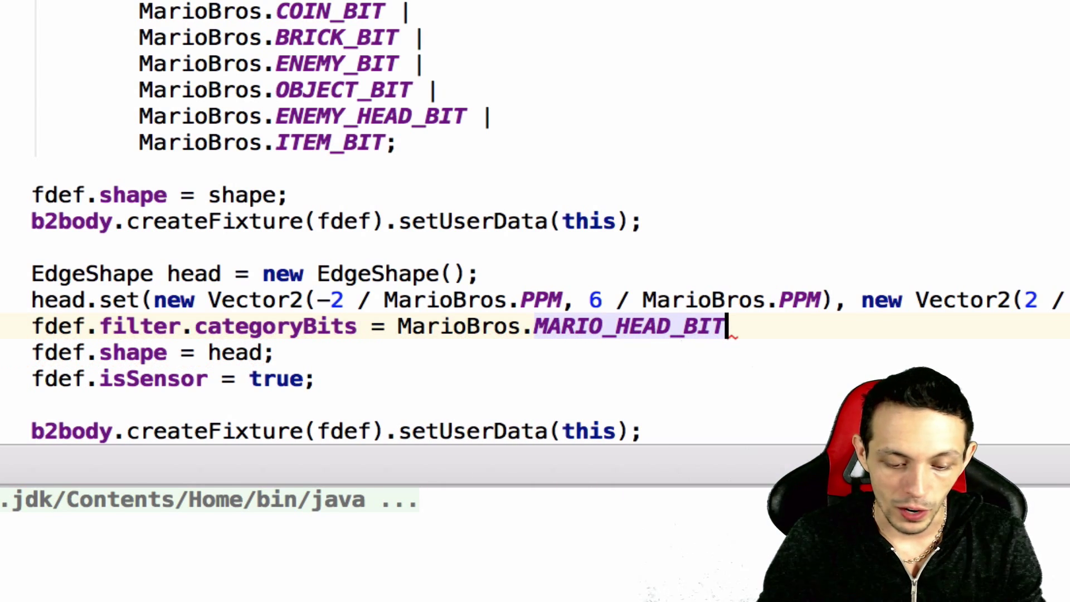
type(";")
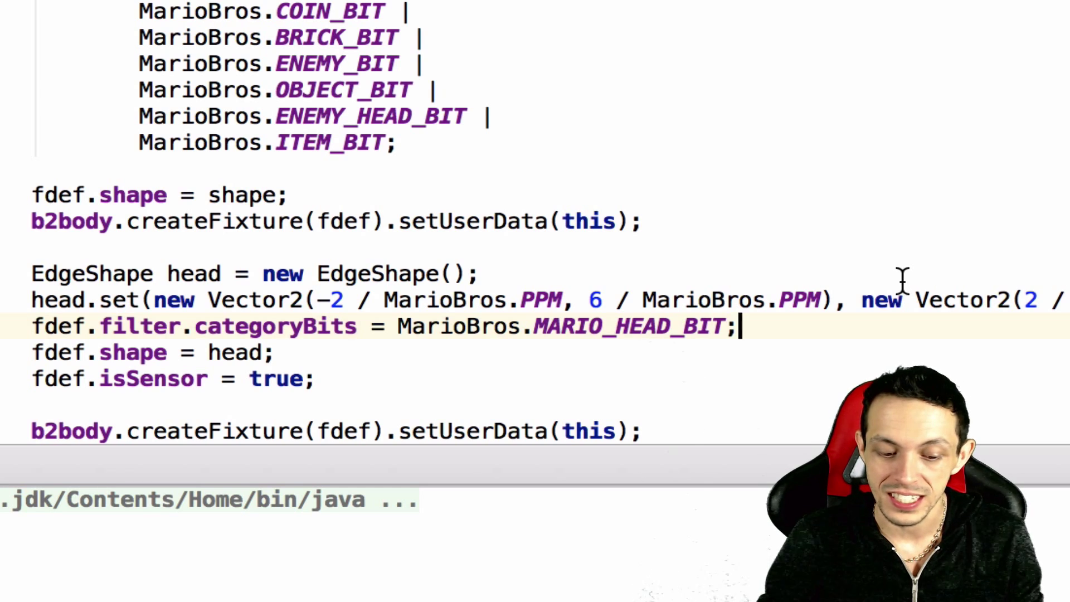
mouse_move(823, 297)
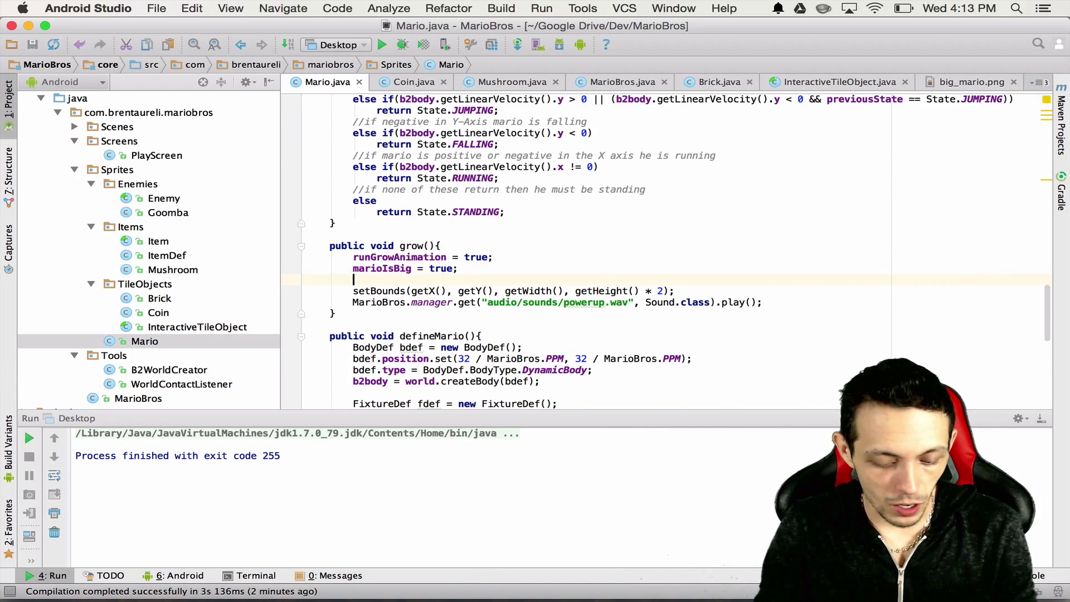
- In grow(), set timeToDefineBigMario = true;
type("time")
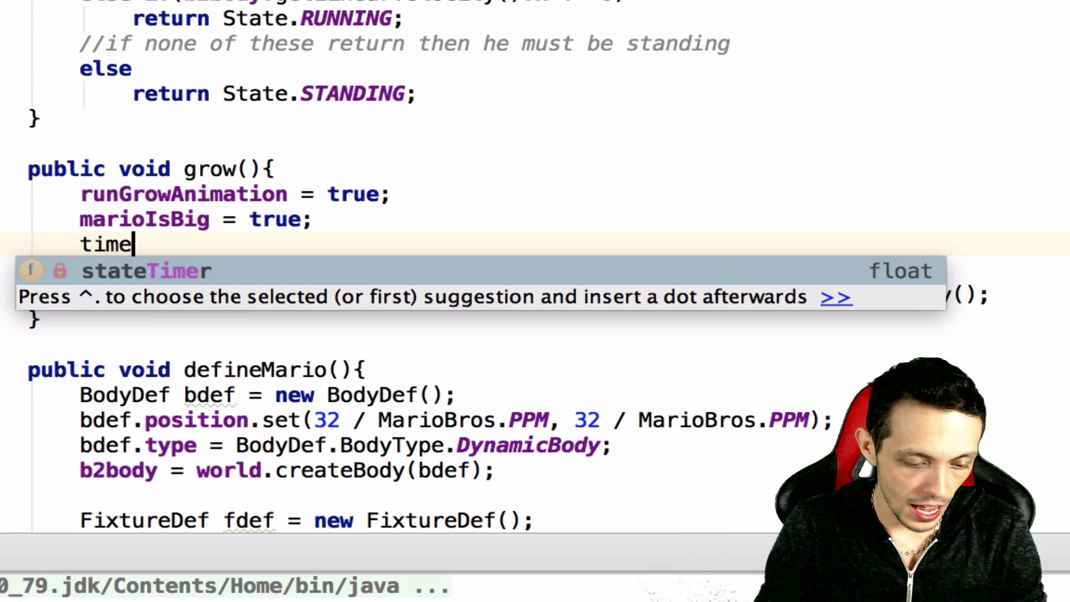
type("ToDefine")
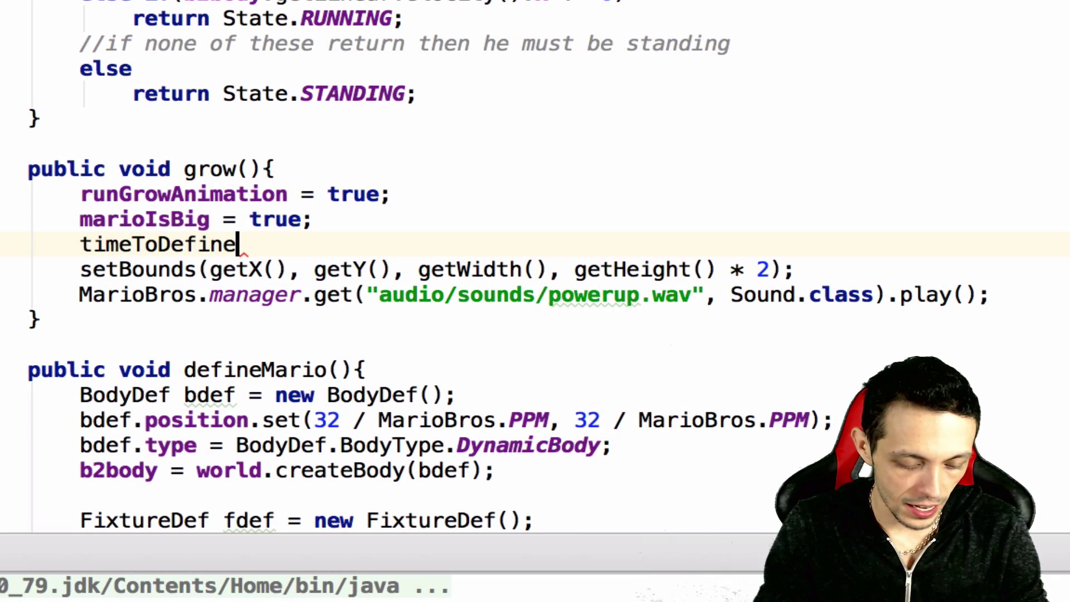
type("BigMario")
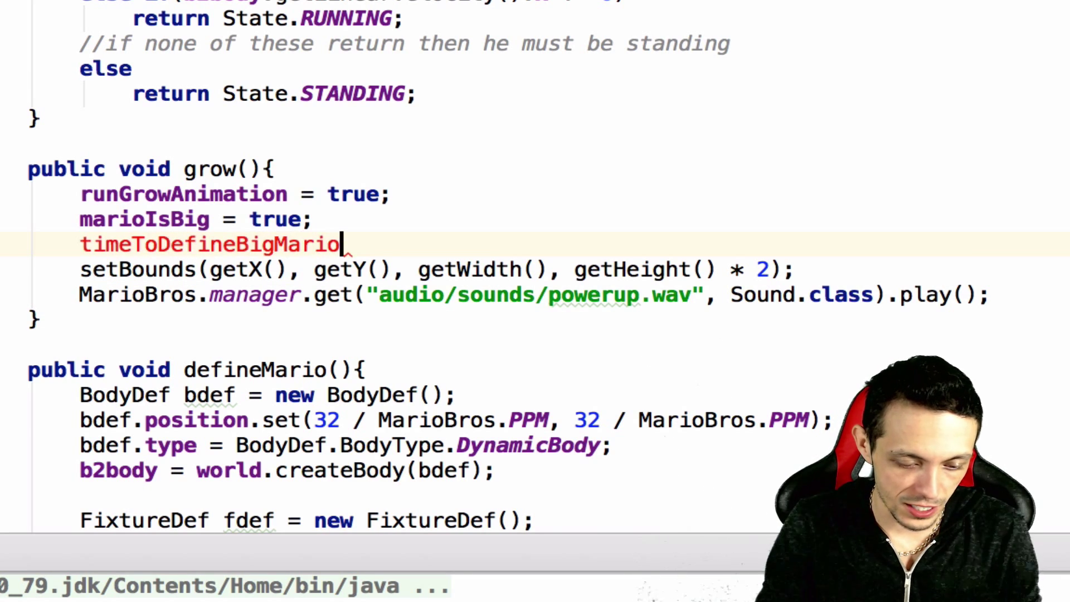
type("= true;")
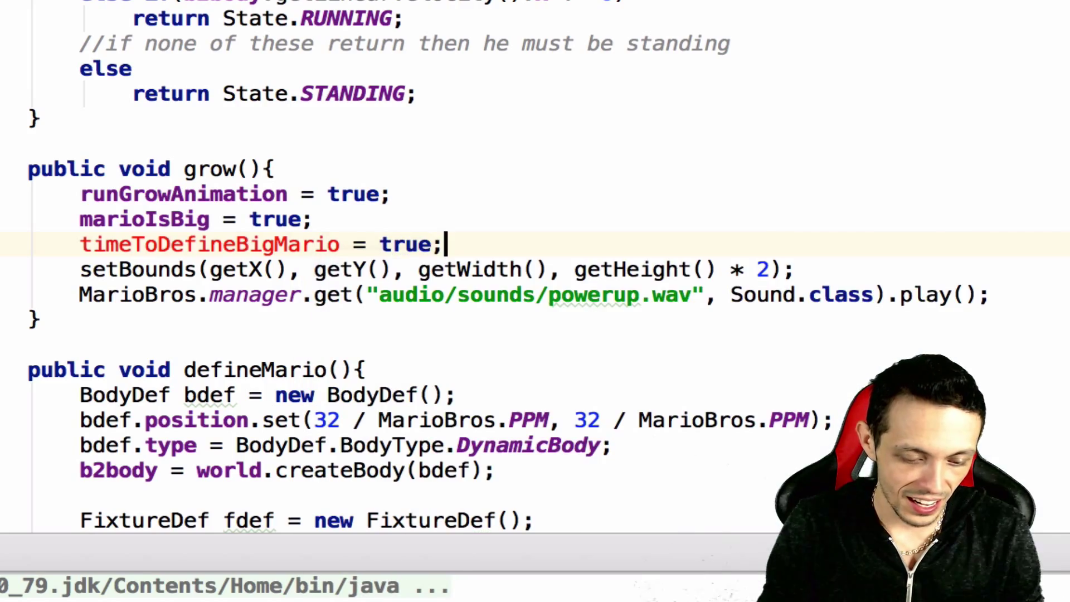
- Declare a private boolean timeToDefineBigMario field among Mario's fields
scroll("up", 3)
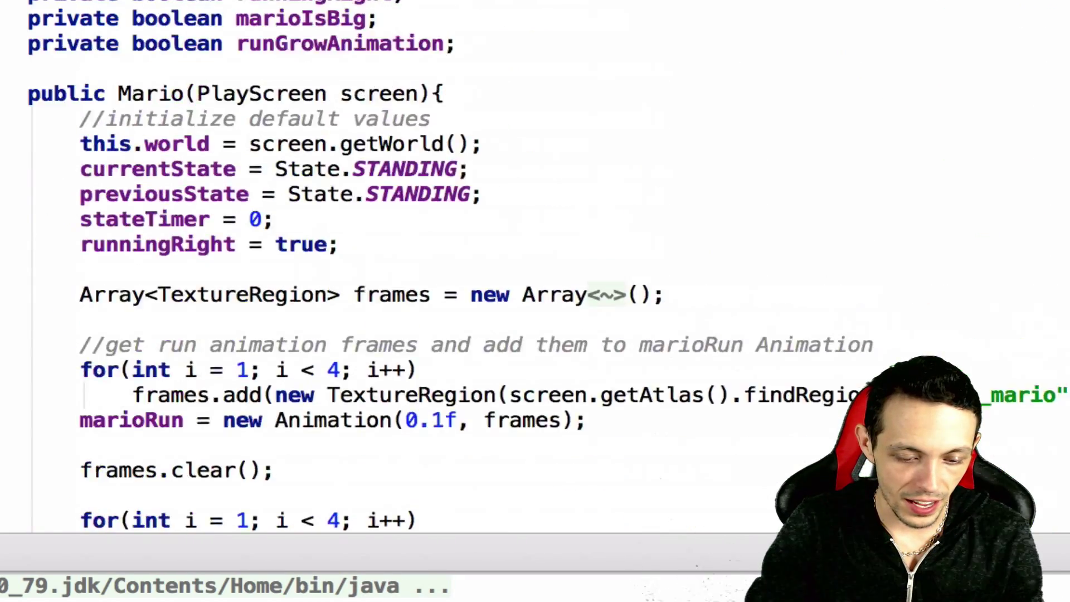
scroll("up", 3)
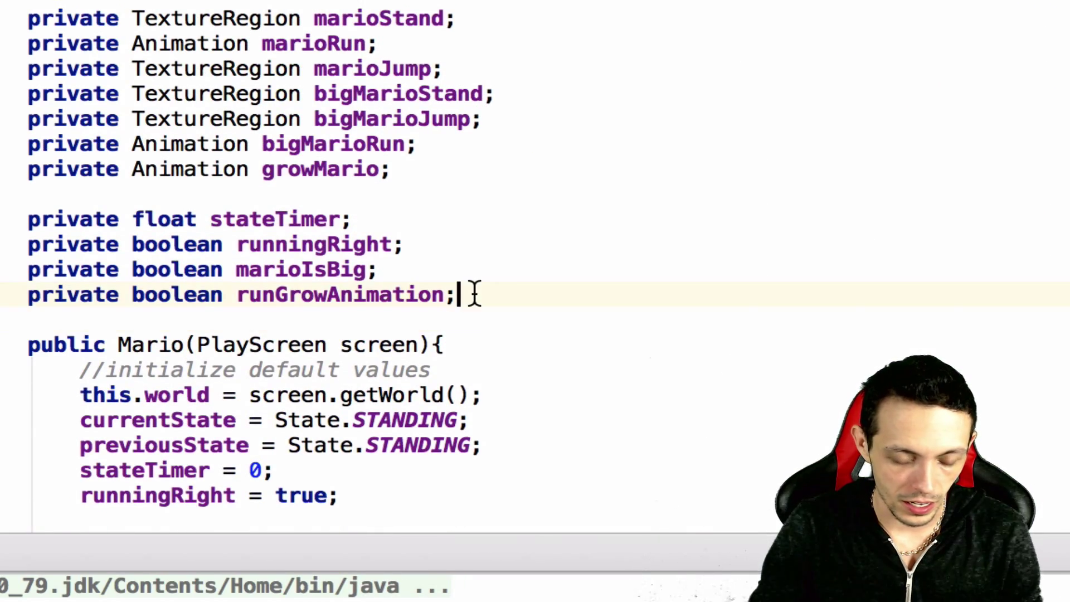
type("private")
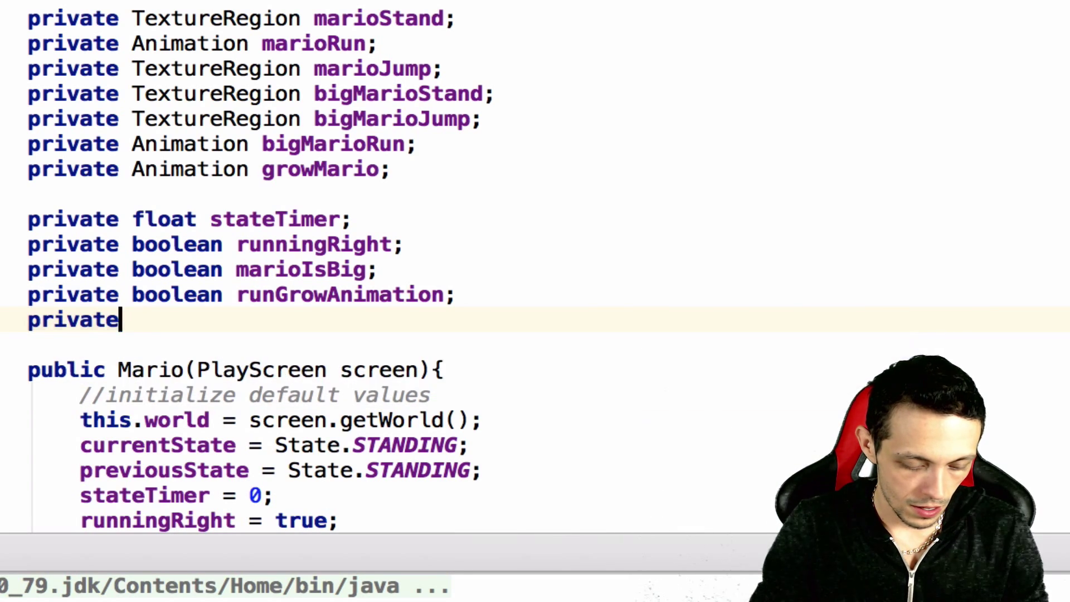
type("boolean ti")
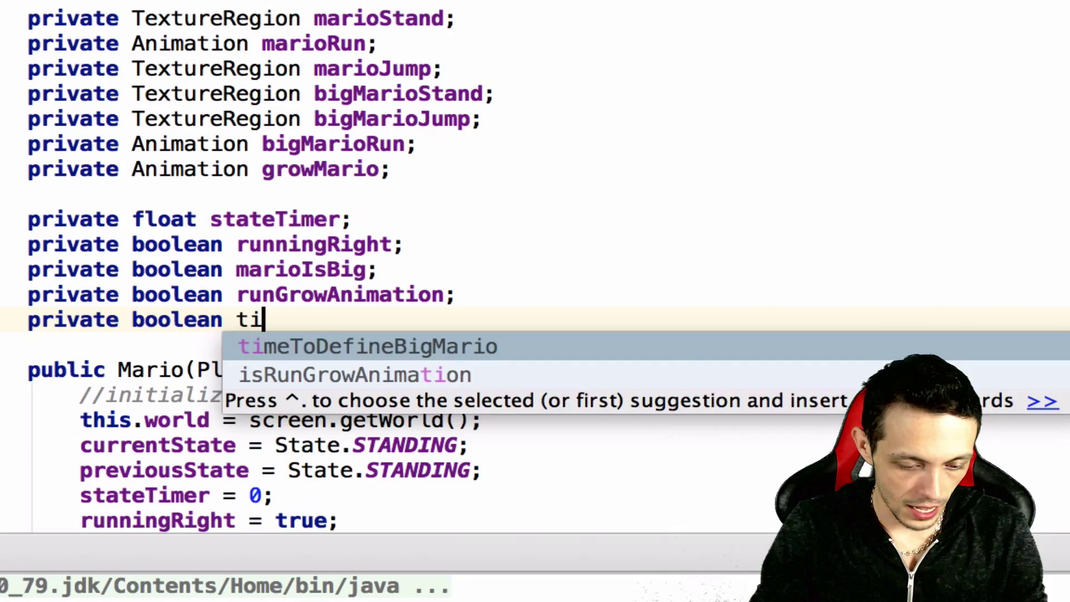
scroll("down", 3)
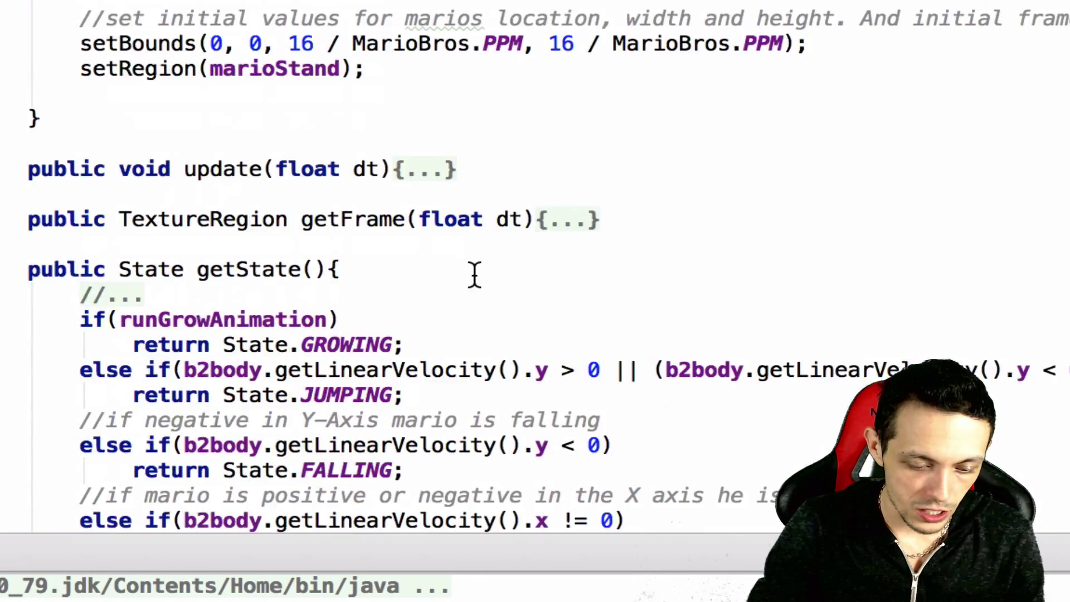
scroll("down", 3)
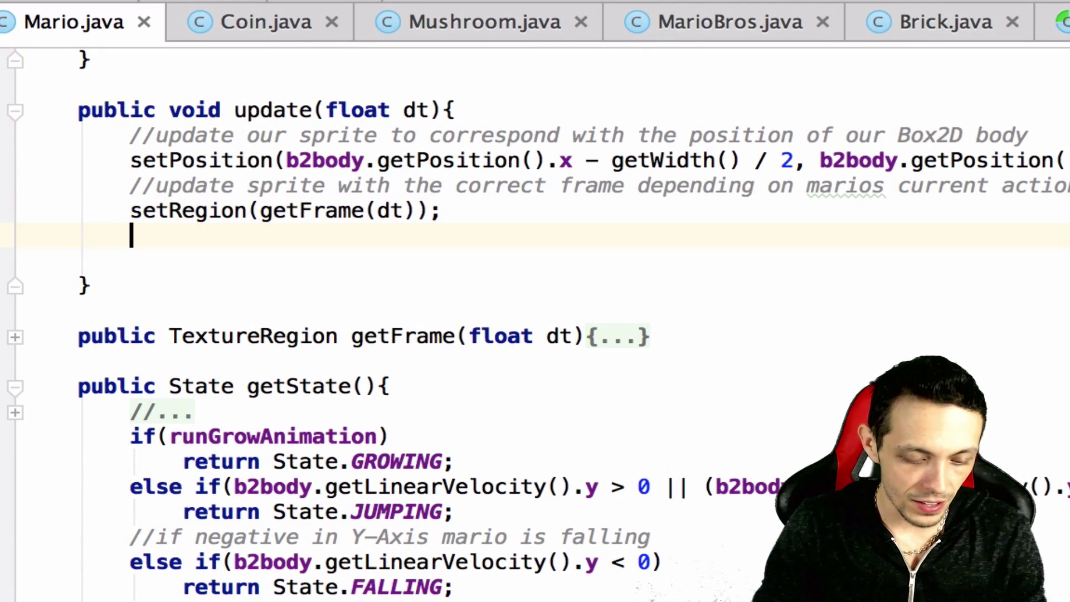
- Add if(timeToDefineBigMario) defineBigMario(); inside update()
type("if(")
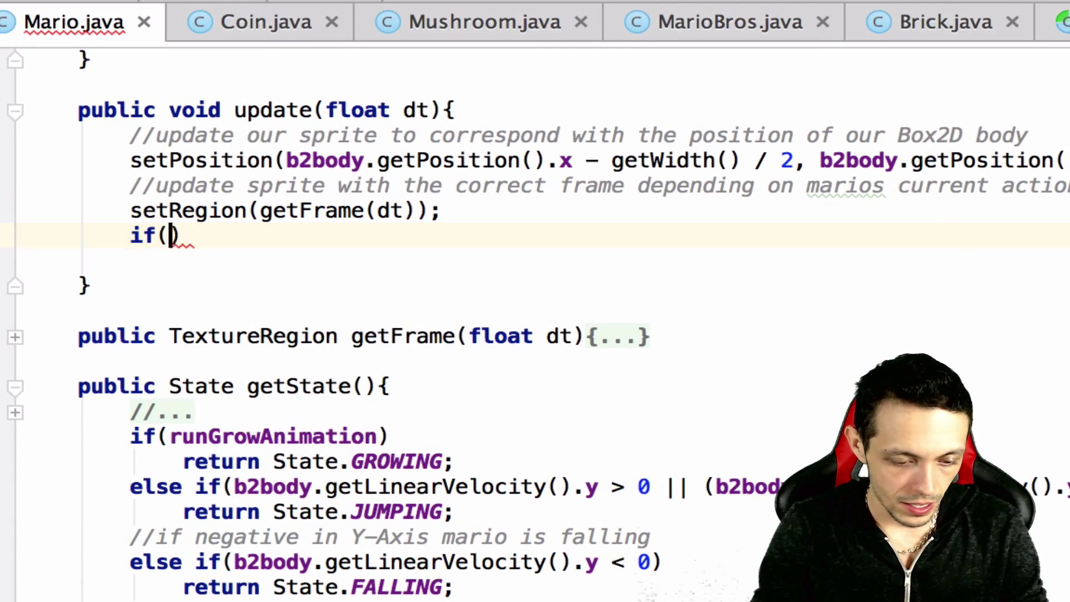
type("timeToDefineBigMario")
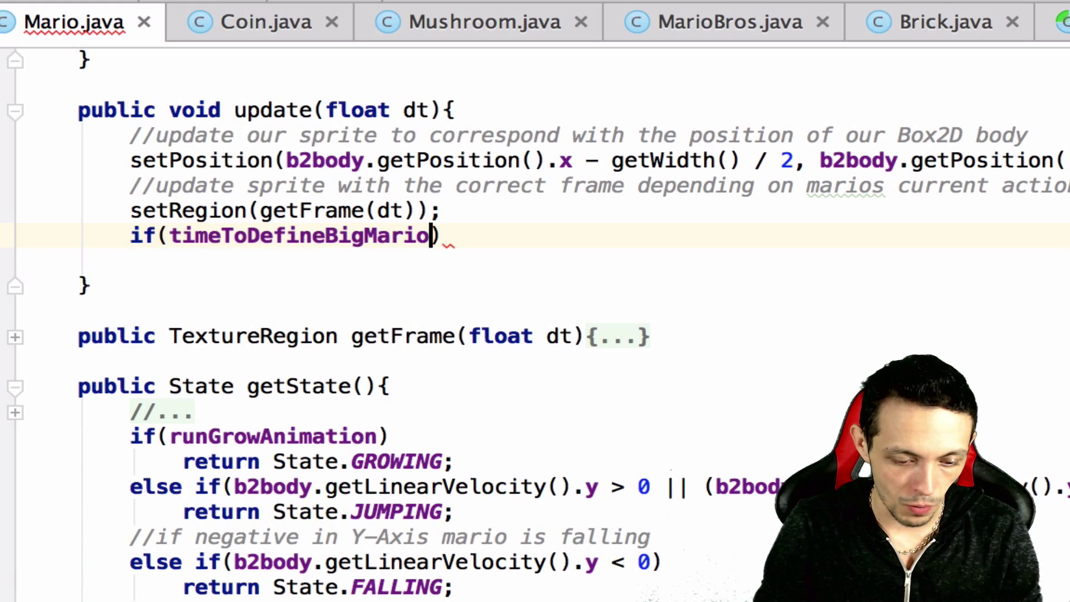
key("Return")
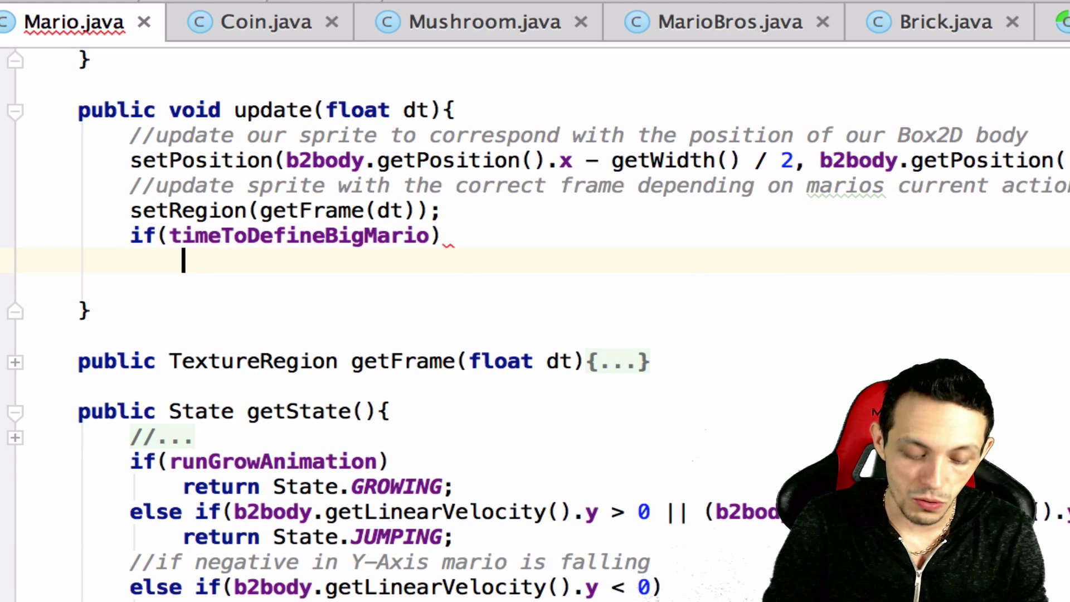
type("defineBigMario(")
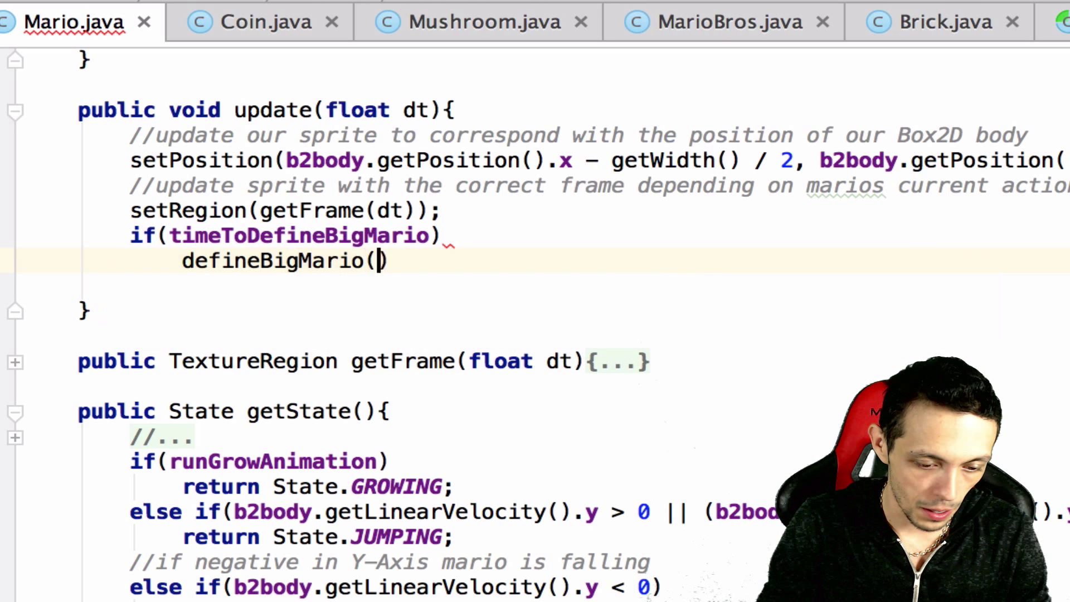
type(";")
type("public void def")
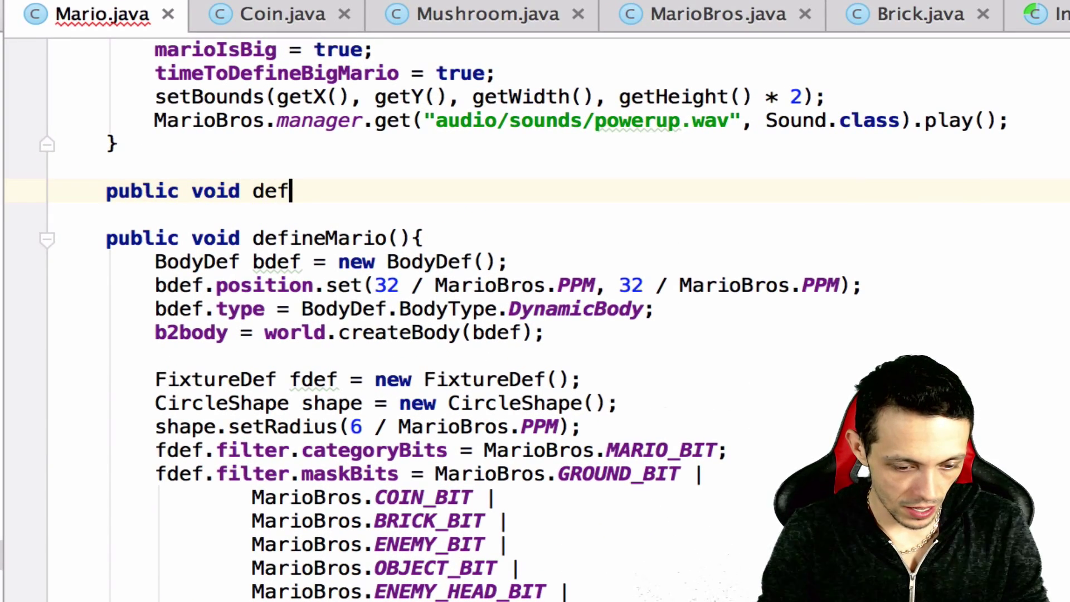
- Declare public void defineBigMario() and fill it with defineMario's body code
type("ineBigMa")
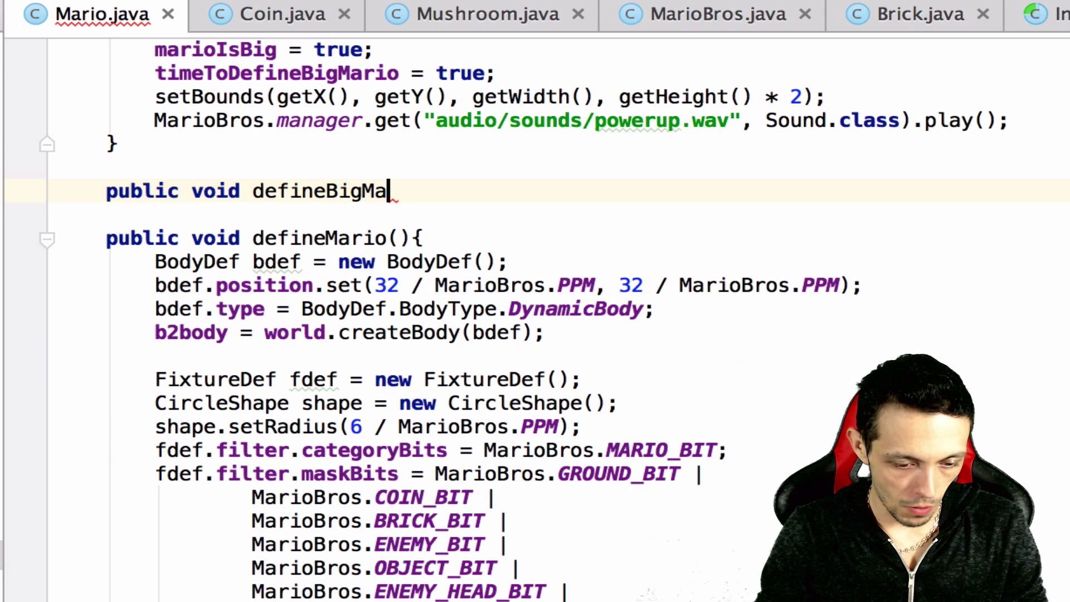
type("rio(){")
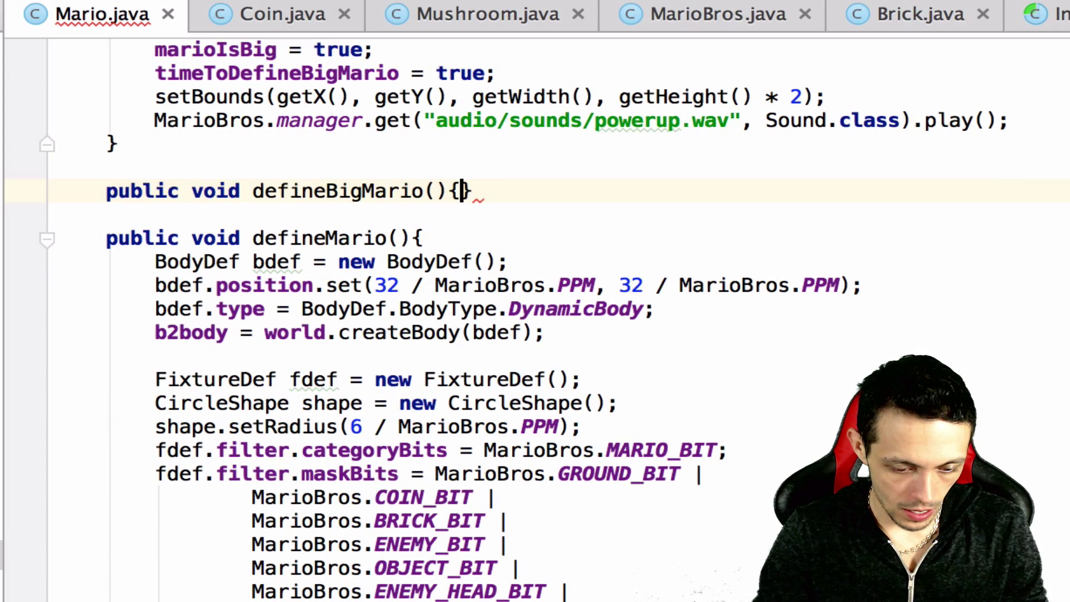
scroll("up", 3)
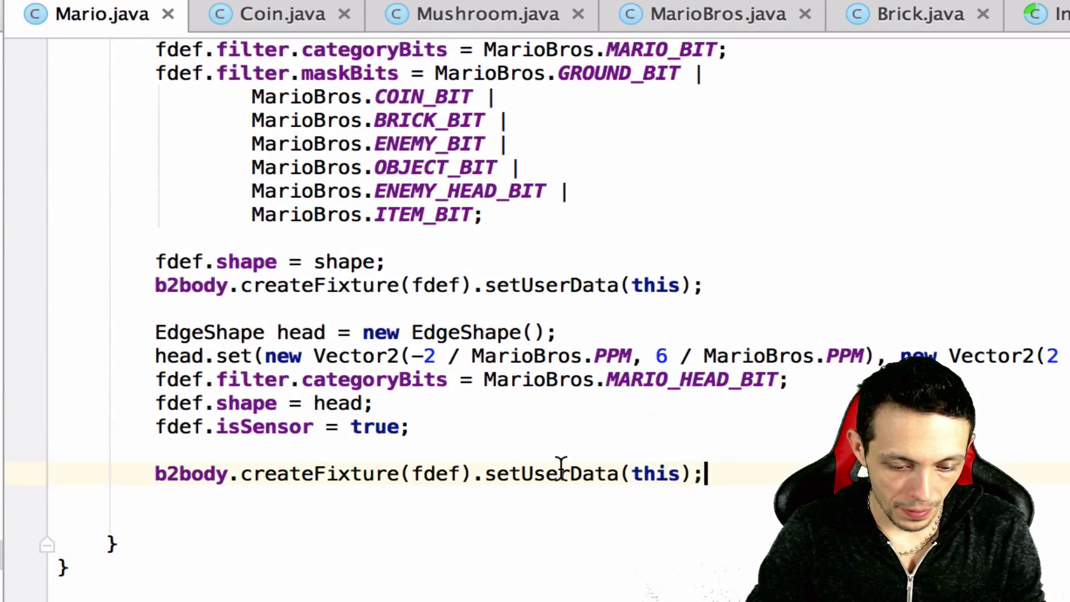
scroll("up", 3)
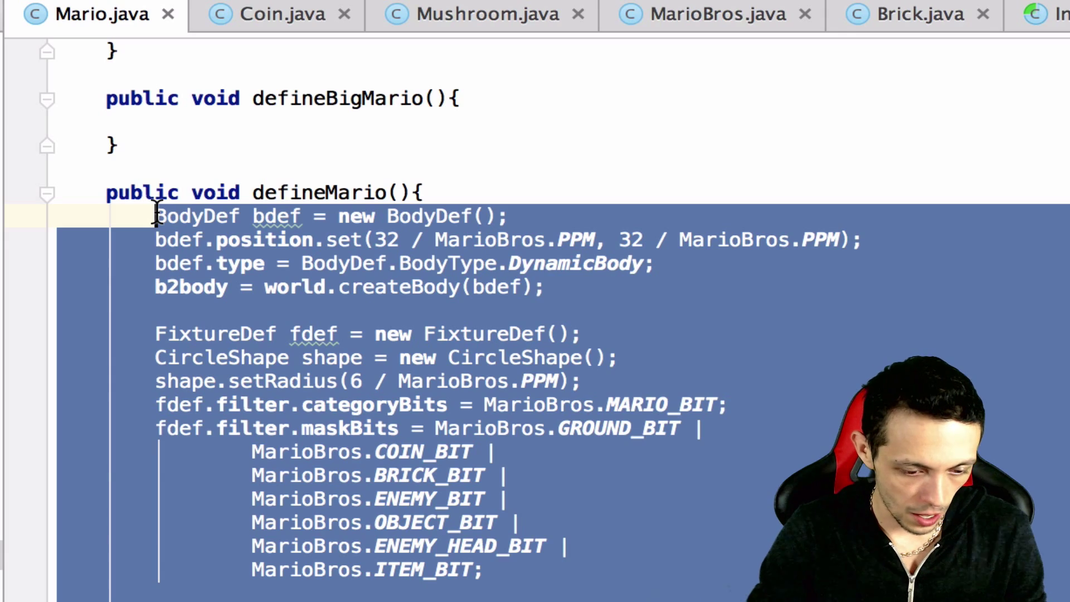
scroll("down", 3)
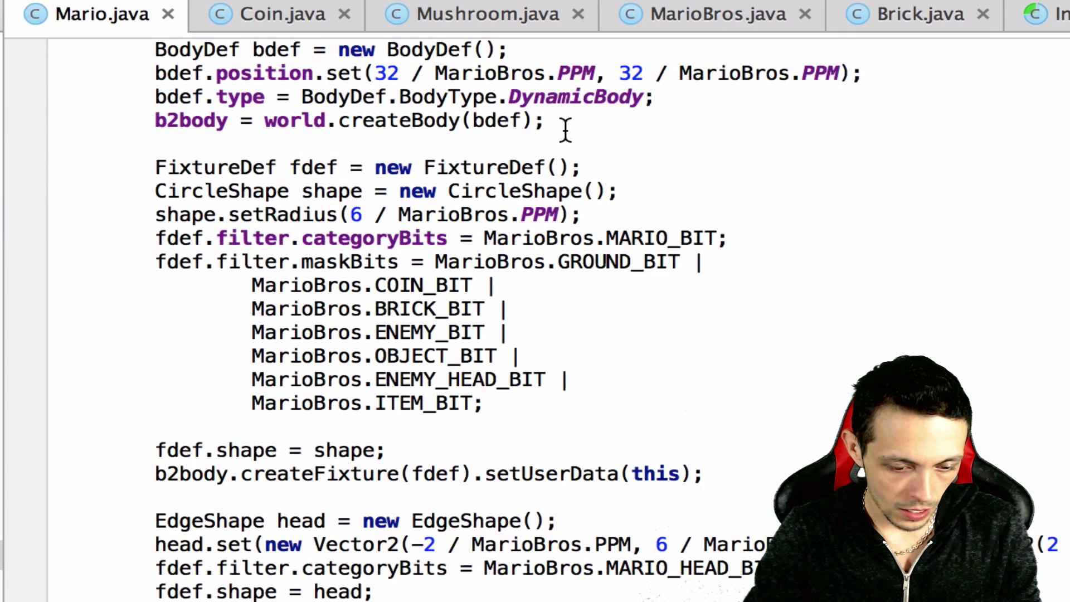
scroll("up", 3)
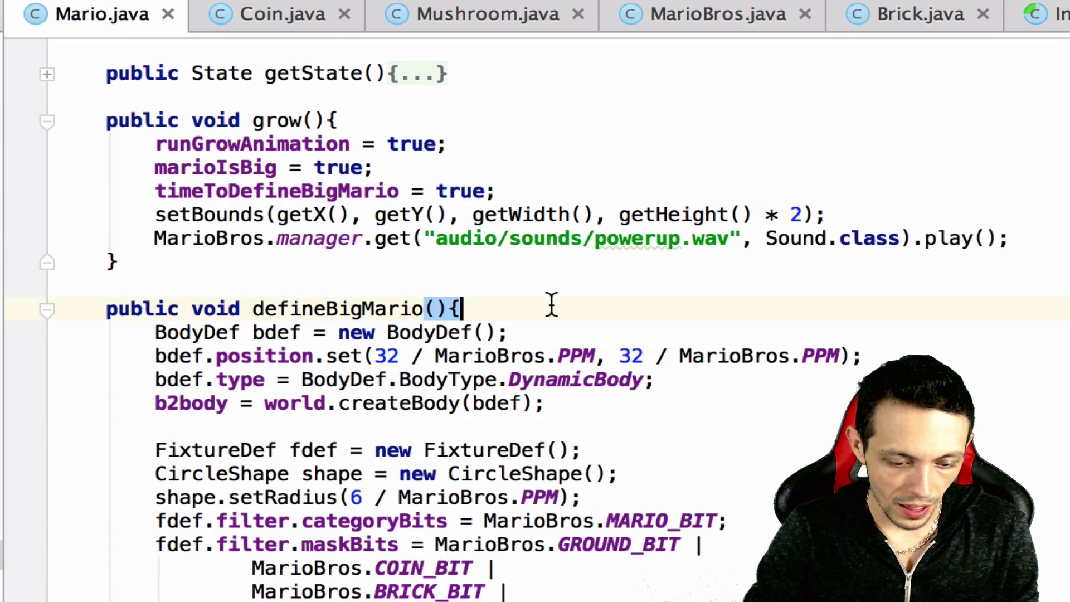
key("Return")
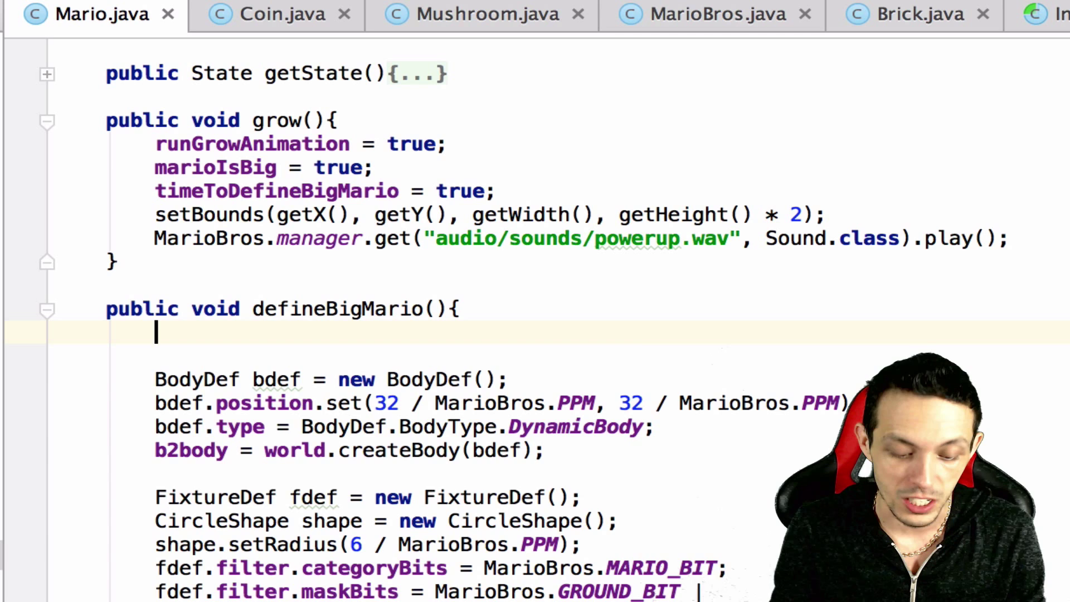
- Store b2body.getPosition() in a Vector2 currentPosition
type("Vector2")
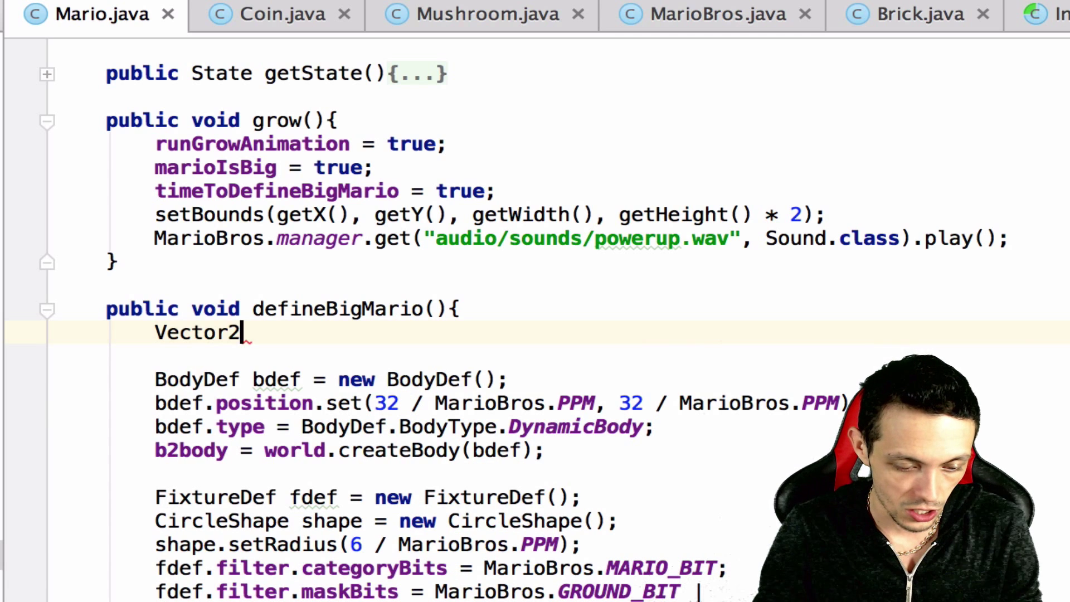
type("currentPosi")
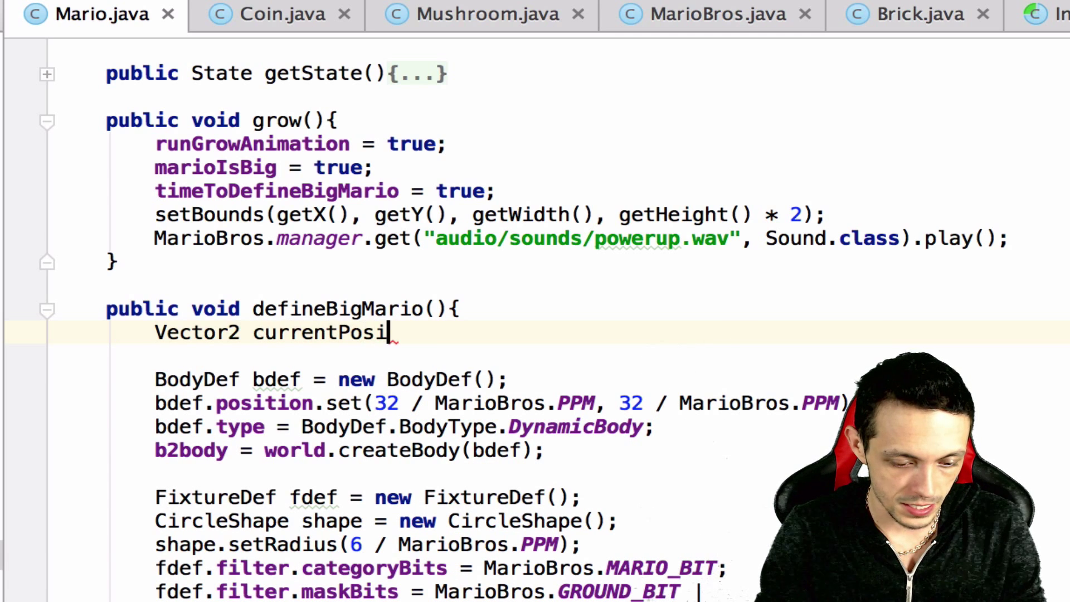
type("tion = b2bod")
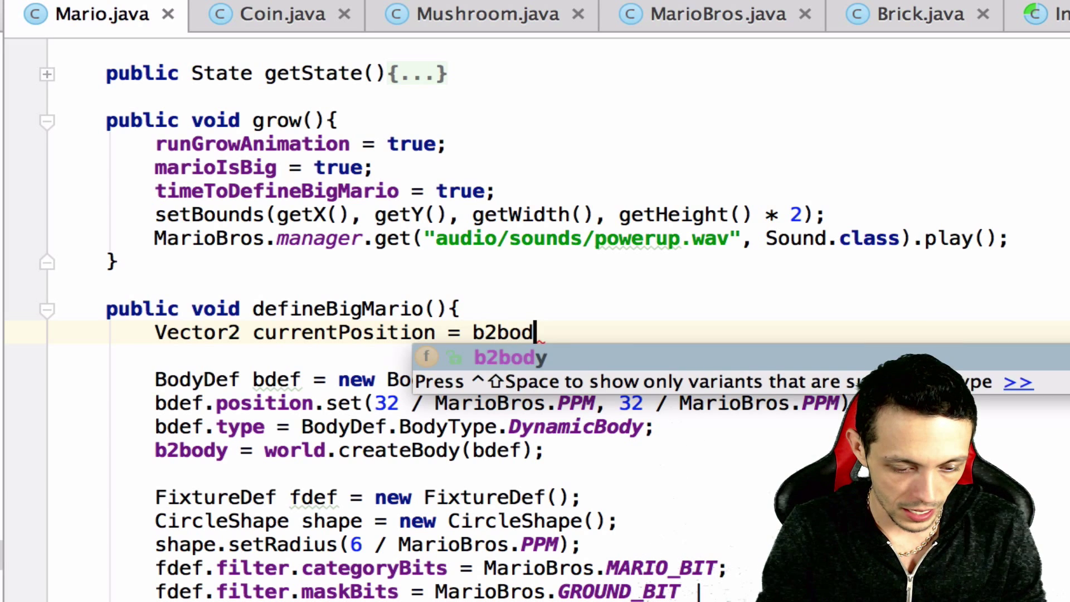
type(".getPosition();")
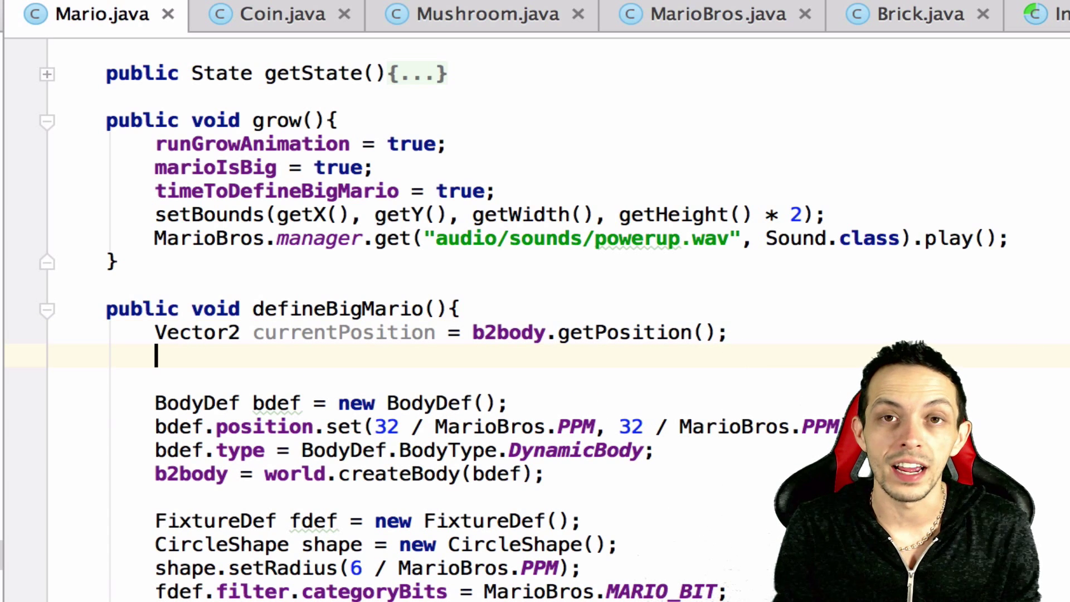
- Destroy the old body with world.destroyBody(b2body)
type("world")
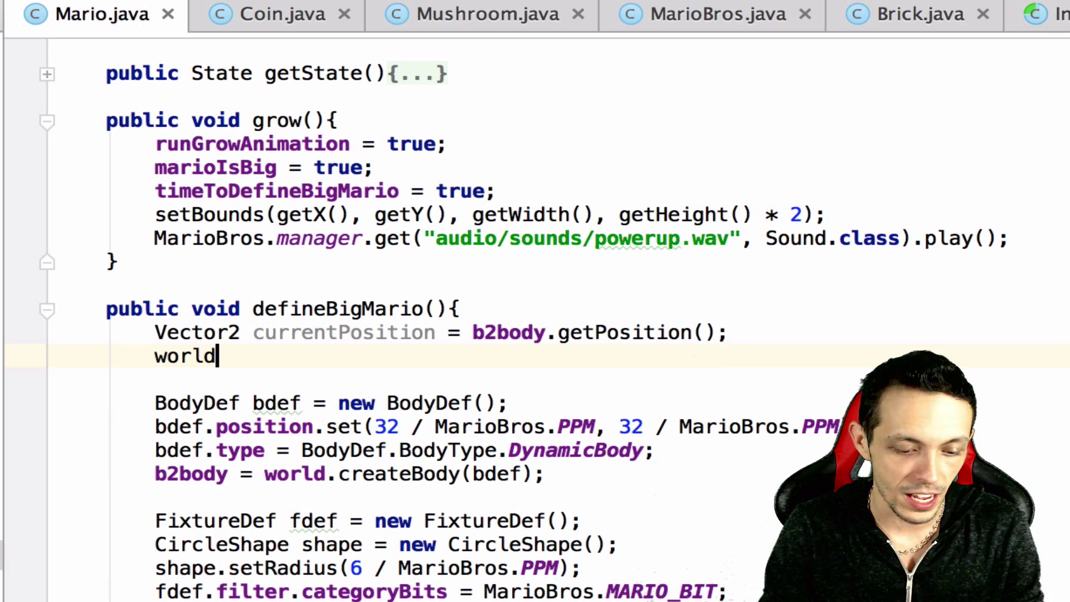
type(".destroyBody();")
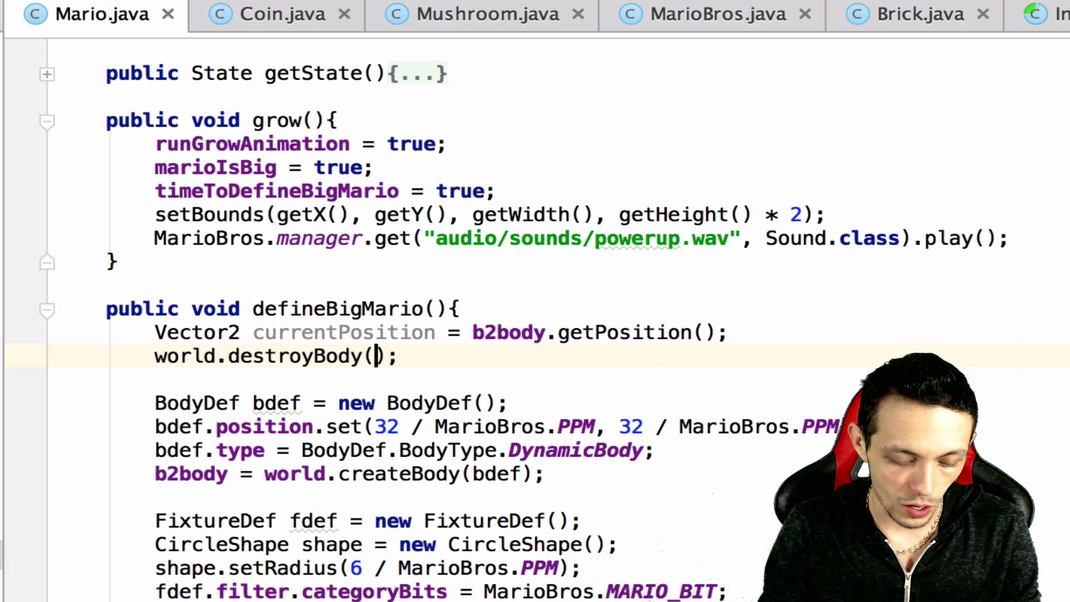
type("b2bo")
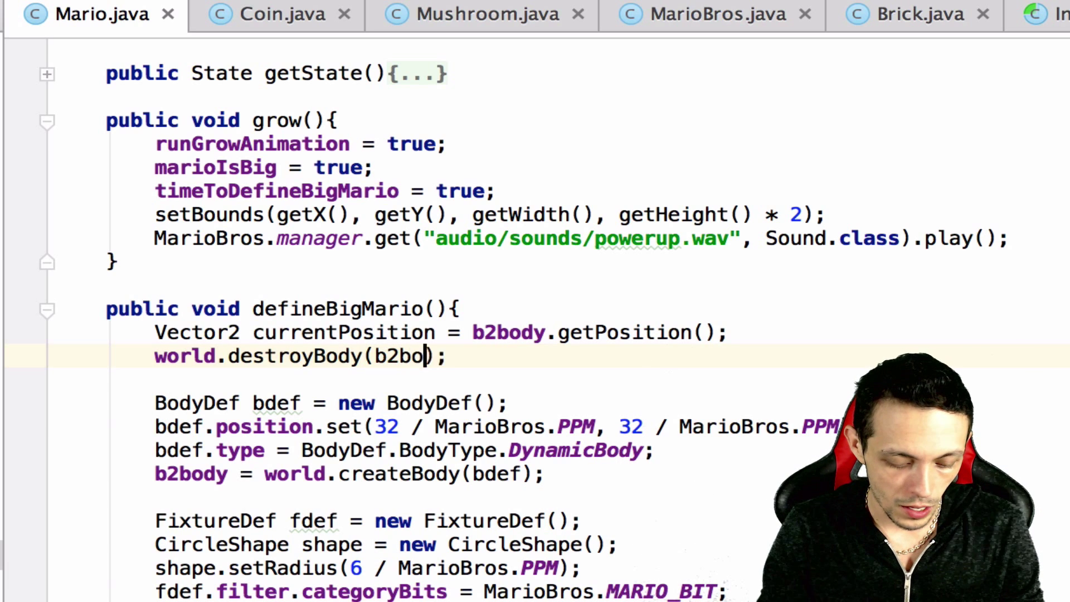
type("dy")
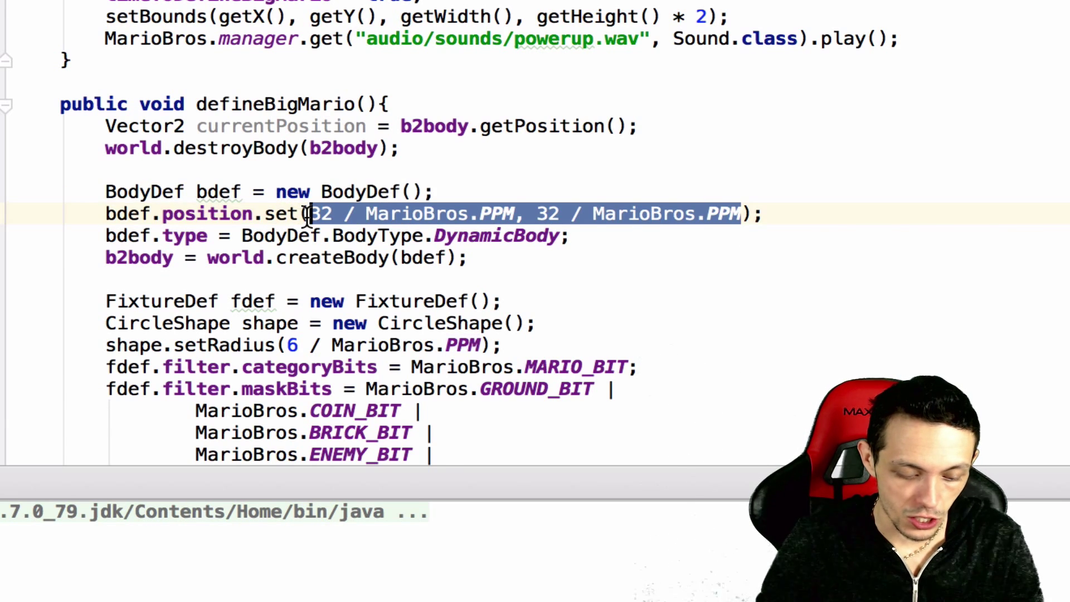
- Set bdef.position to currentPosition.add(0, 10 / MarioBros.PPM)
type("currentPosition.);")
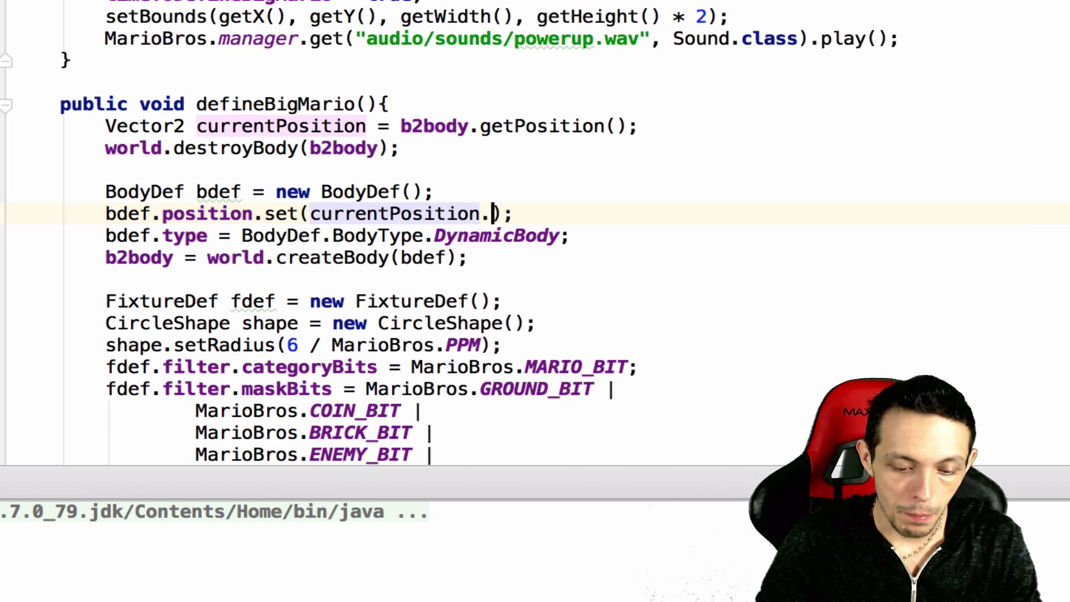
type("add(")
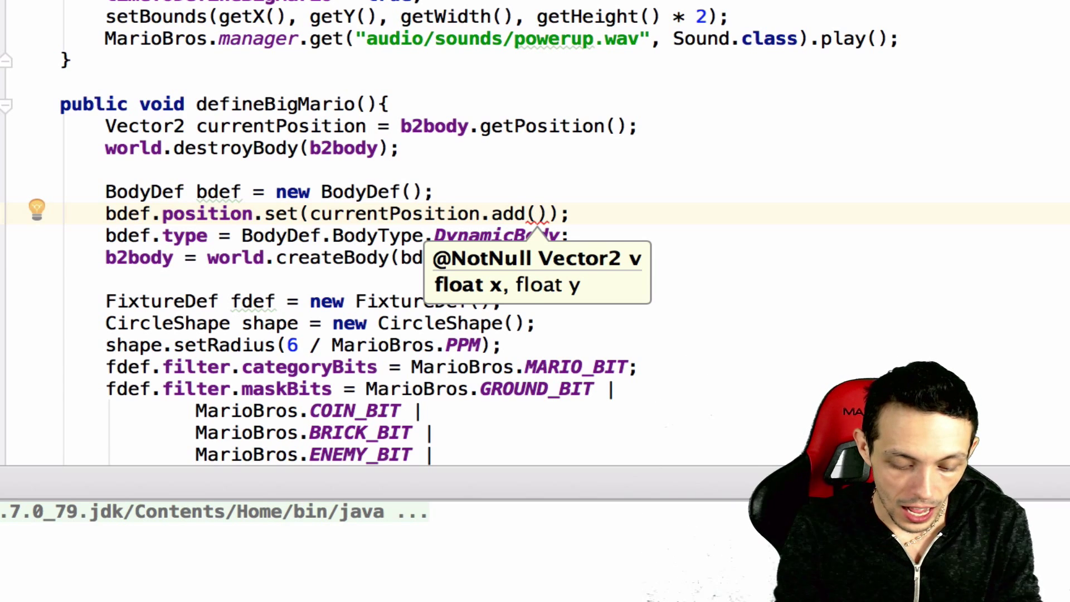
type("0,")
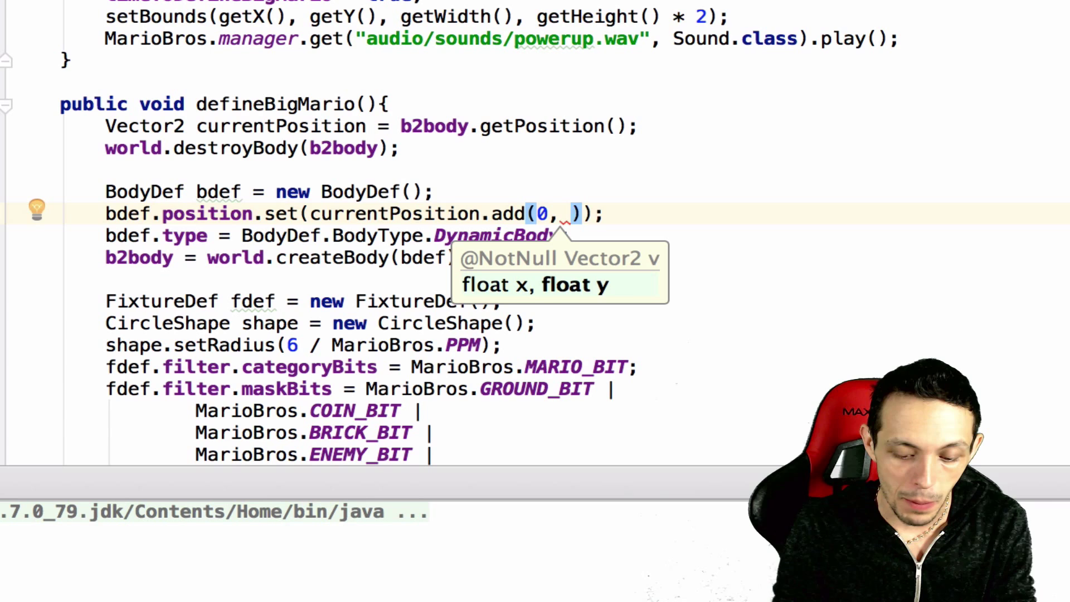
type("10 / M")
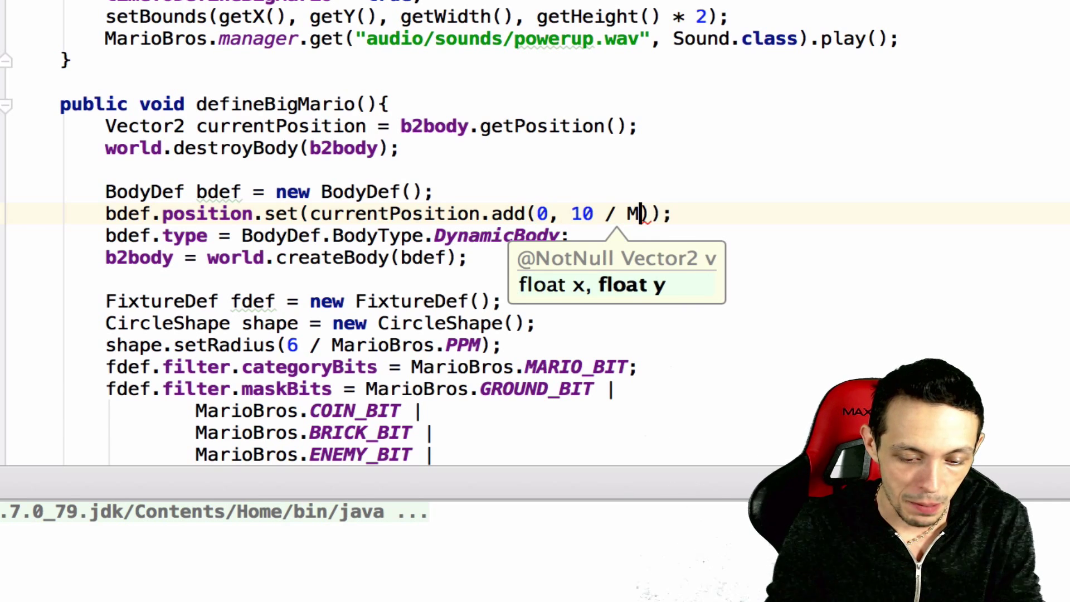
type("arioBros.PPM")
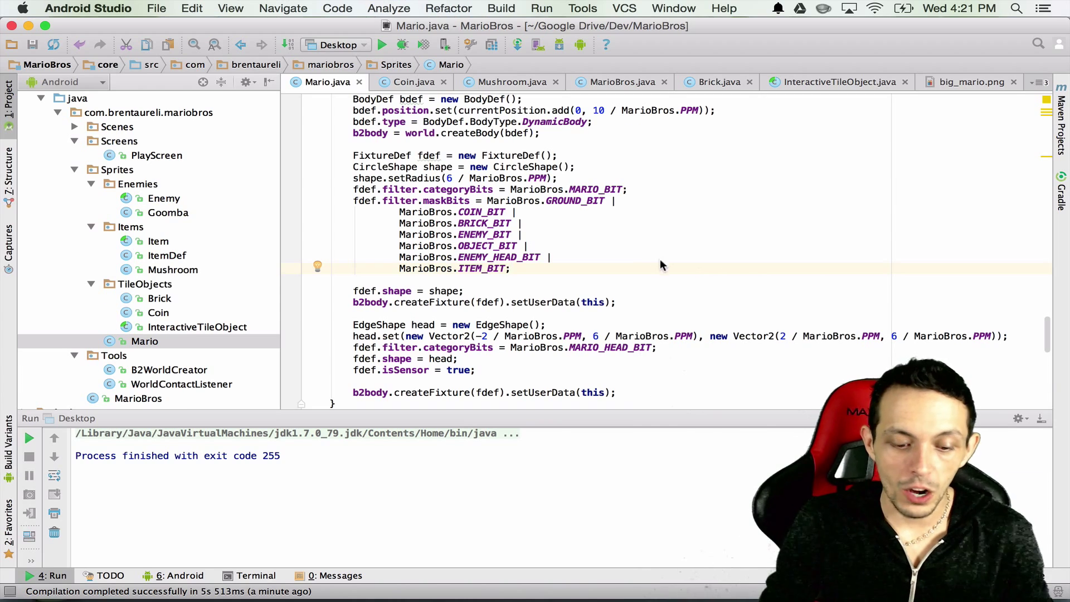
mouse_move(560, 210)
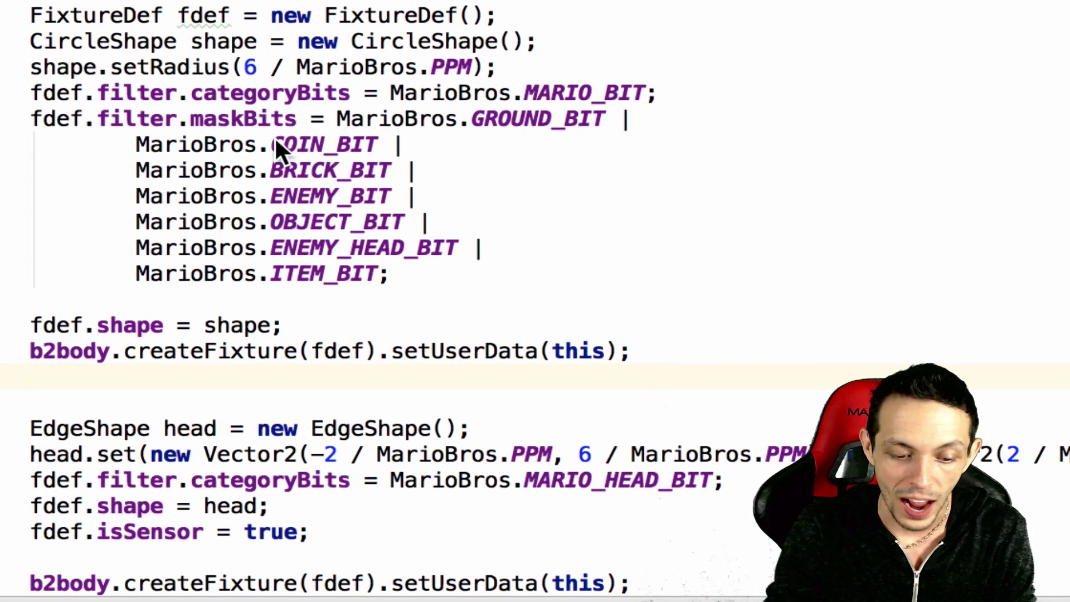
mouse_move(314, 410)
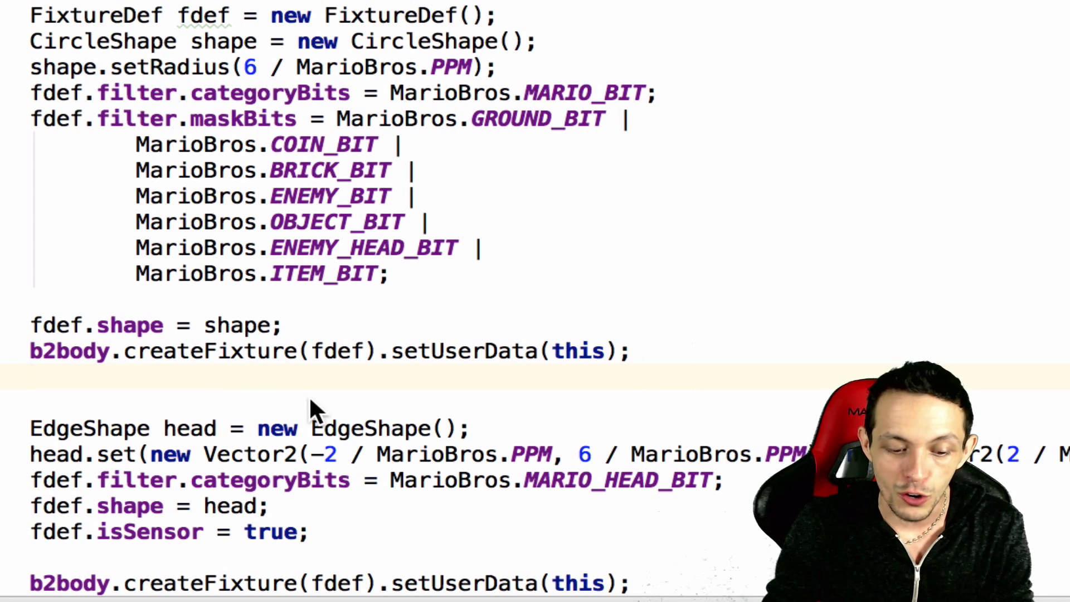
mouse_move(201, 119)
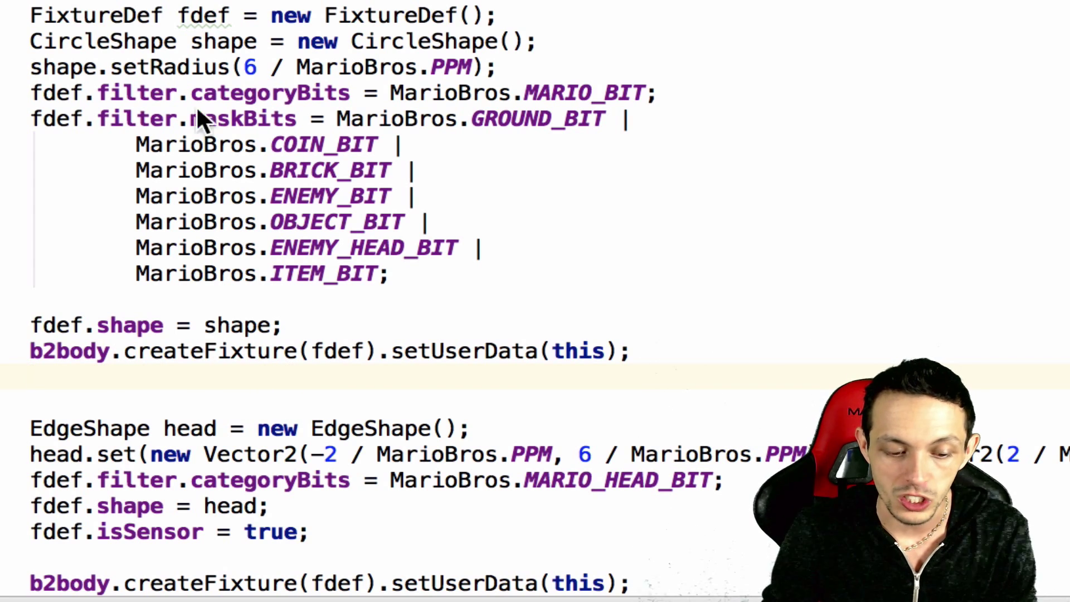
mouse_move(270, 106)
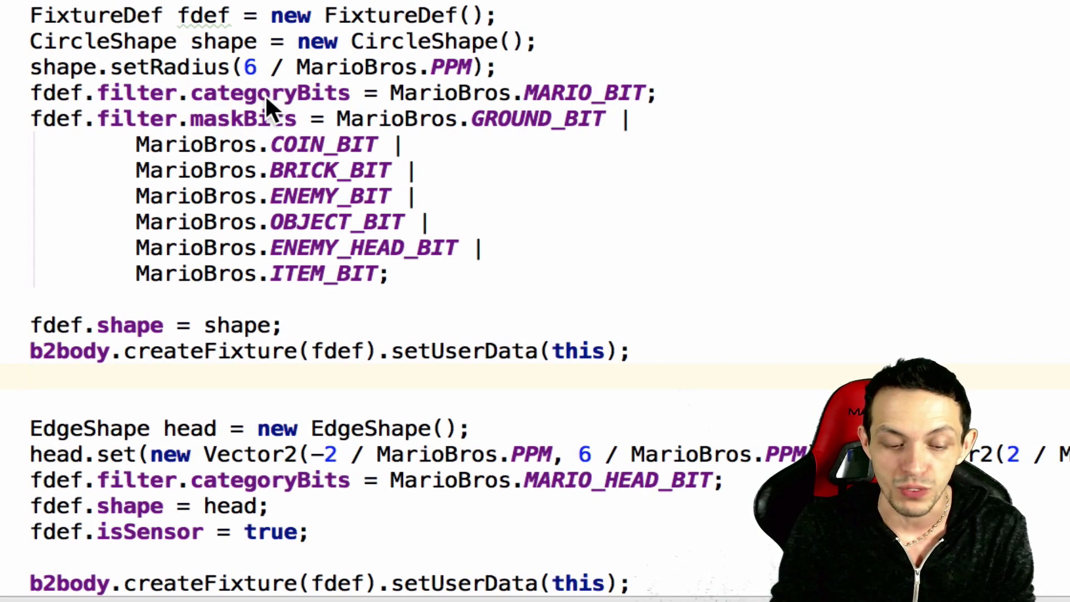
- Offset the circle shape with shape.setPosition(new Vector2(0, -14 / MarioBros.PPM))
type("shape.setPosition(new );")
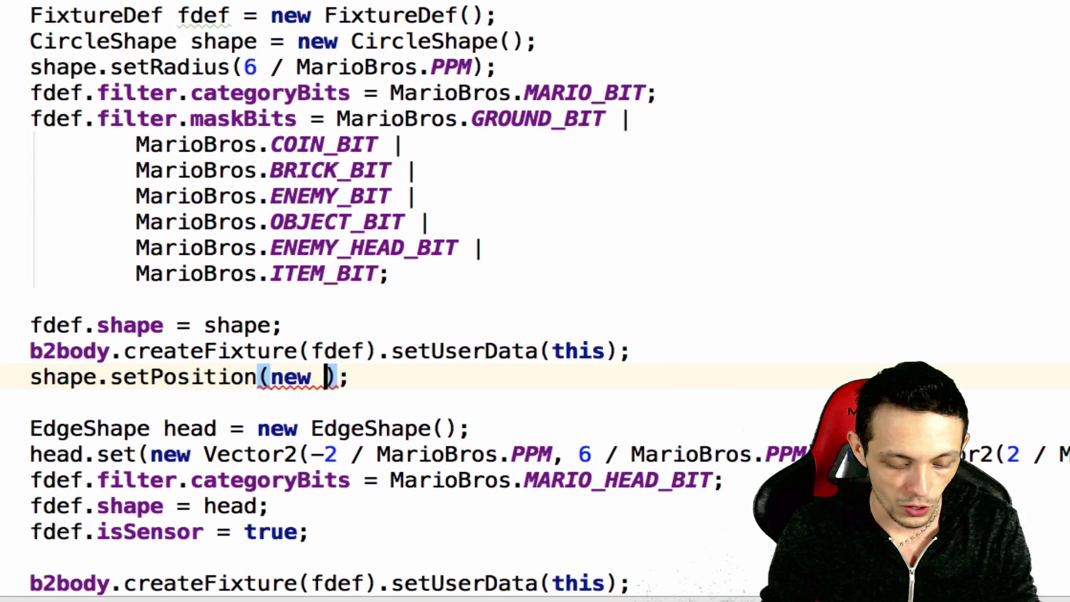
type("Vector2(")
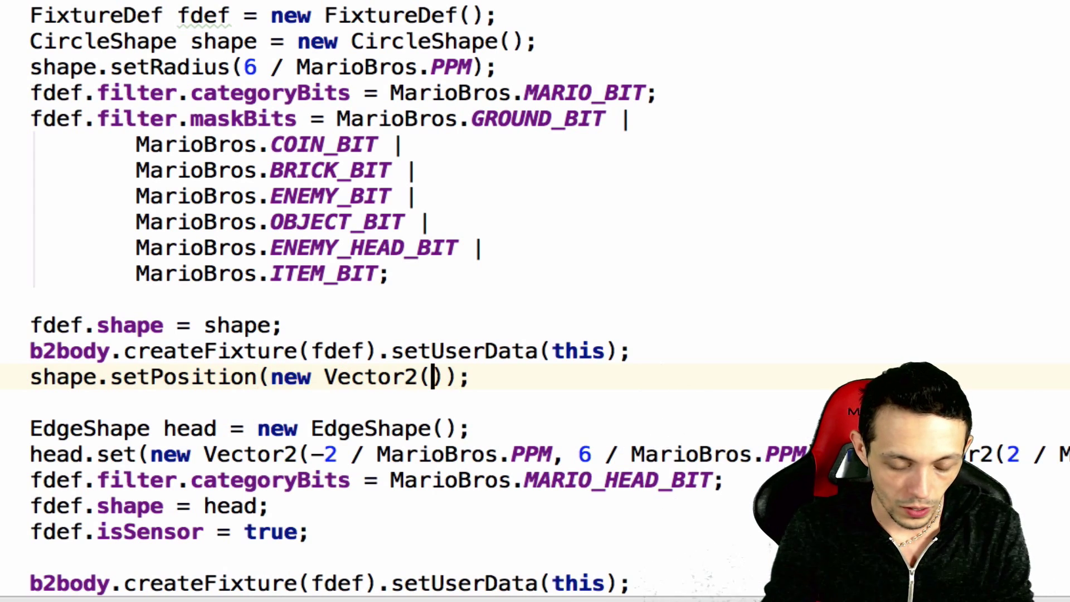
type("0")
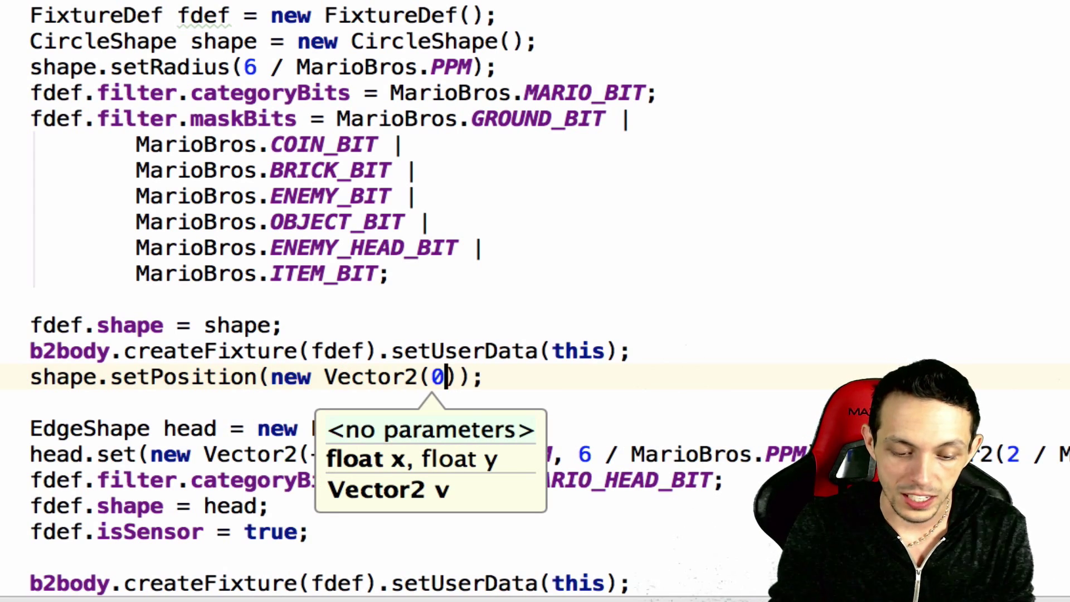
type(", -")
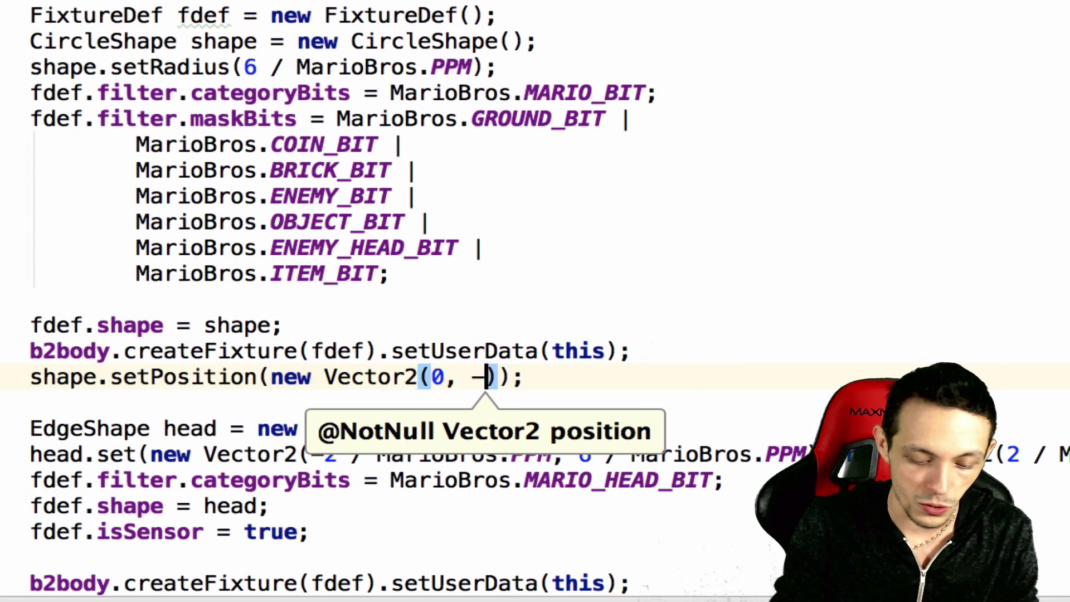
type("14 /")
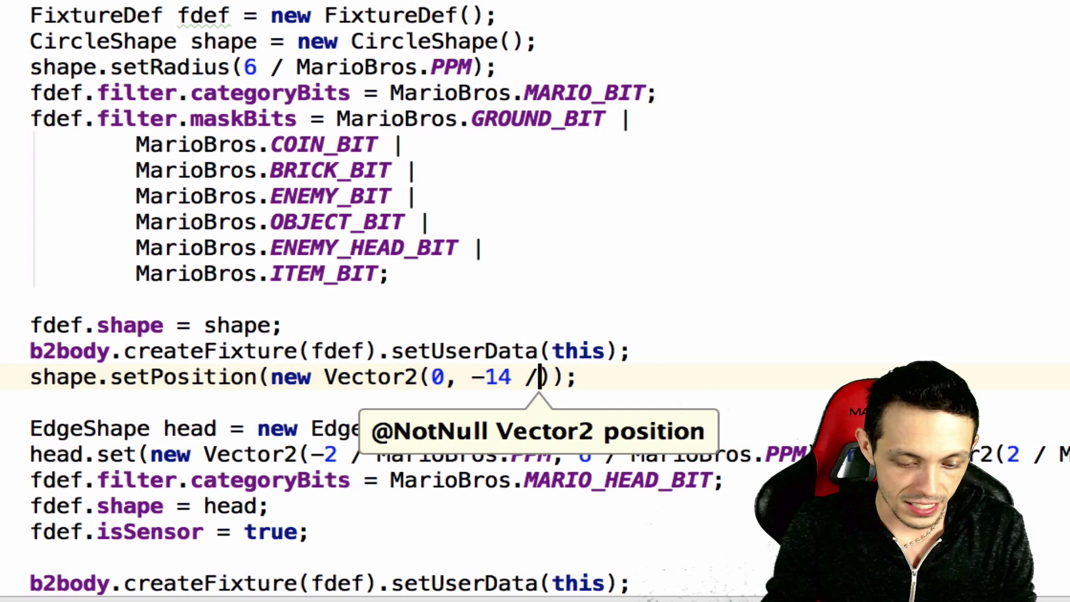
type("MarioBros.")
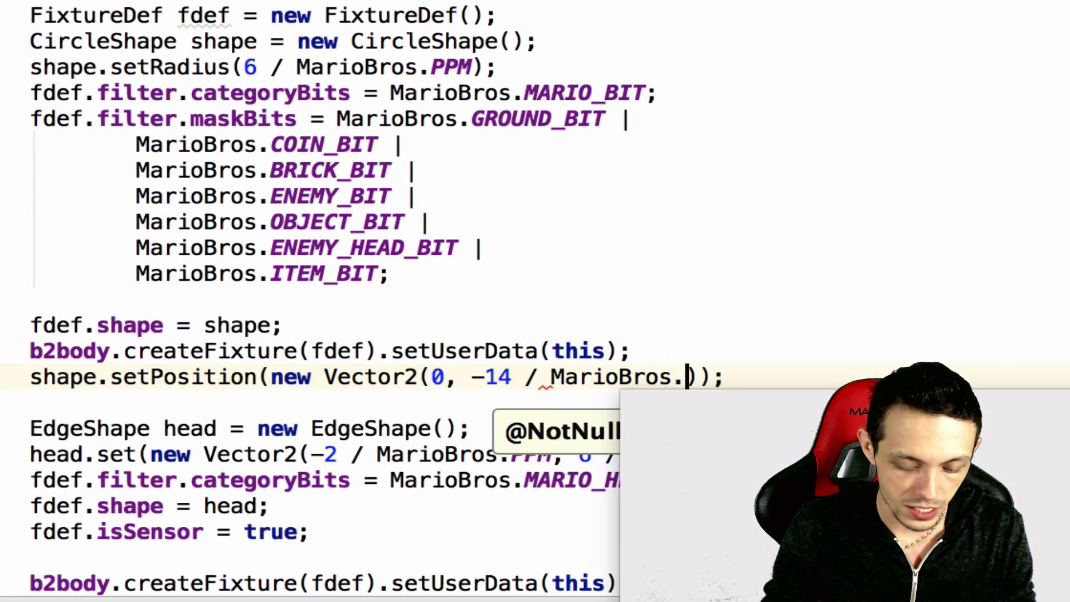
type("PPM")
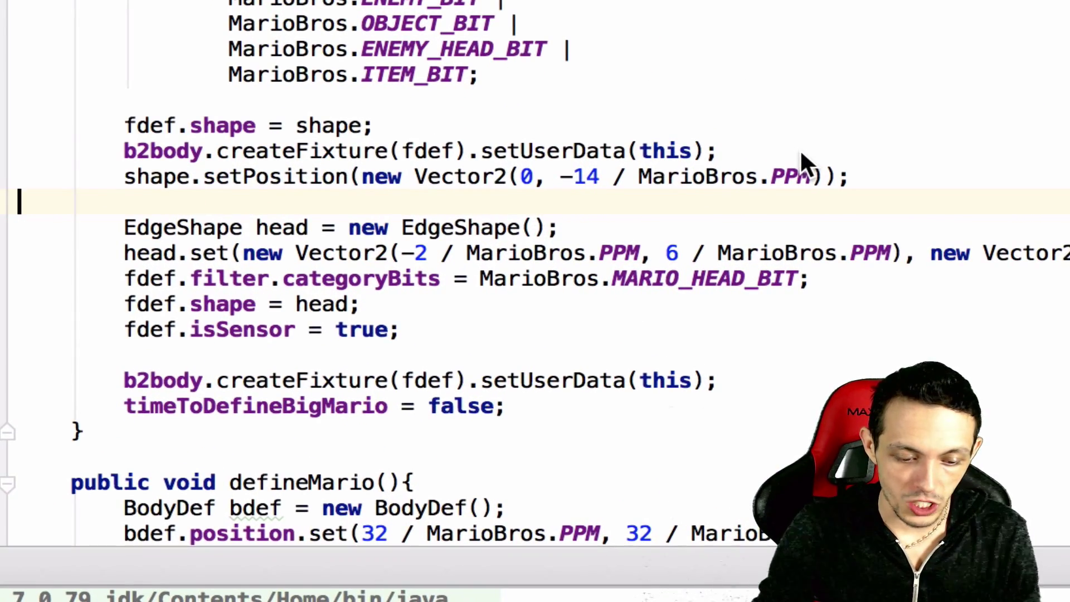
- Create the second fixture with b2body.createFixture(fdef).setUserData(this);
type("b2body.createFixture(fdef).setUserData(this);")
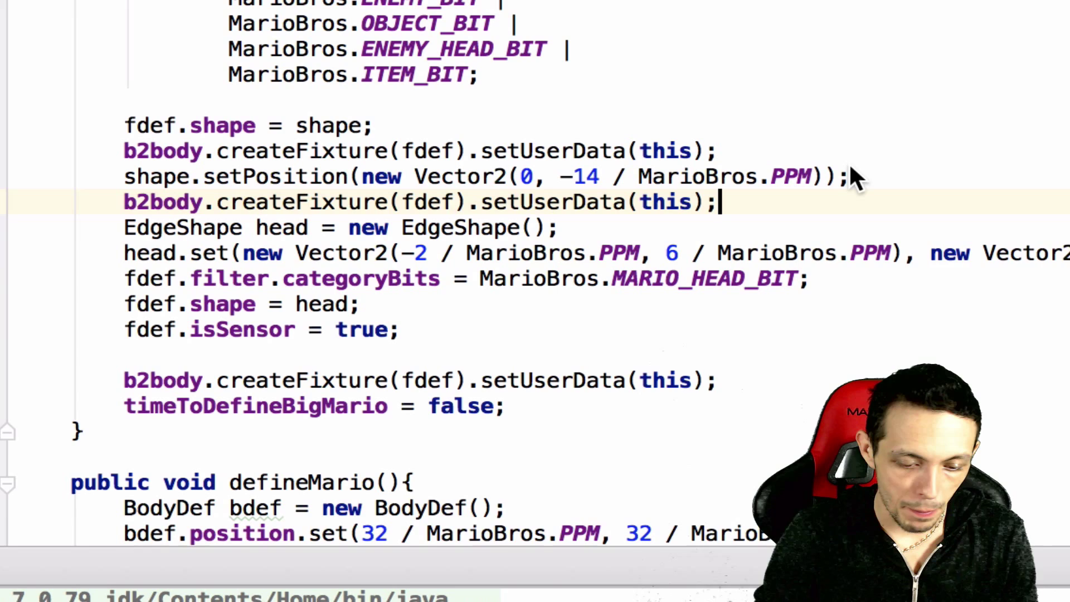
key("Return")
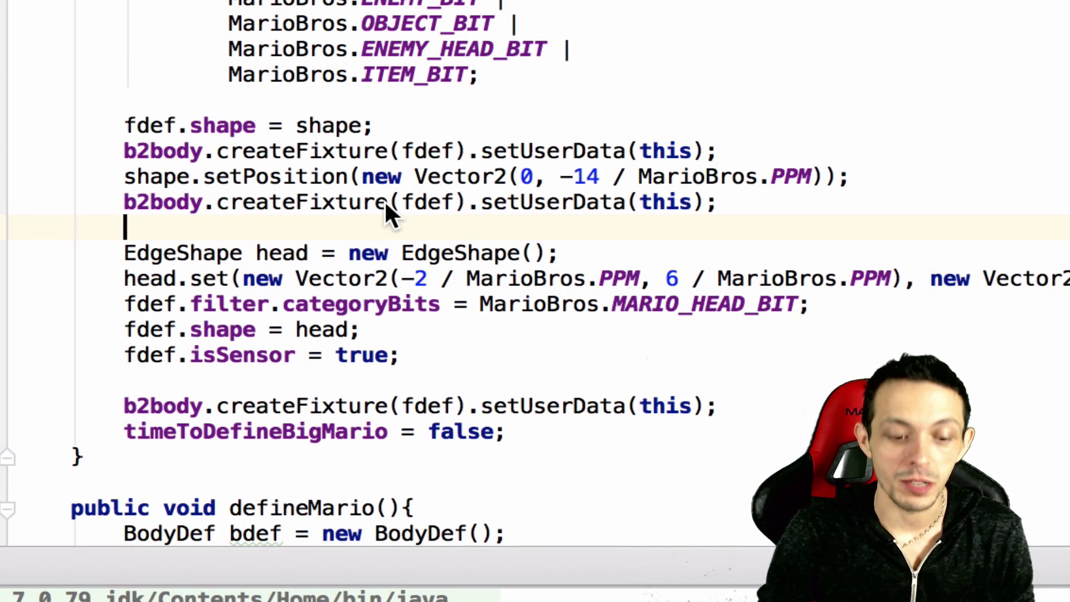
mouse_move(621, 208)
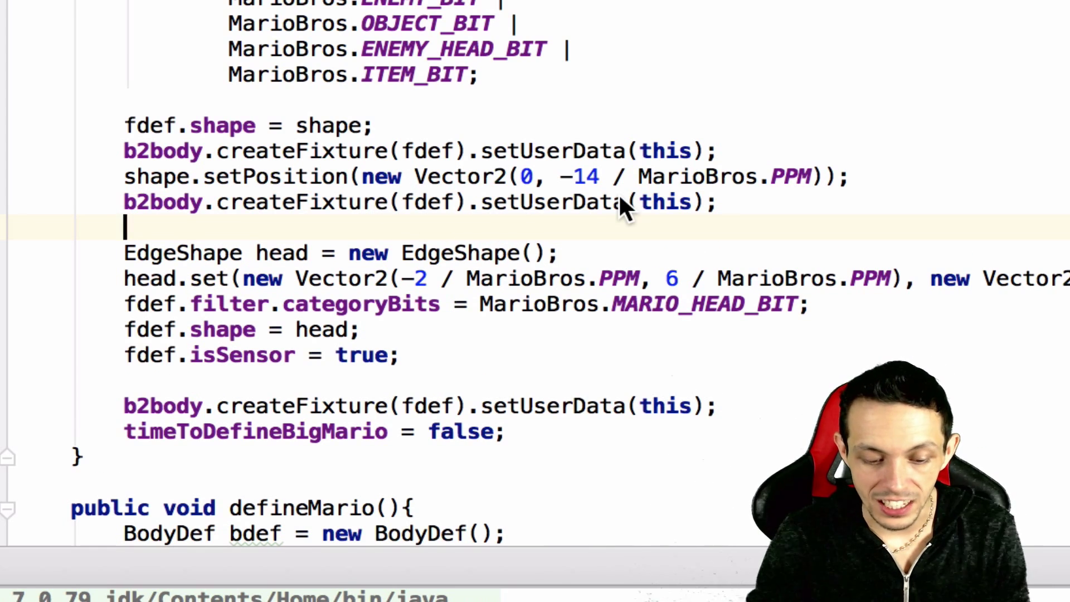
scroll("down", 3)
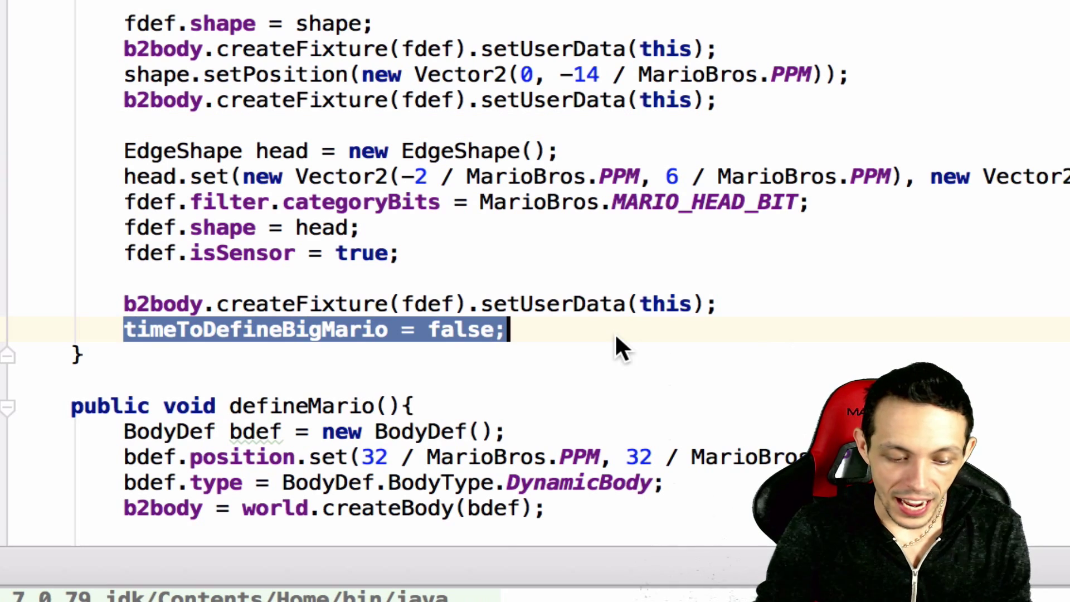
mouse_move(598, 300)
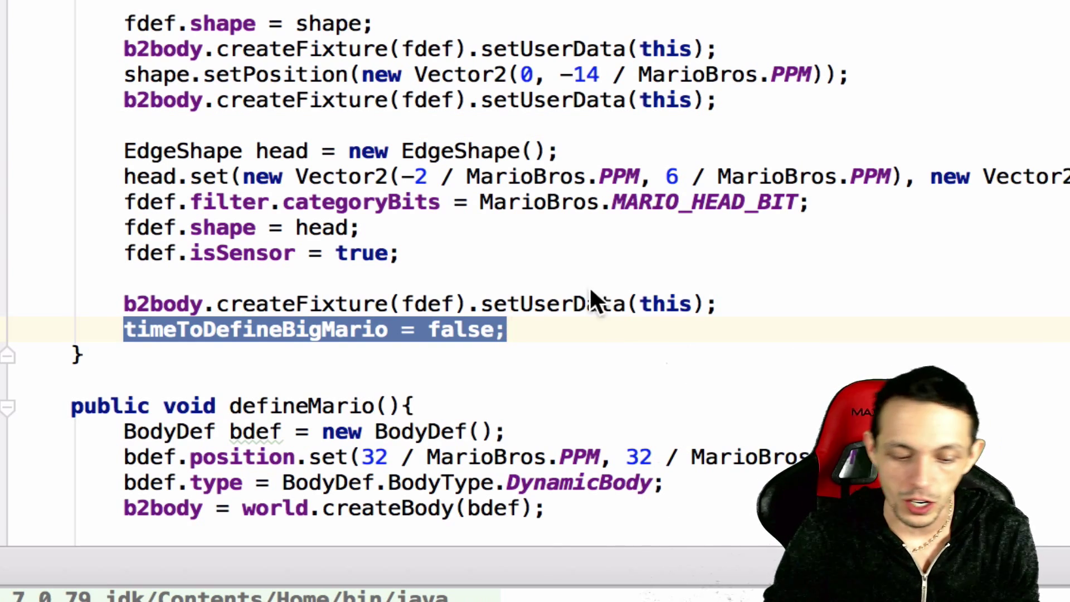
mouse_move(583, 300)
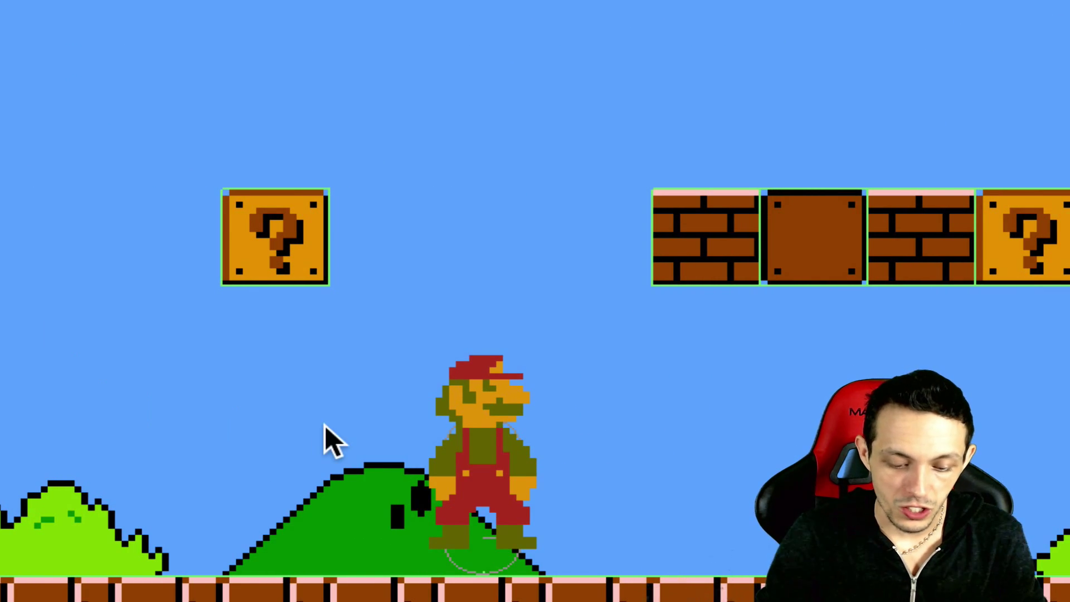
mouse_move(532, 458)
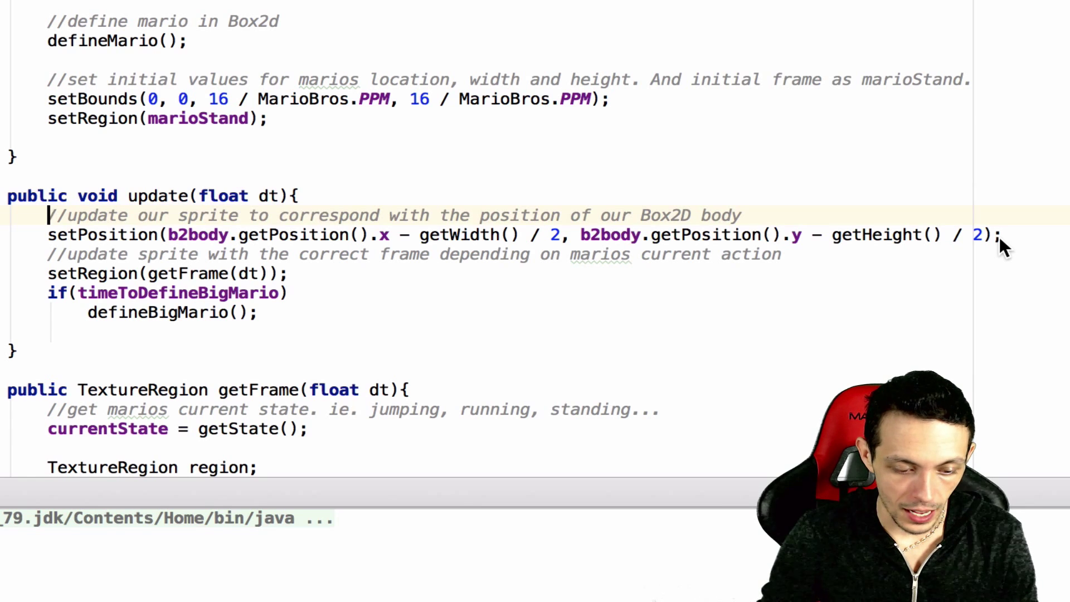
- In update, lower big Mario's sprite position by 6 / MarioBros.PPM, else keep the original setPosition
type("if")
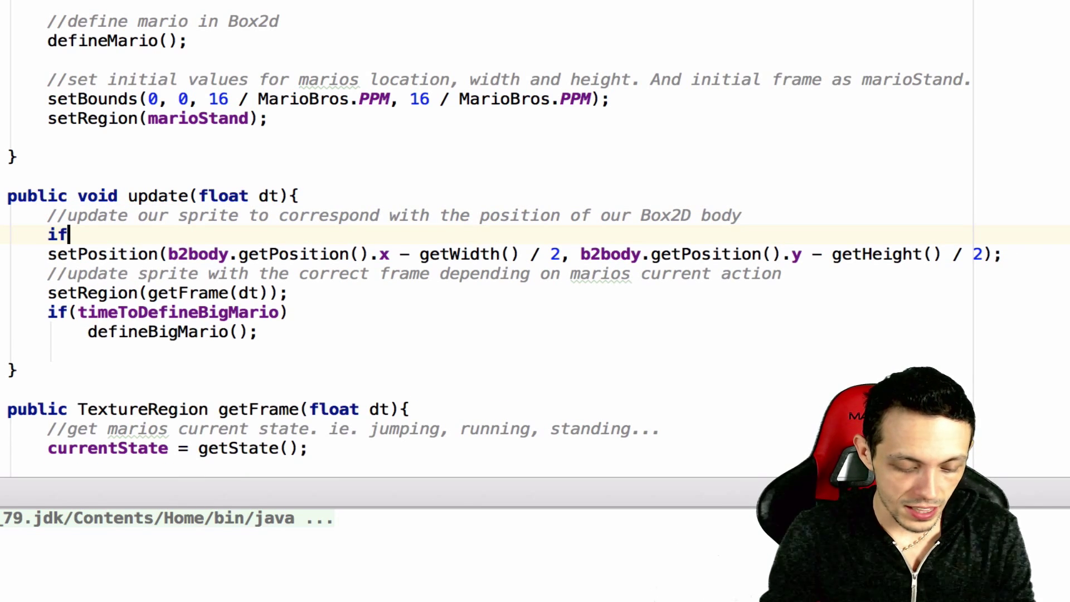
type("()")
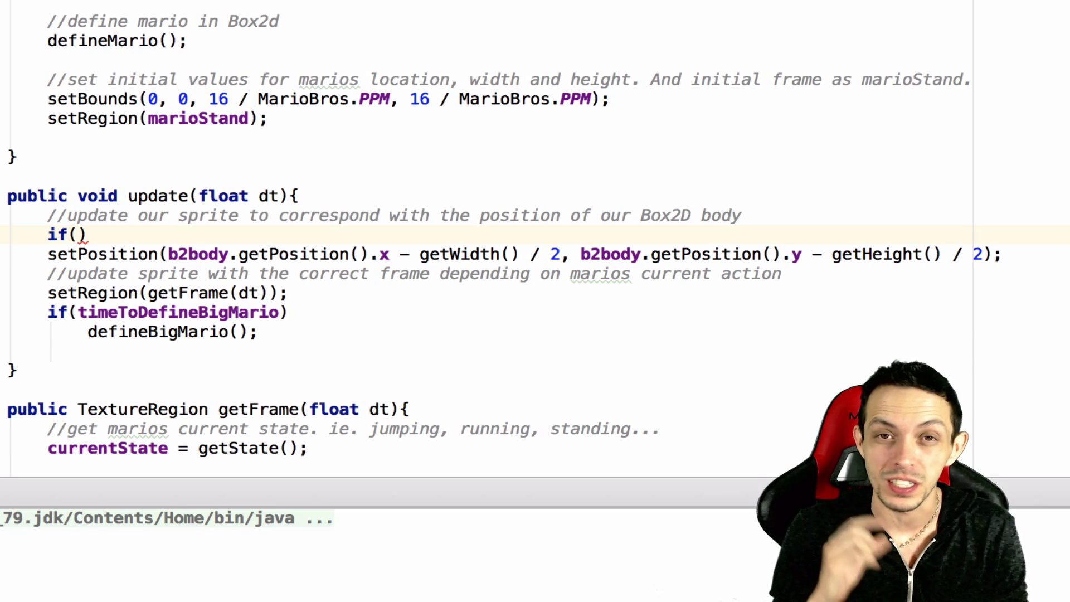
type("marioIsBig")
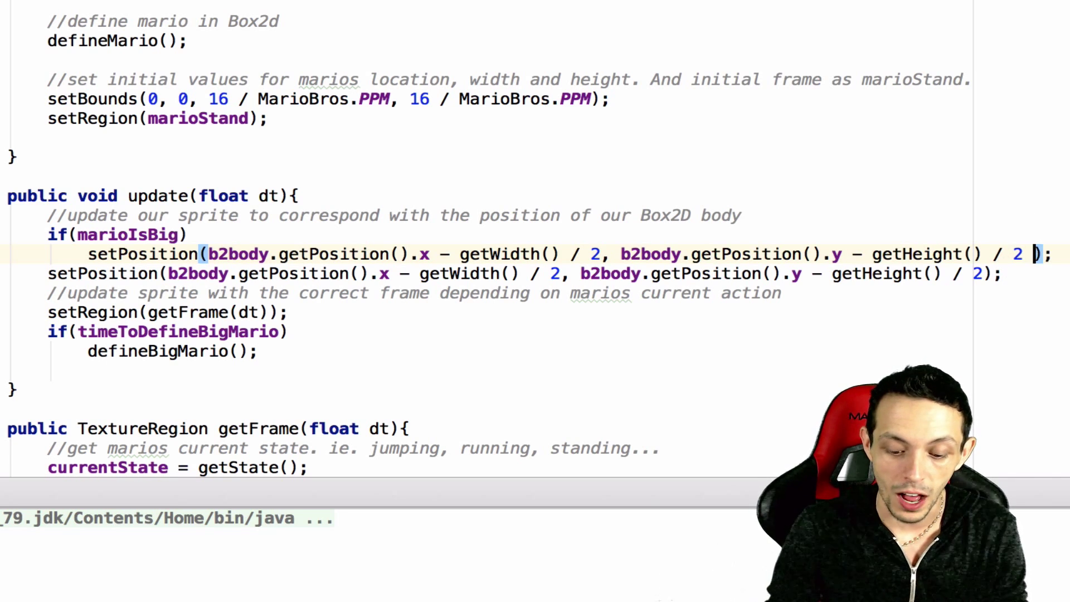
type("-")
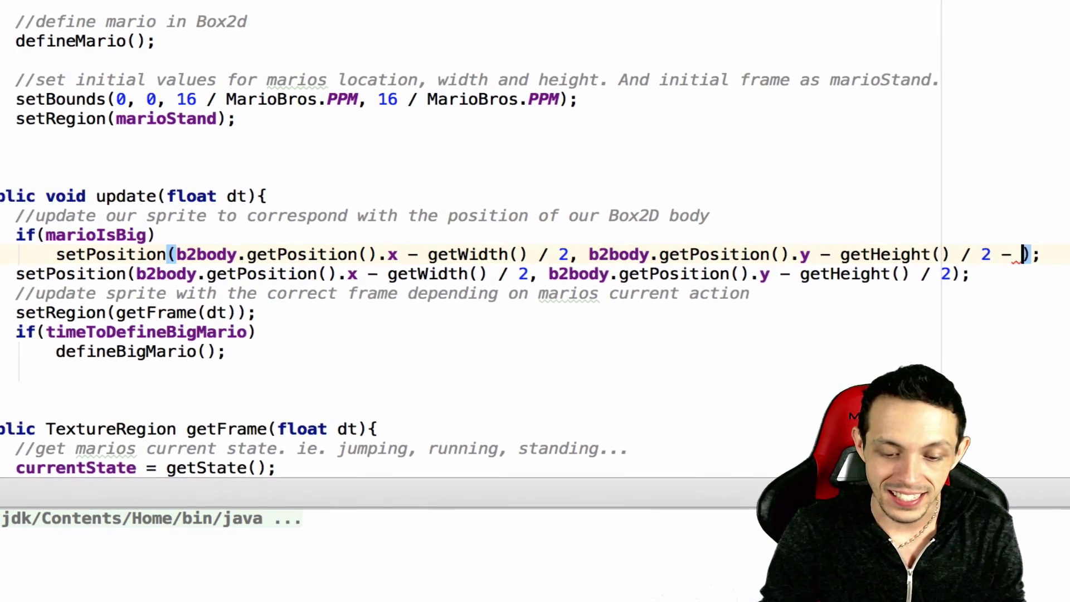
scroll("right", 3)
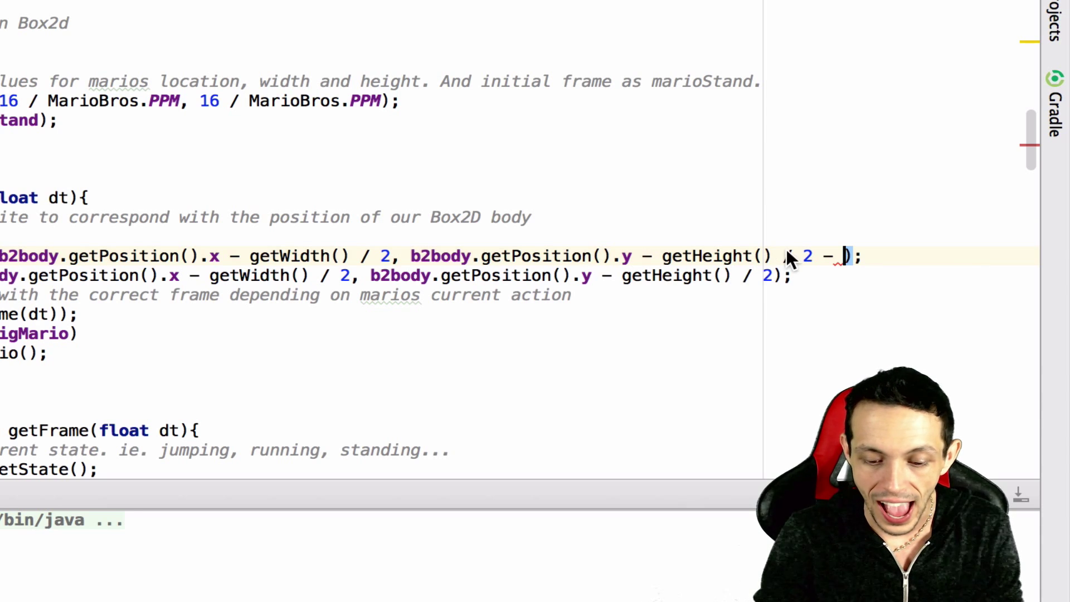
type("6 / M")
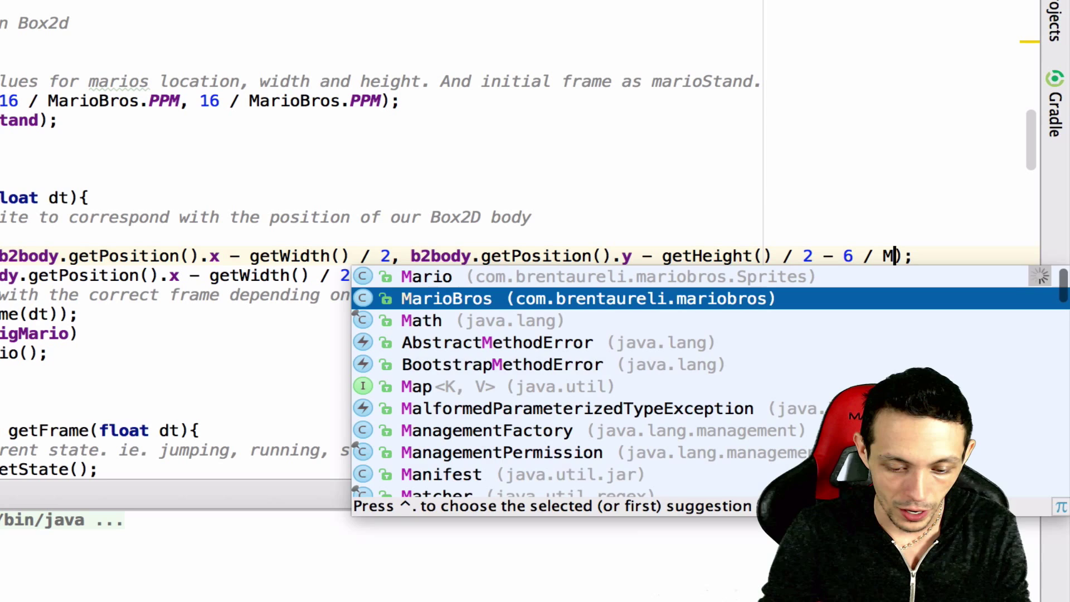
left_click(446, 298)
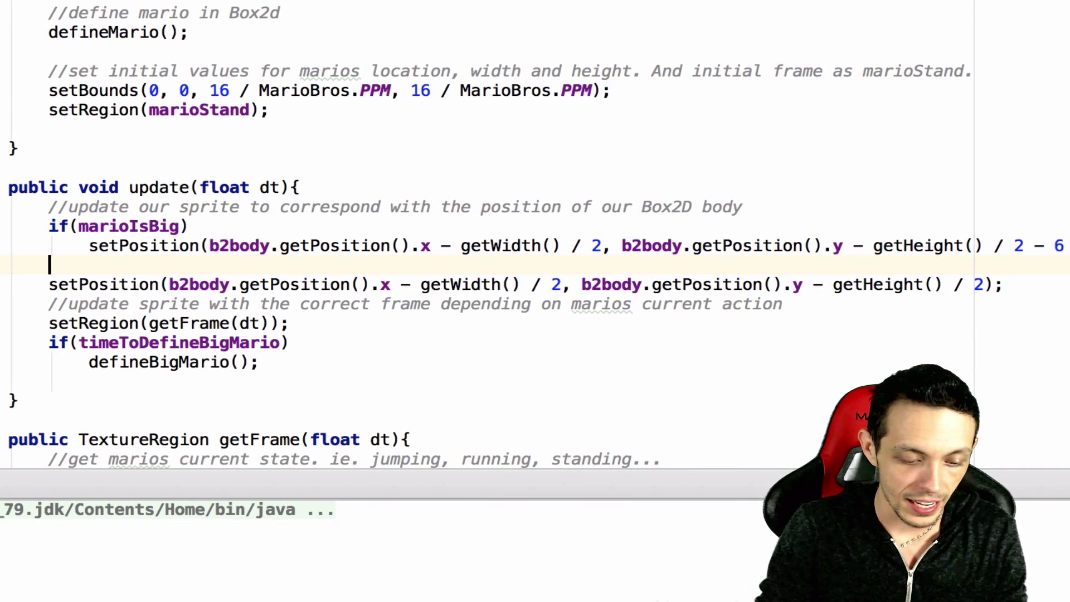
type("else")
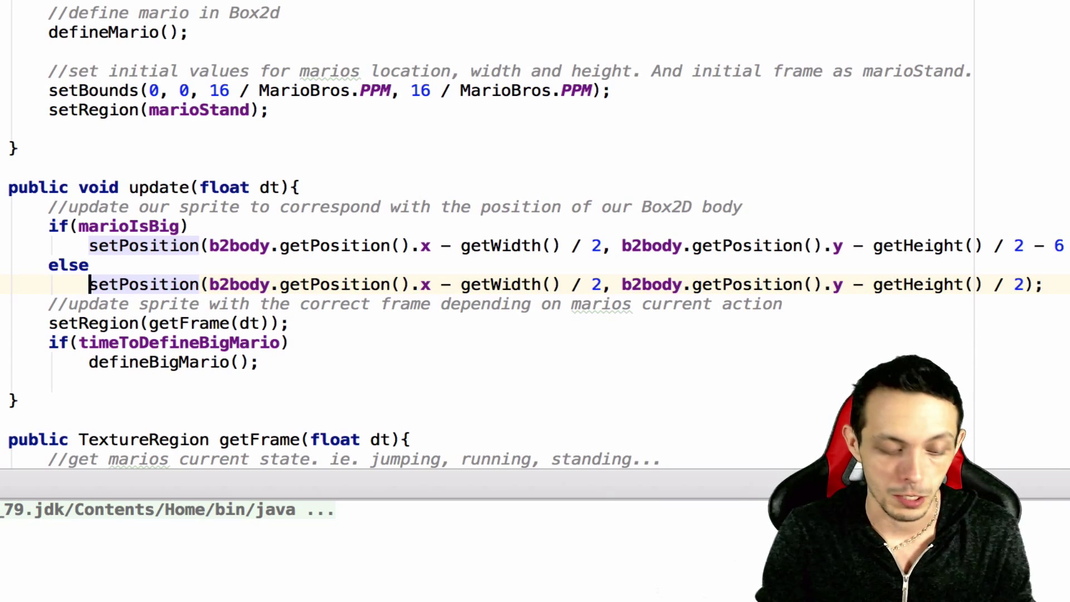
left_click(383, 45)
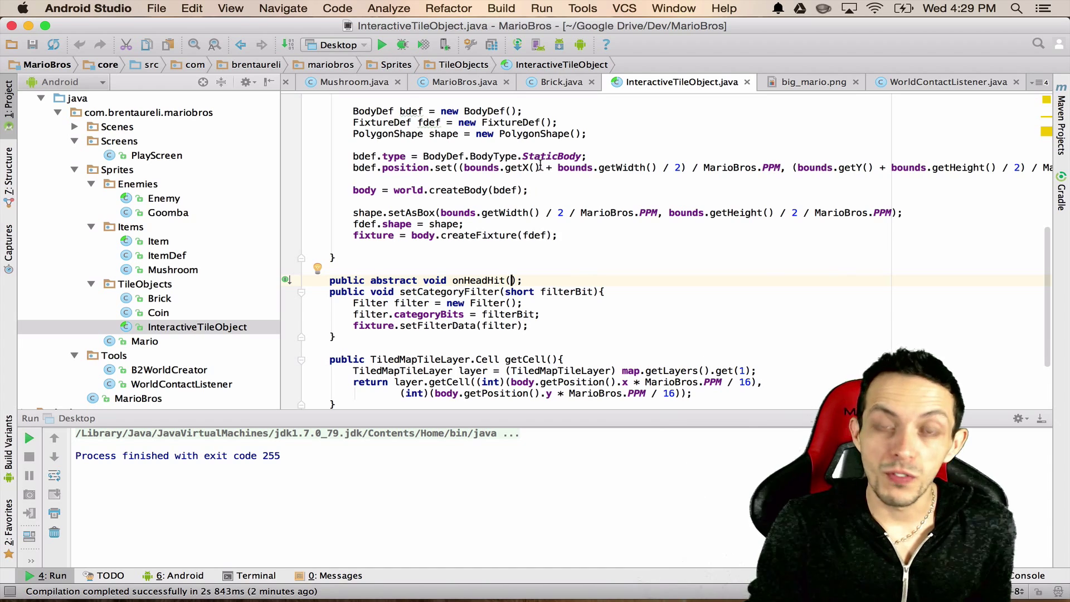
mouse_move(504, 276)
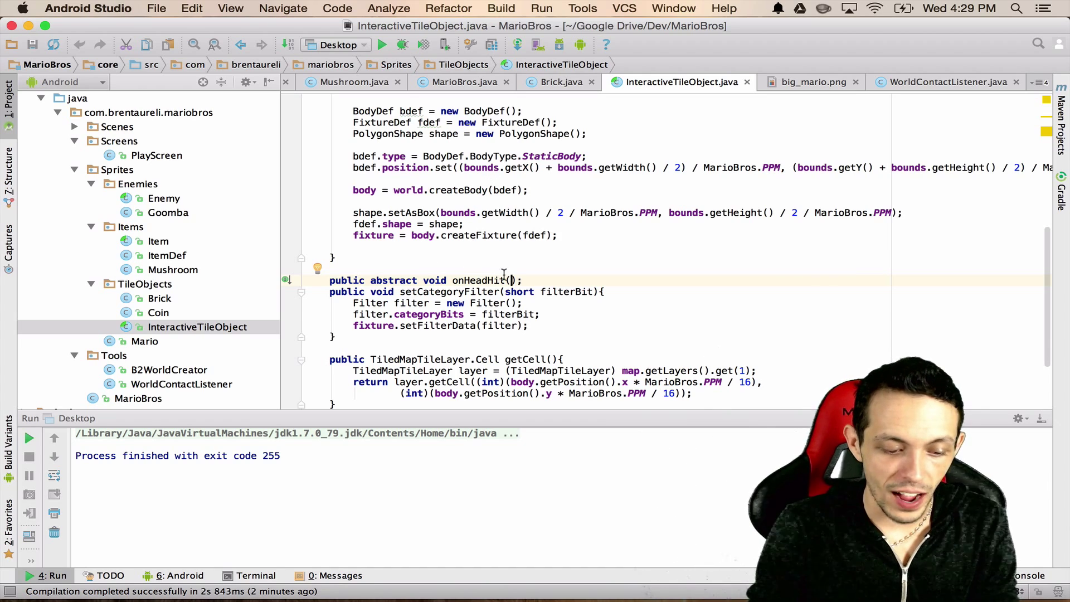
- Add a 'Mario mario' parameter to onHeadHit in InteractiveTileObject, Coin and Brick
type("M")
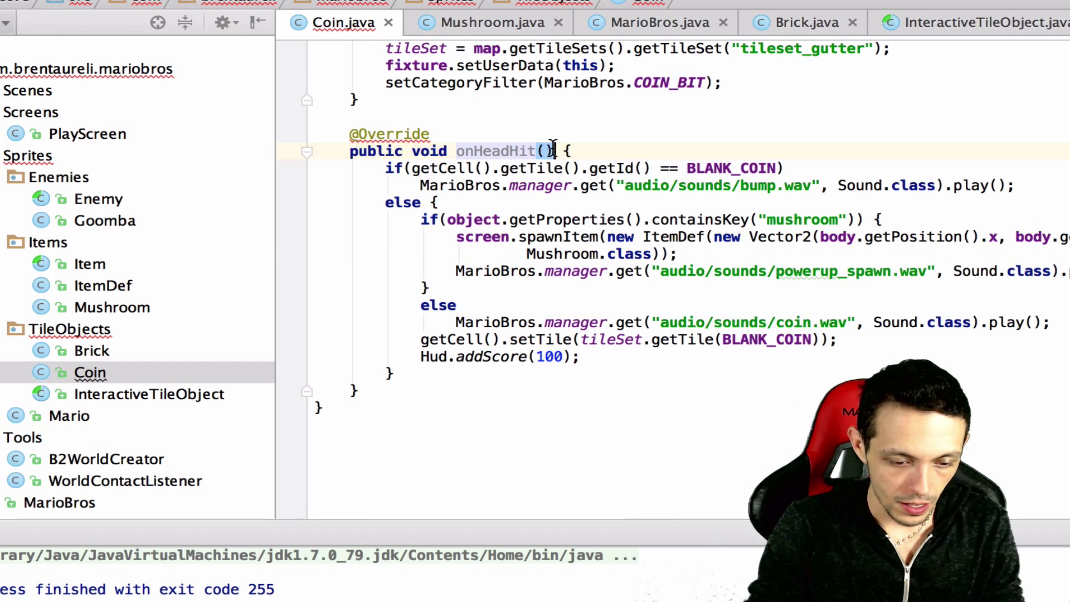
type("Mario")
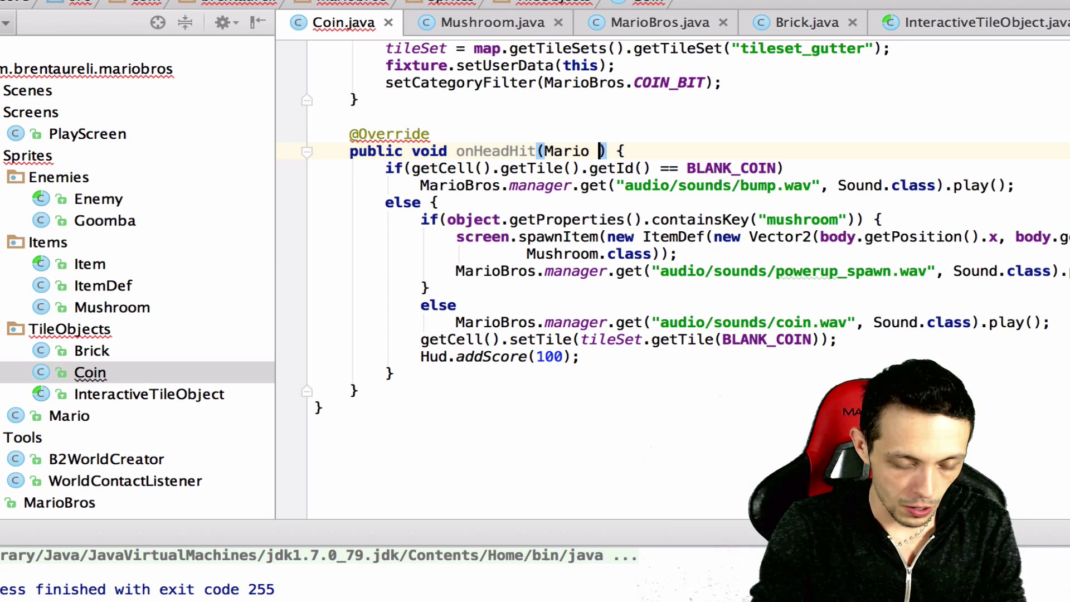
type("mario")
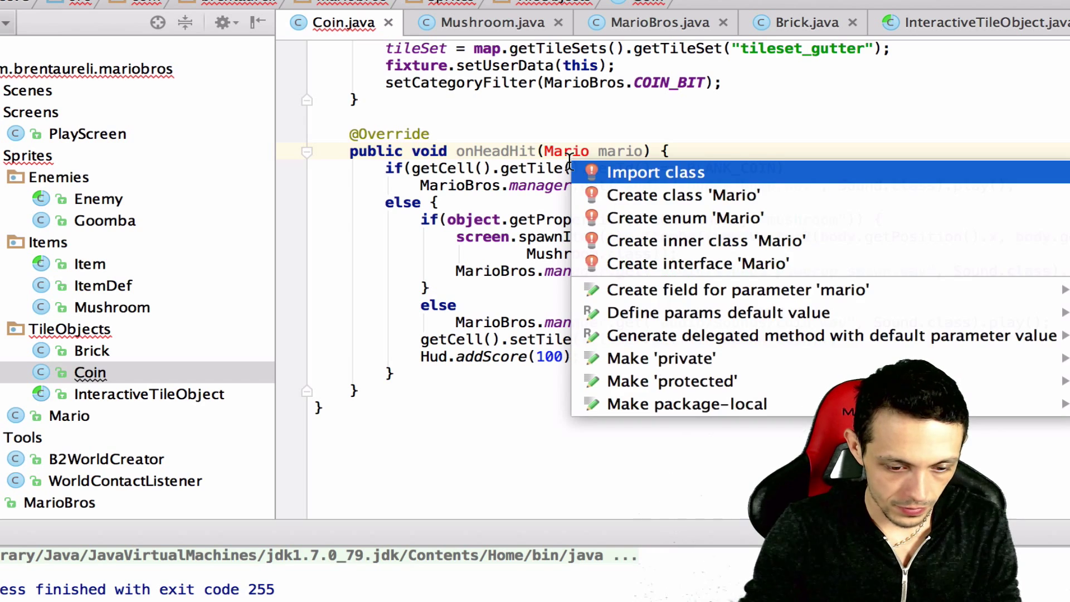
left_click(806, 23)
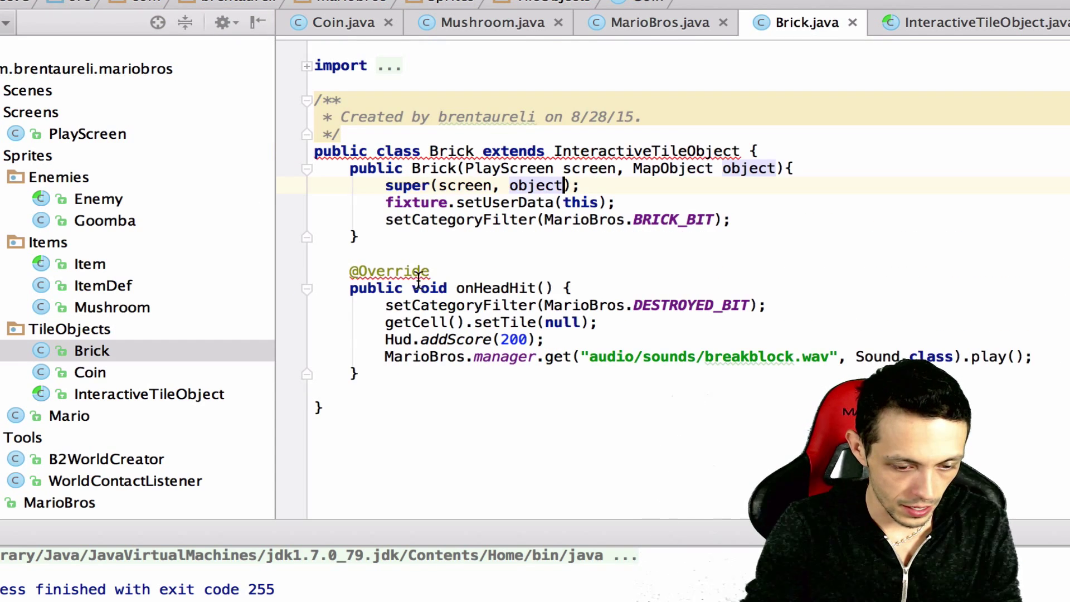
type("Mar")
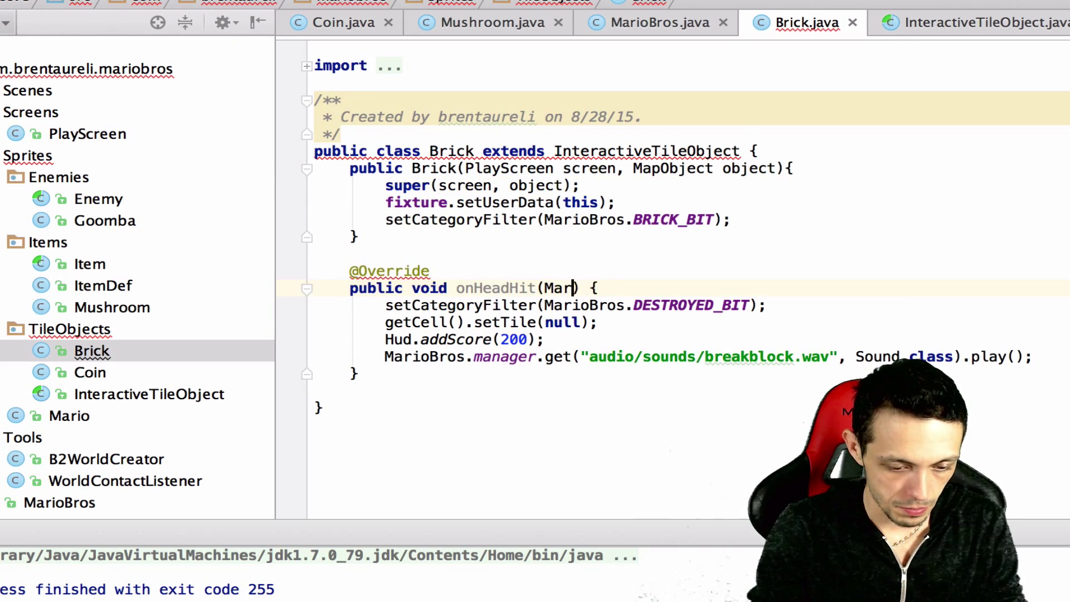
type("mario")
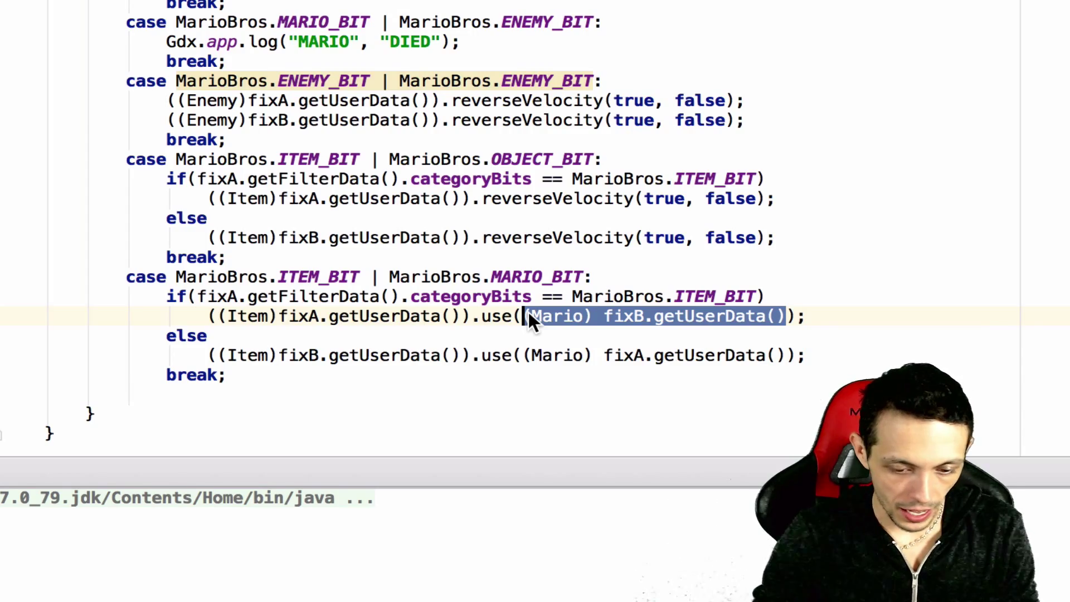
- Pass (Mario) fixB.getUserData() into both onHeadHit calls in beginContact
scroll("up", 3)
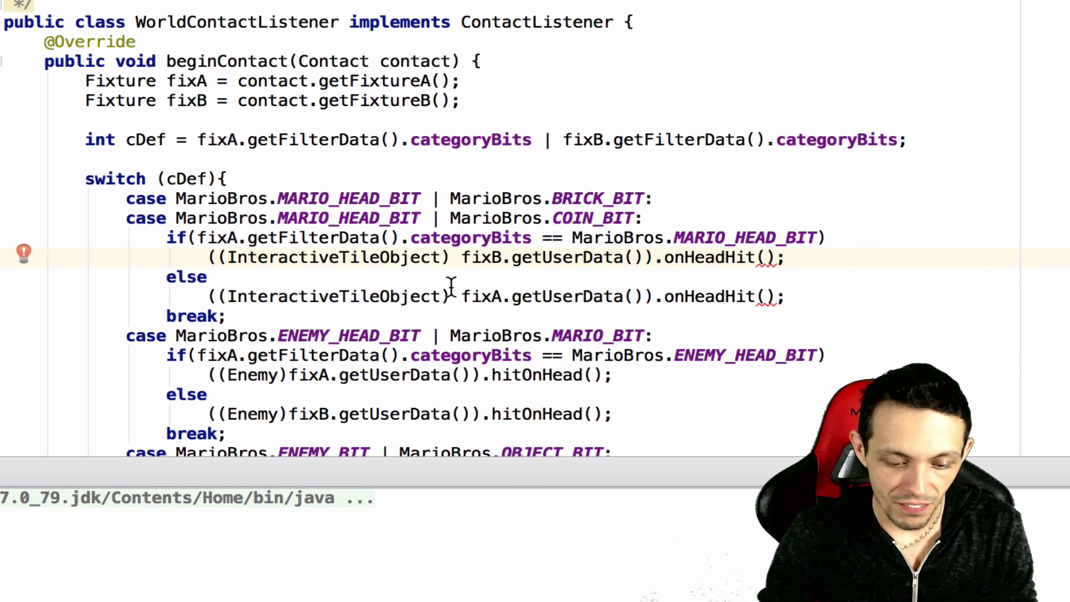
mouse_move(580, 277)
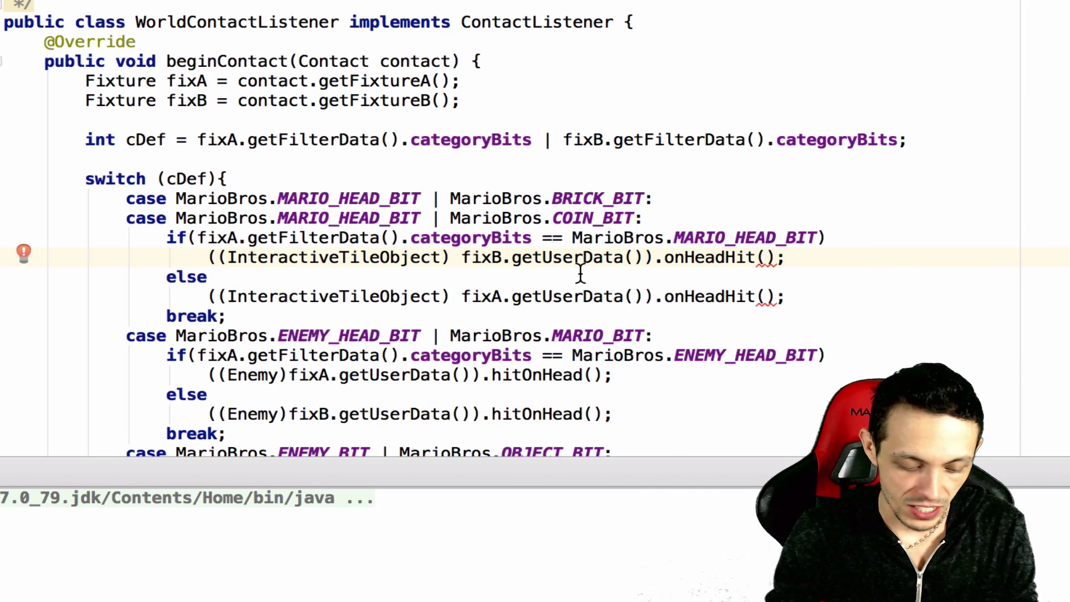
type("(Mario) fixB.getUserData()")
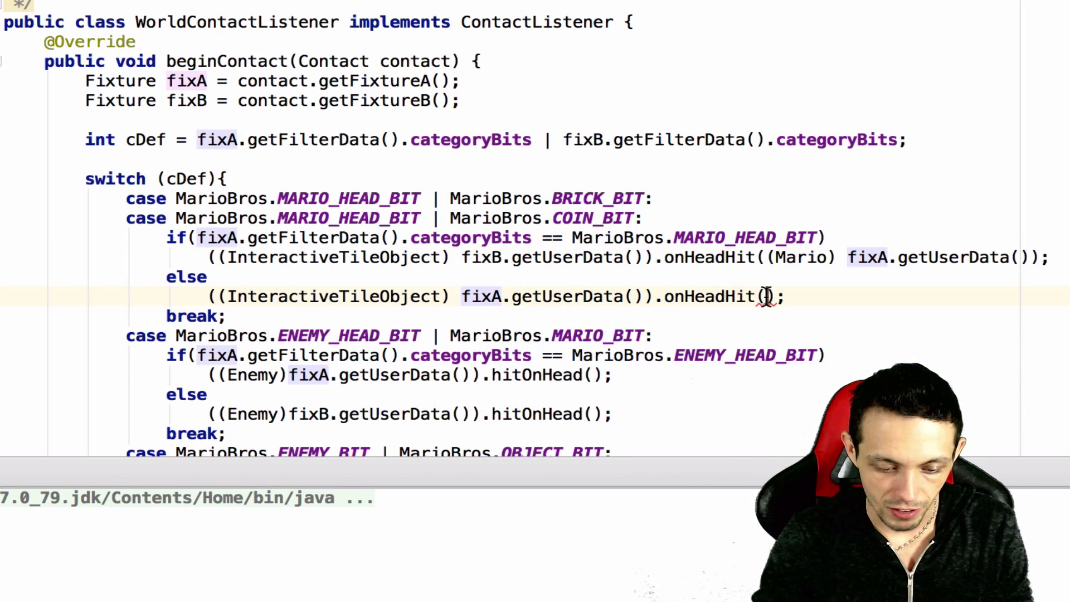
type("(Mario) fixB.getUserData()")
type("if(mario")
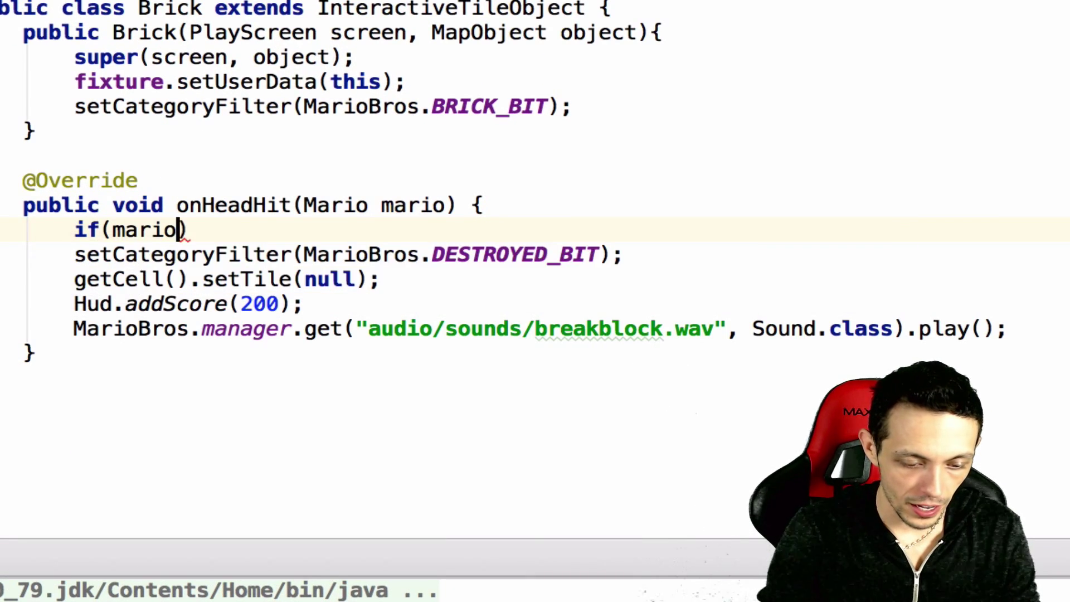
- Break the brick only if mario.isBig(), otherwise play bump.wav, then run the game
type(".isBig()")
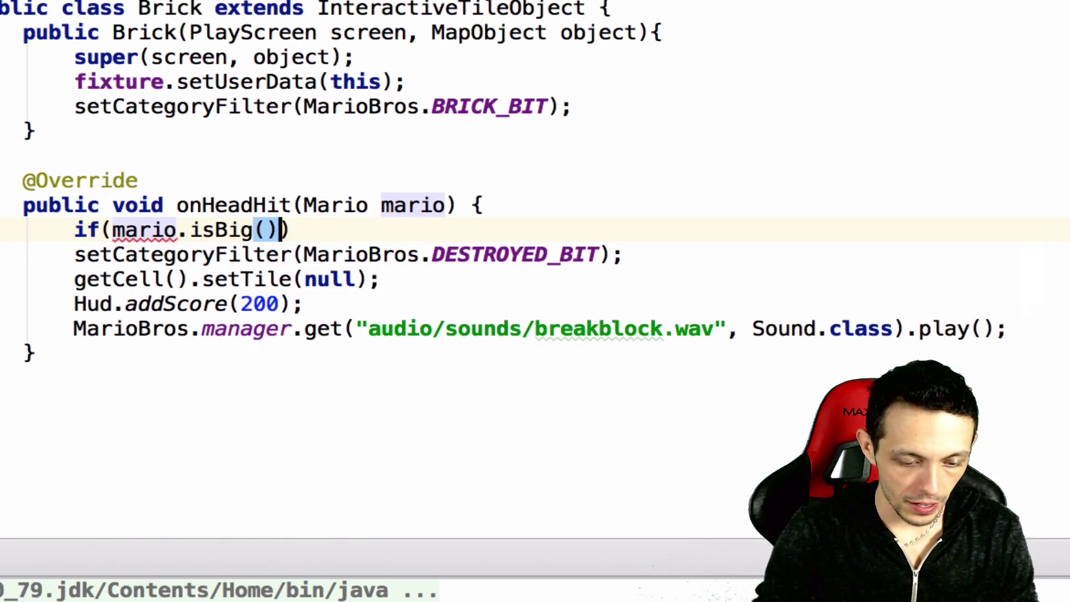
type("{")
type("}")
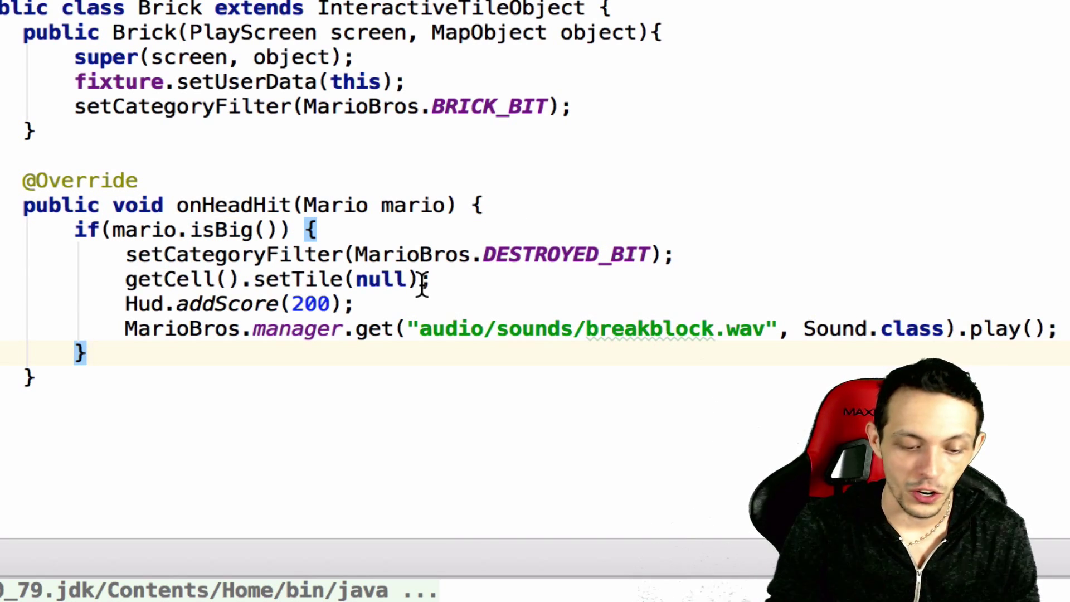
mouse_move(509, 314)
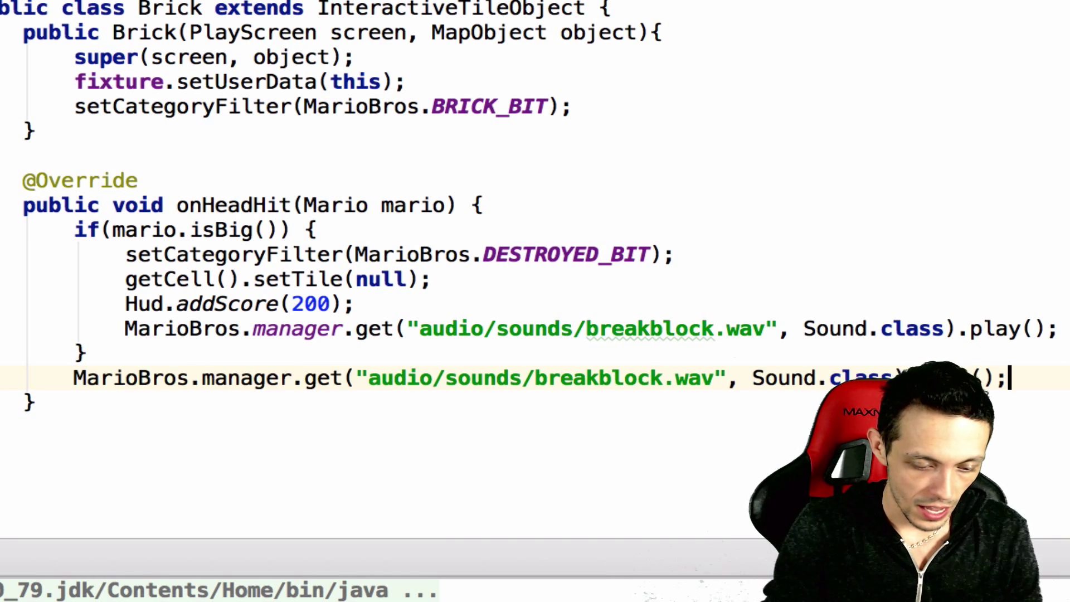
double_click(593, 378)
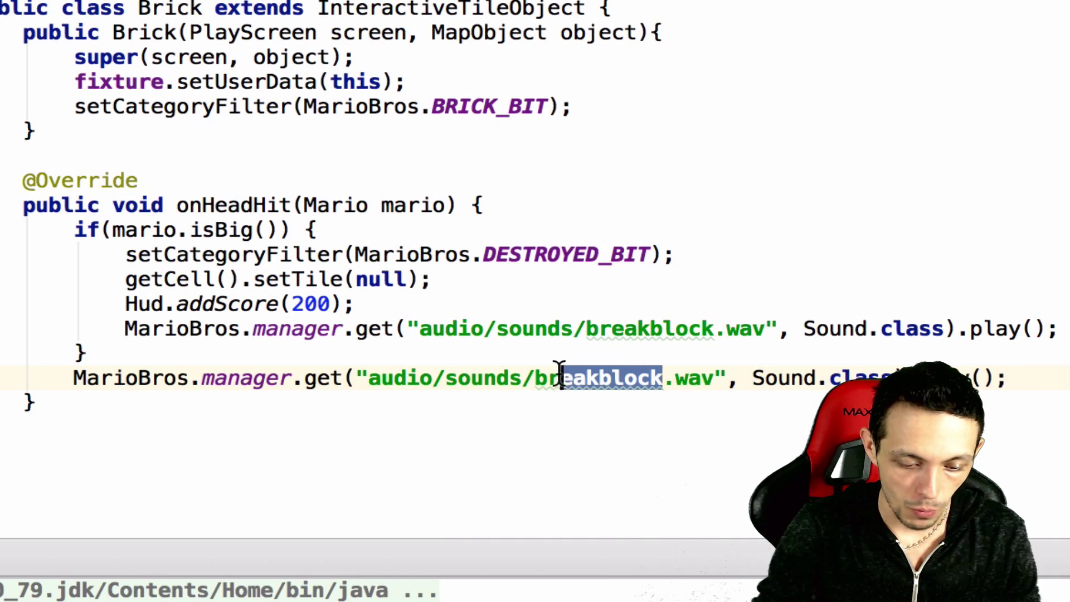
type("bbump")
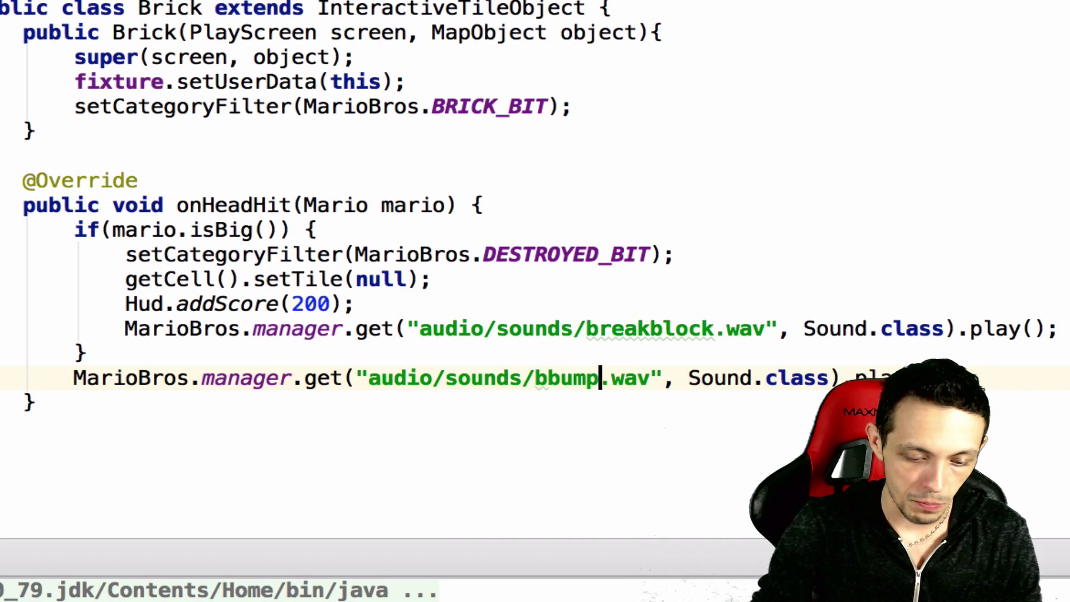
key("Backspace")
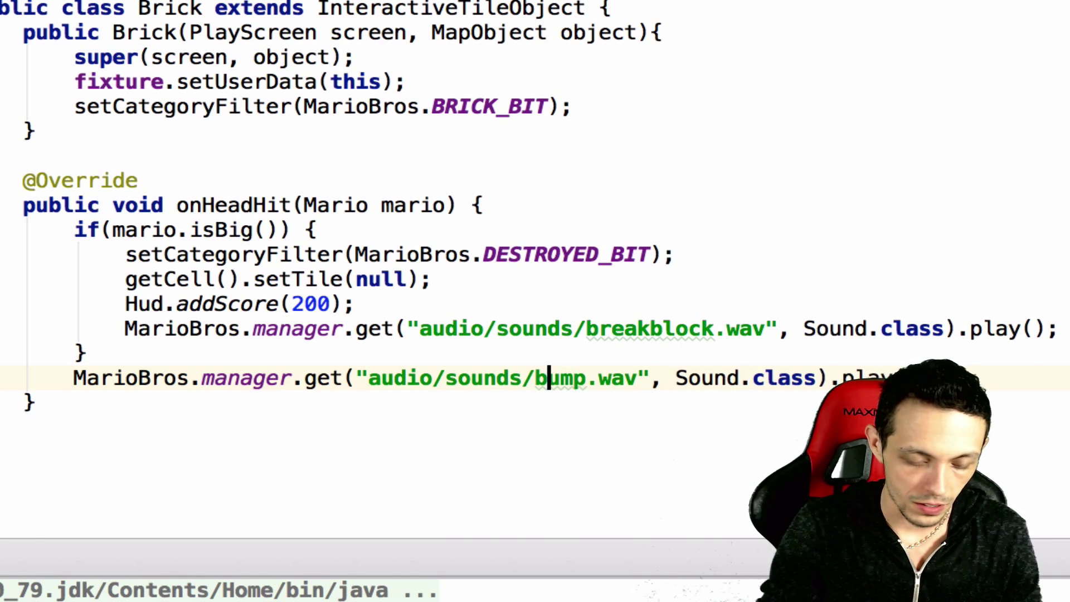
left_click(381, 44)
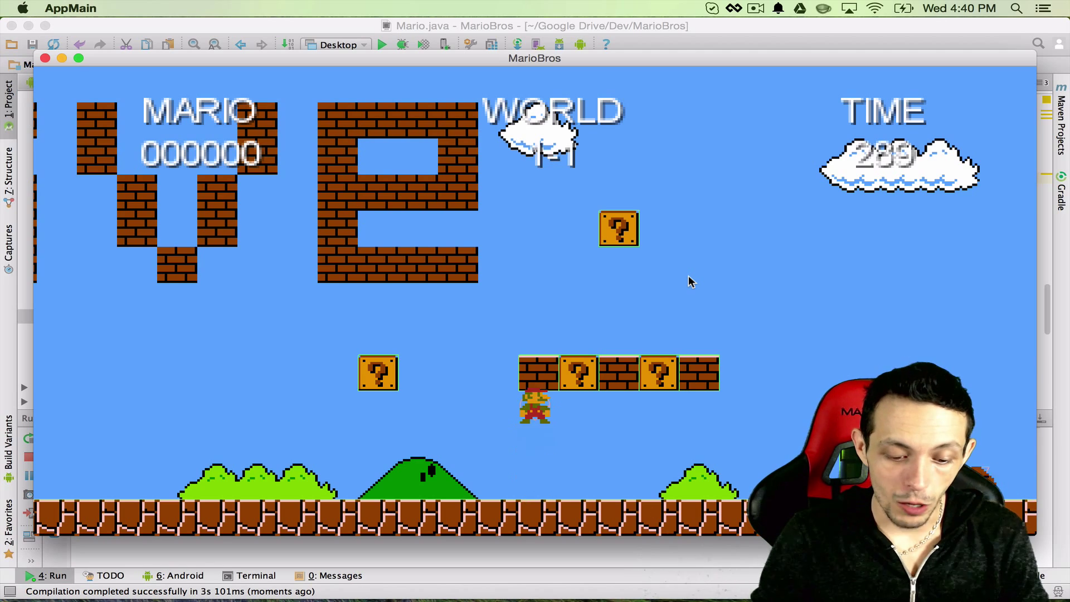